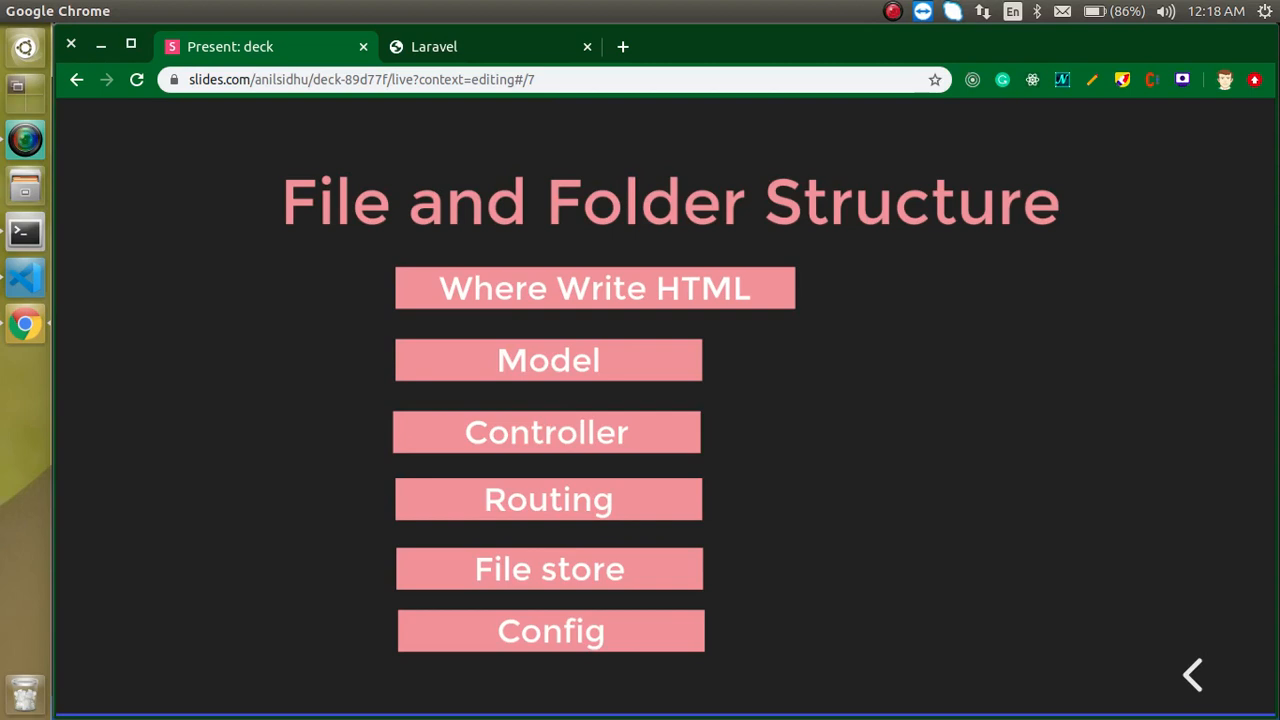
{"action": "mouse_move", "coordinate": [24, 278]}
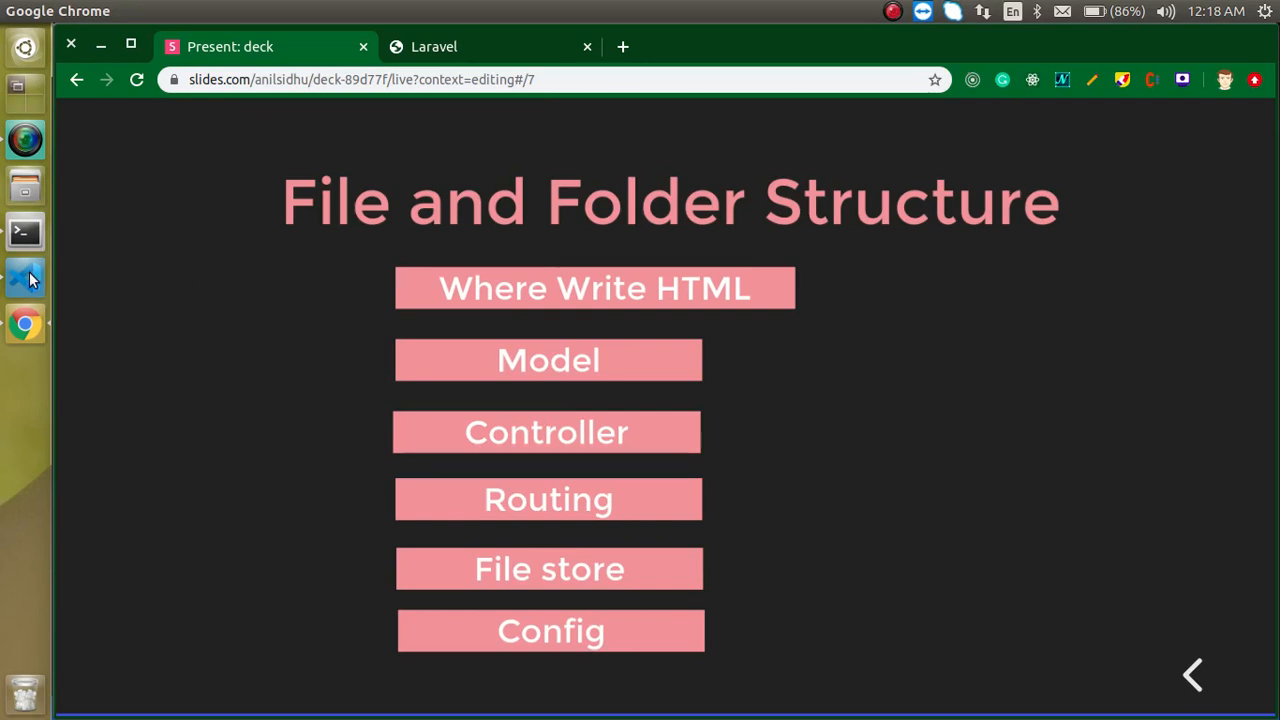
Review the Folder Structure note's Config, database, Html and Controller entries.
{"action": "left_click", "coordinate": [24, 276]}
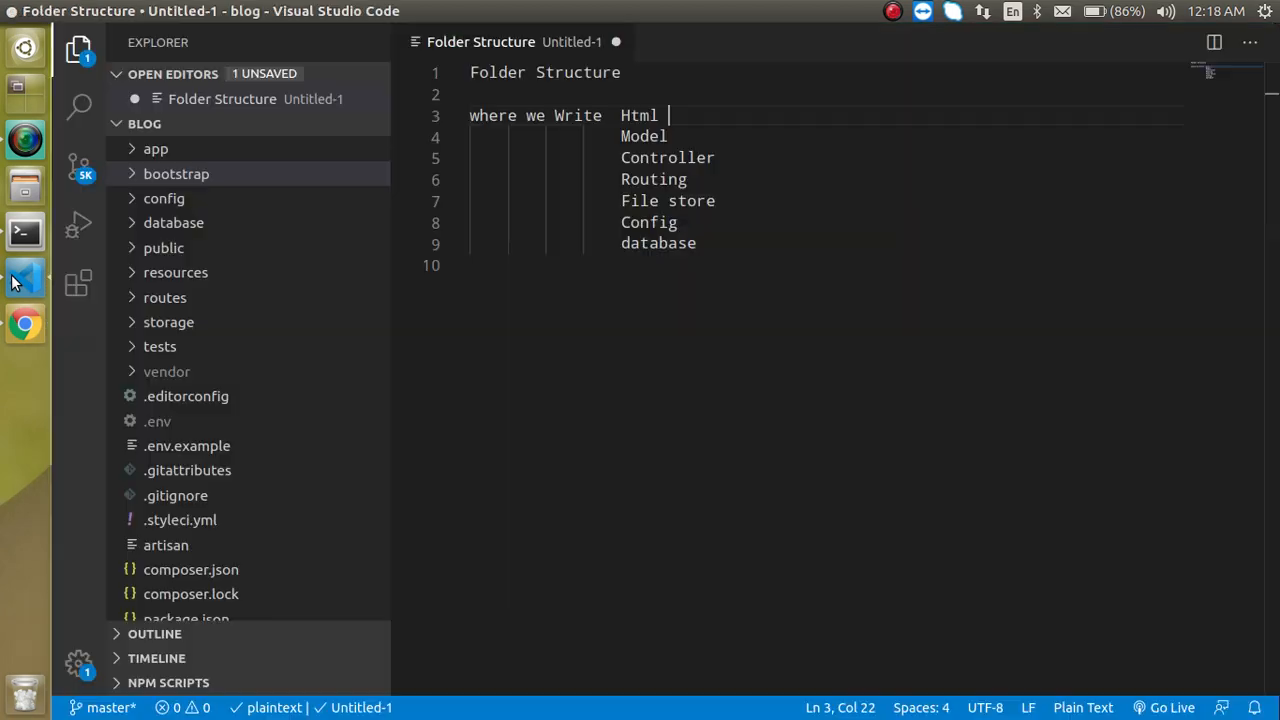
{"action": "mouse_move", "coordinate": [300, 304]}
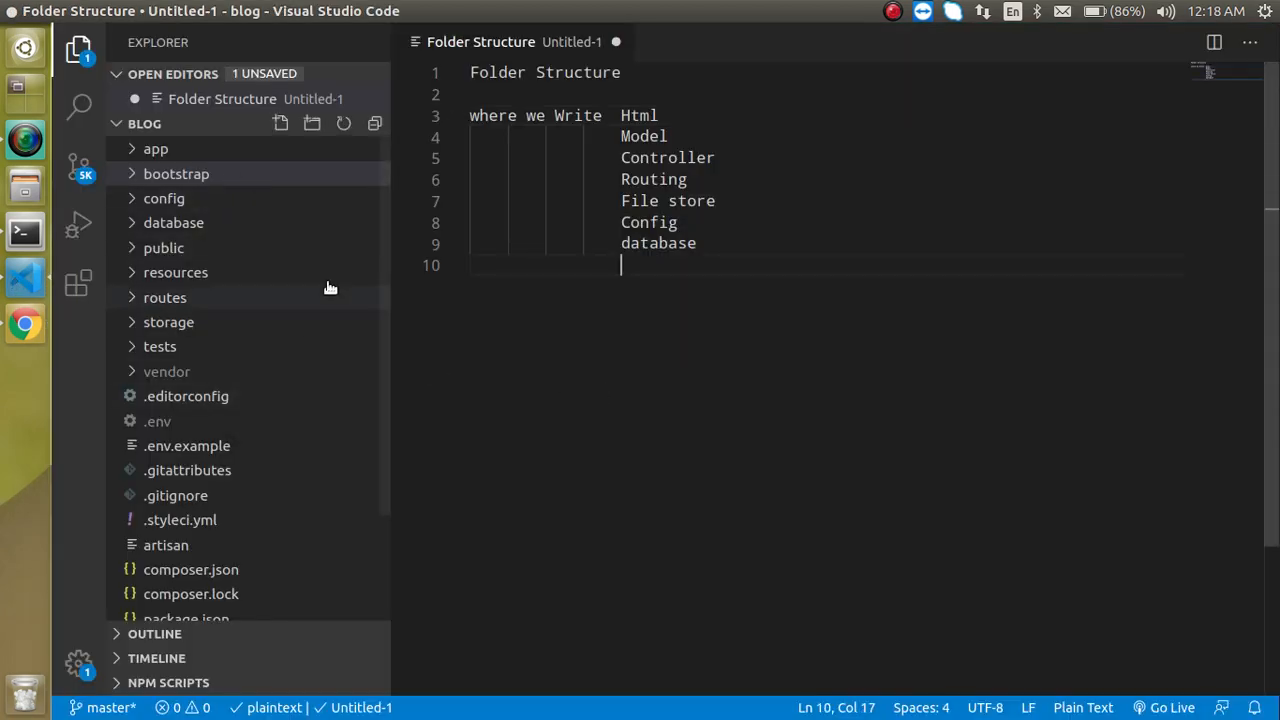
{"action": "scroll", "scroll_direction": "down", "scroll_amount": 3}
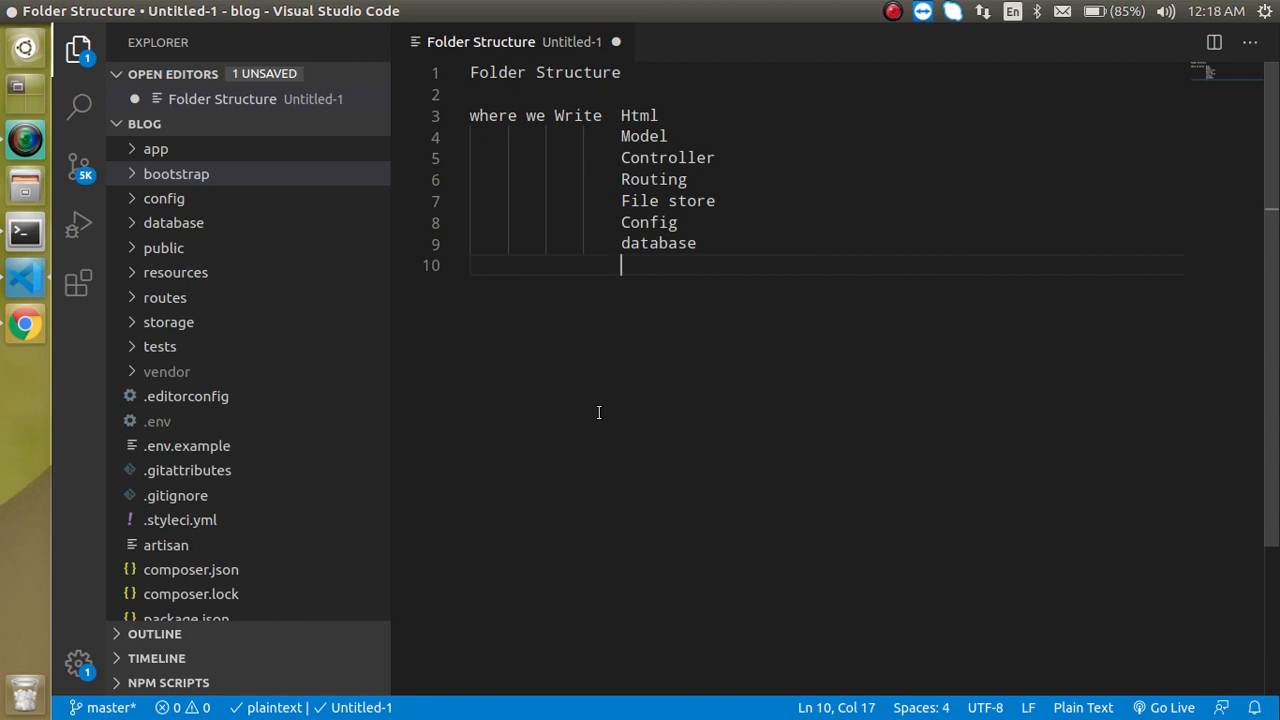
{"action": "left_click", "coordinate": [668, 114]}
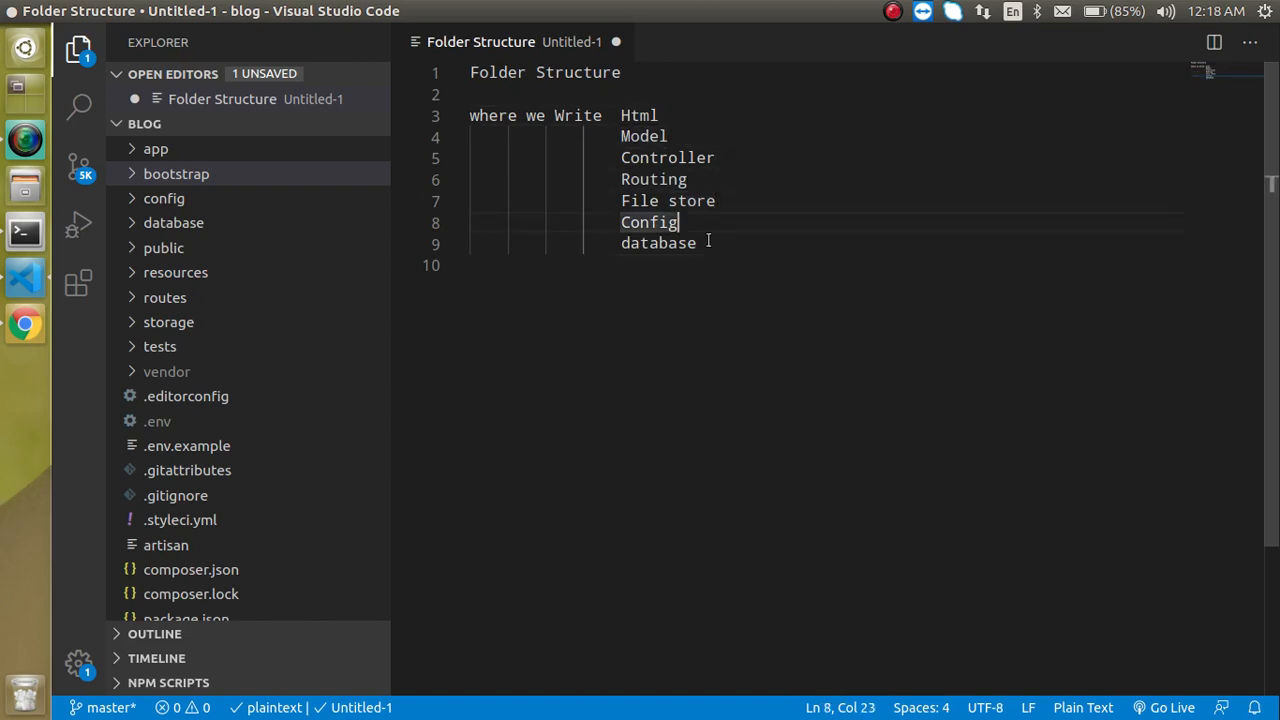
{"action": "double_click", "coordinate": [656, 244]}
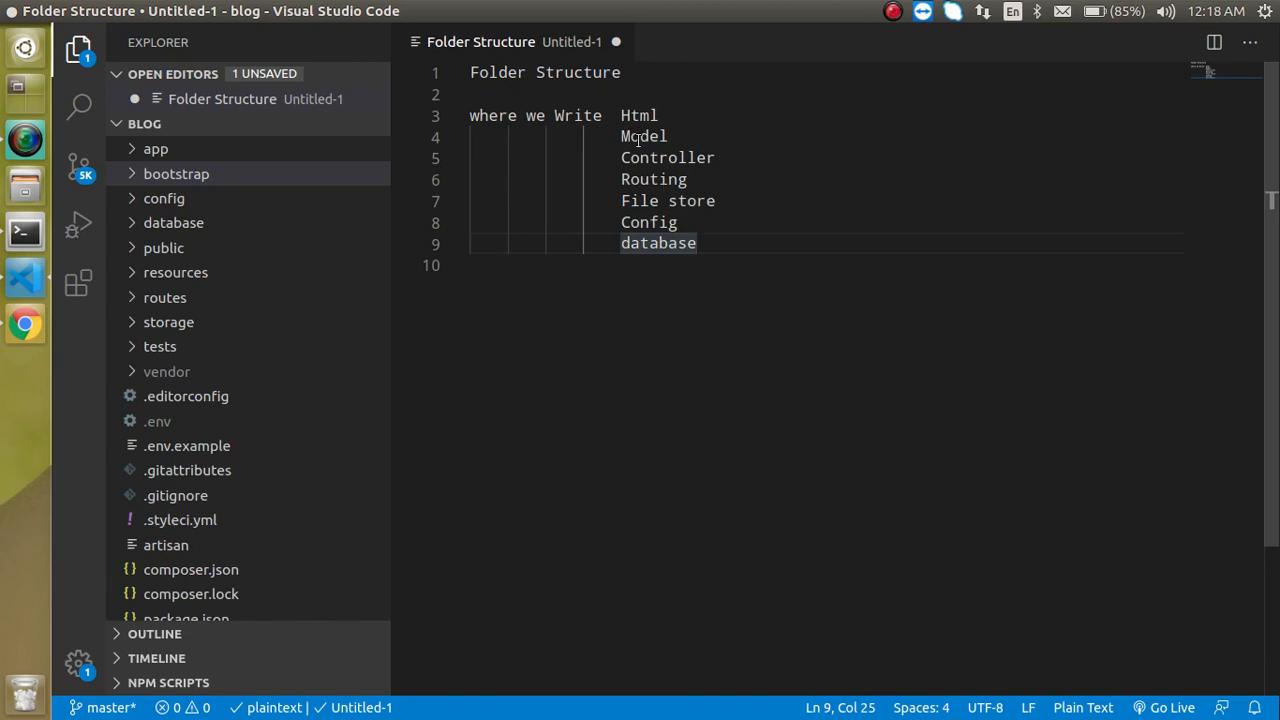
{"action": "left_click", "coordinate": [672, 114]}
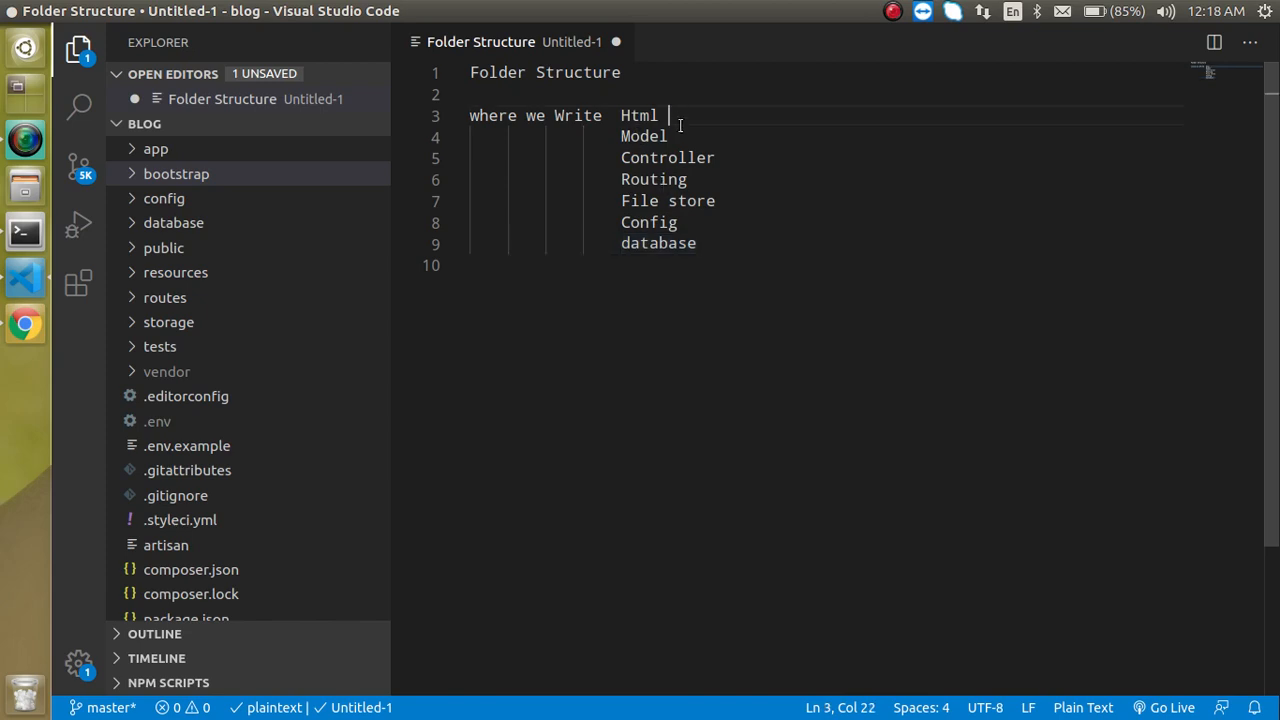
{"action": "left_click", "coordinate": [718, 156]}
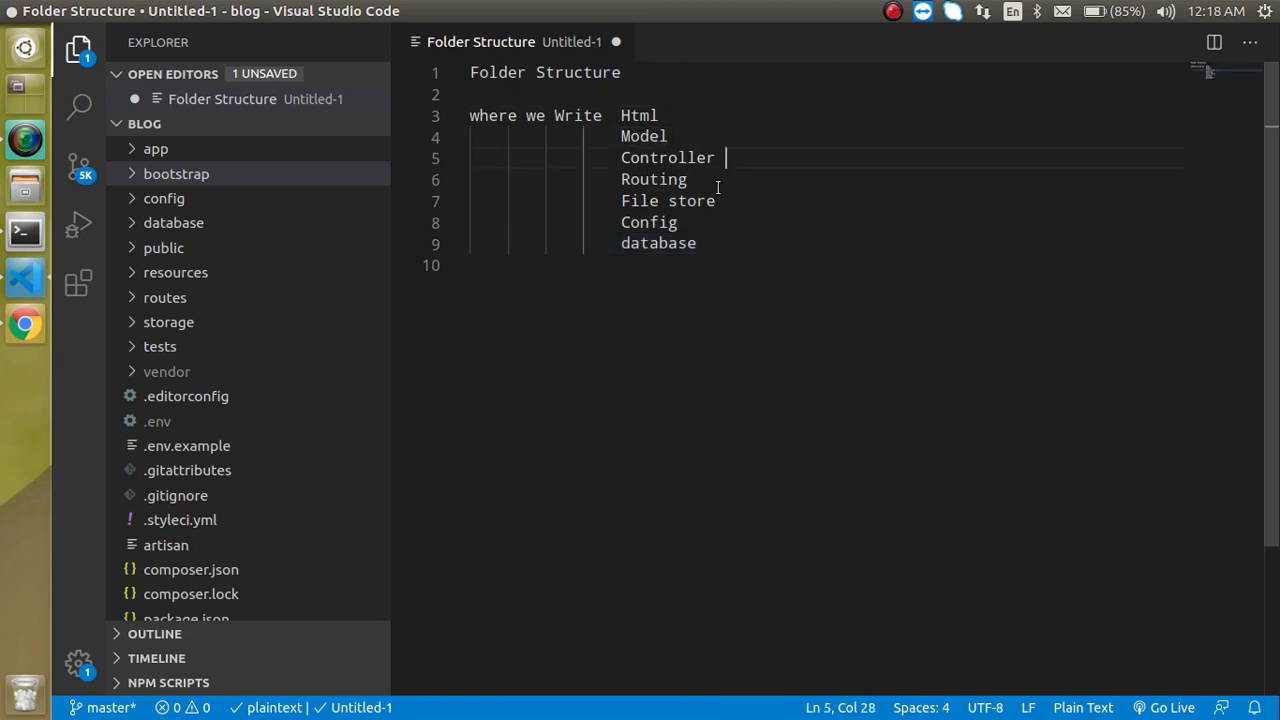
{"action": "double_click", "coordinate": [652, 180]}
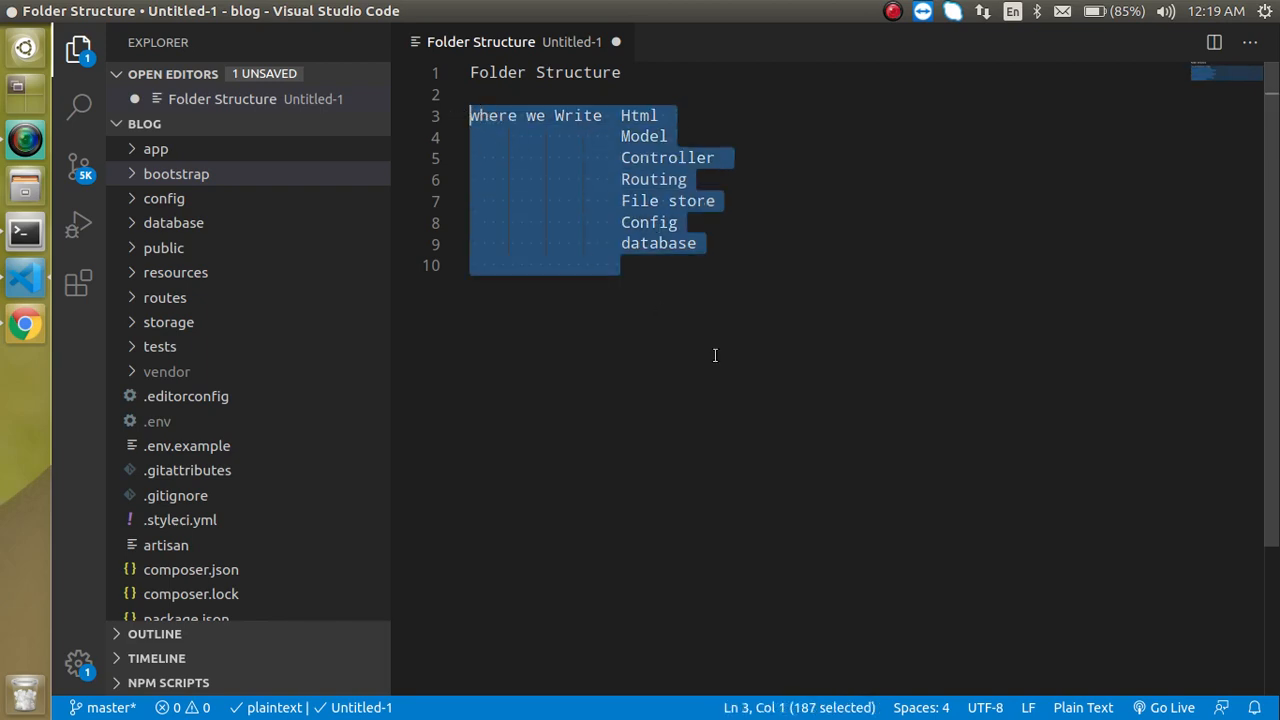
{"action": "left_click", "coordinate": [622, 264]}
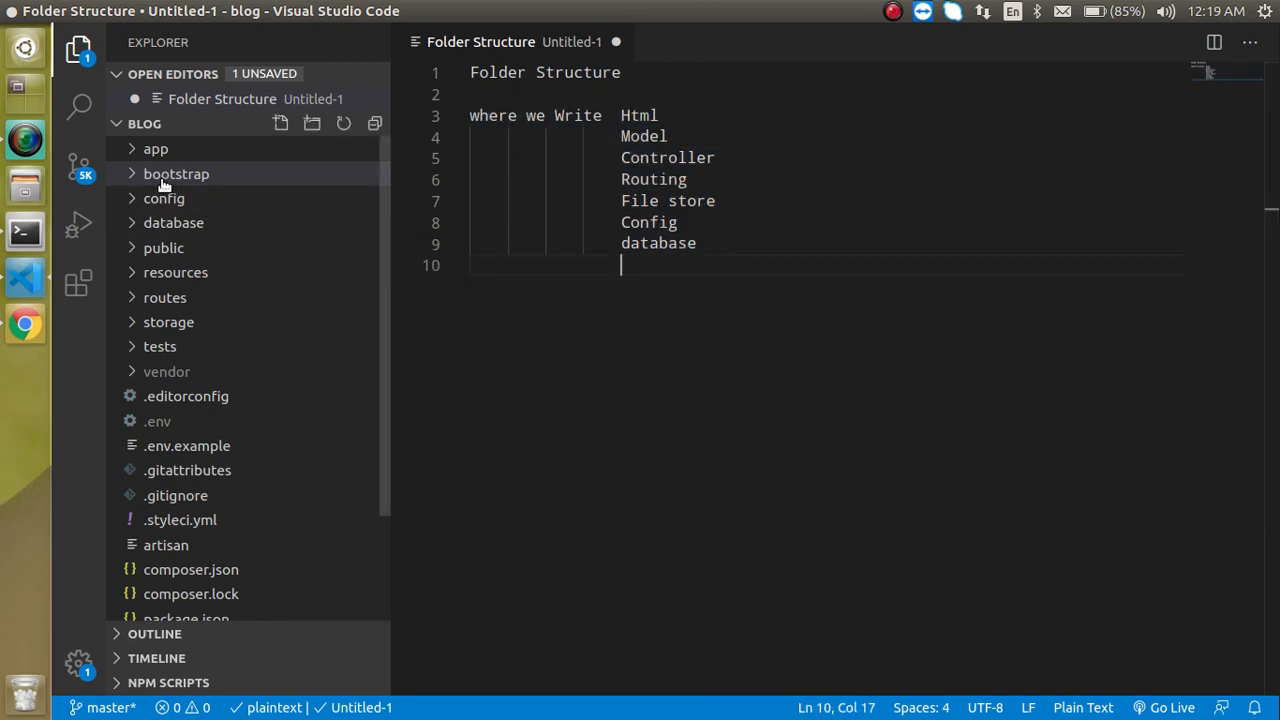
{"action": "mouse_move", "coordinate": [156, 148]}
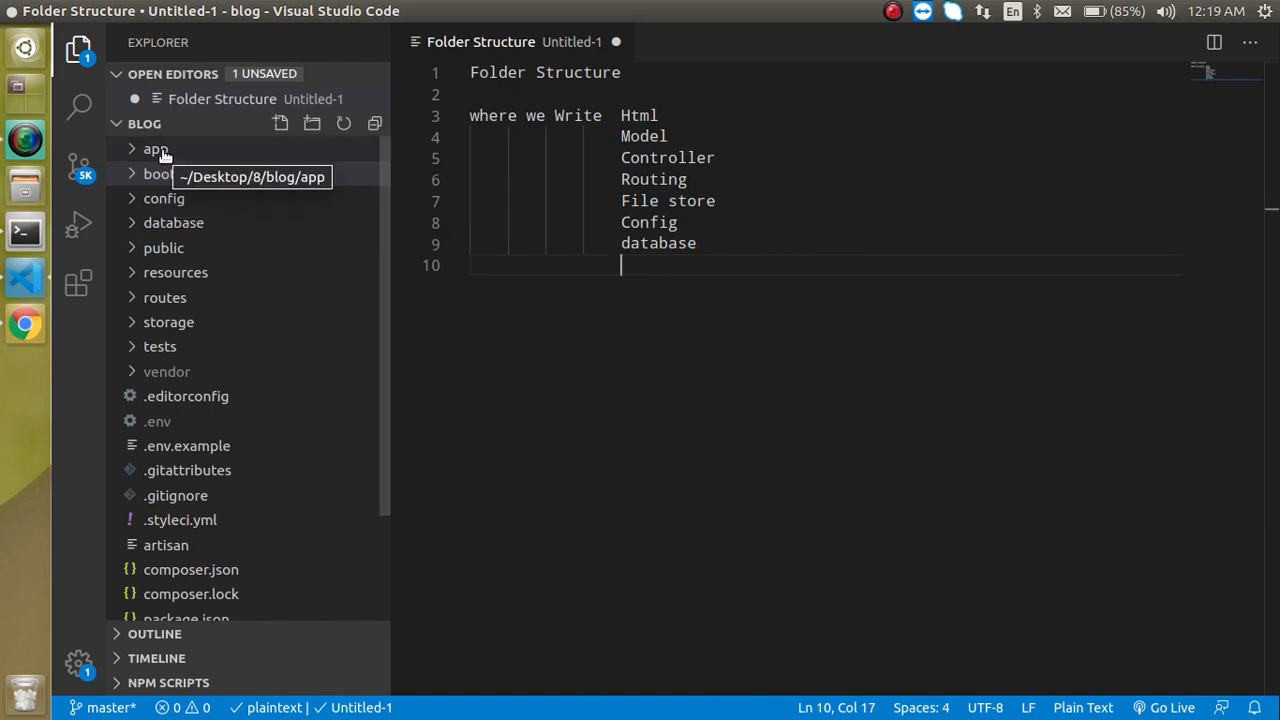
Expand the app folder and its Console subfolder so Kernel.php is listed.
{"action": "left_click", "coordinate": [156, 148]}
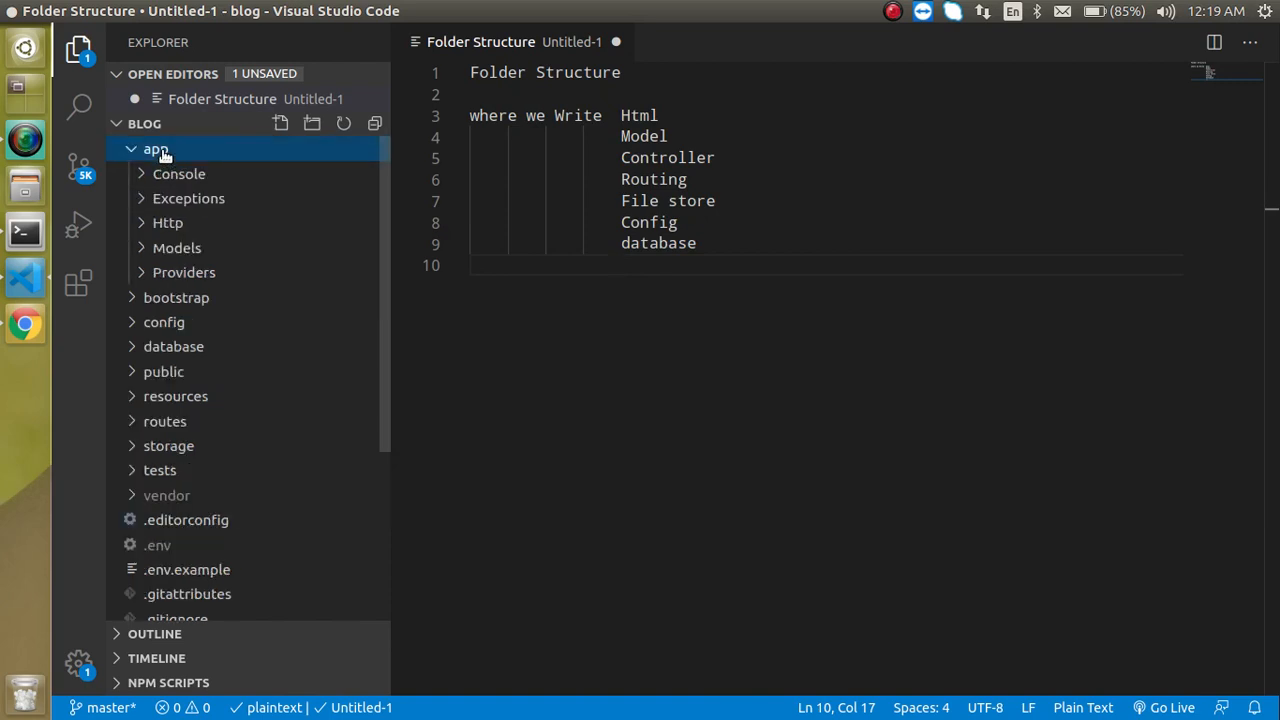
{"action": "left_click", "coordinate": [156, 148]}
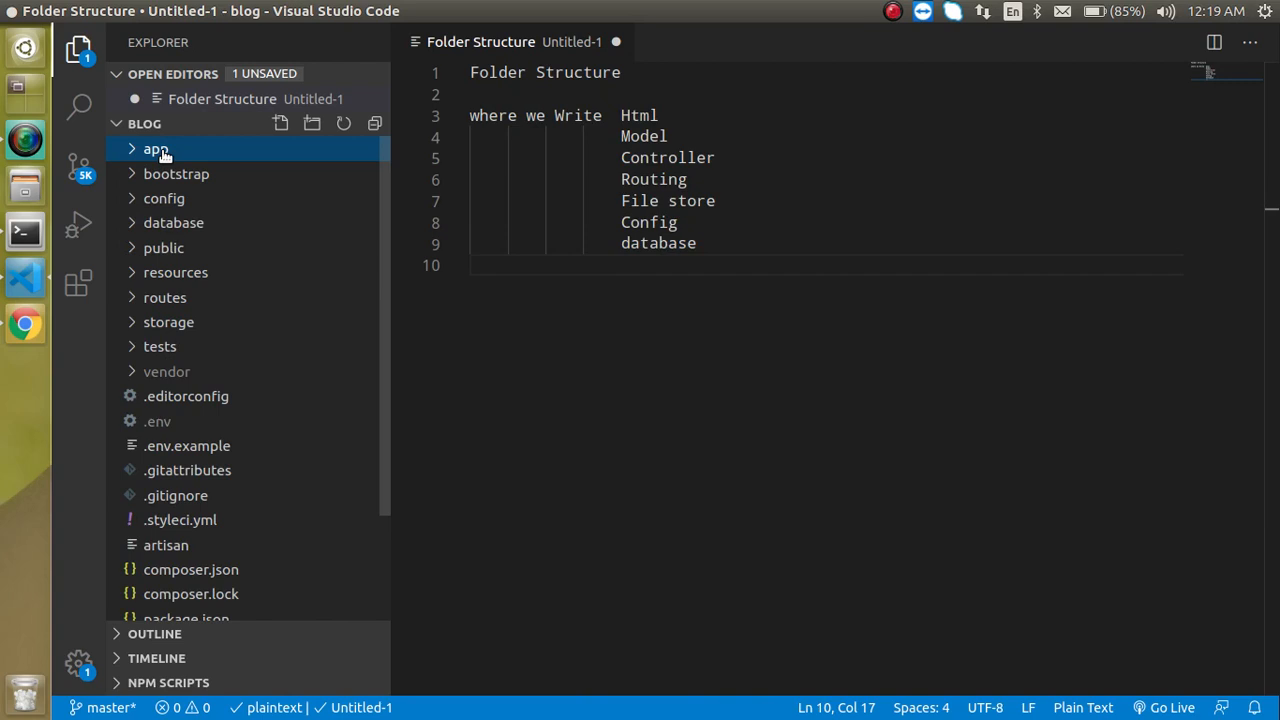
{"action": "left_click", "coordinate": [156, 148]}
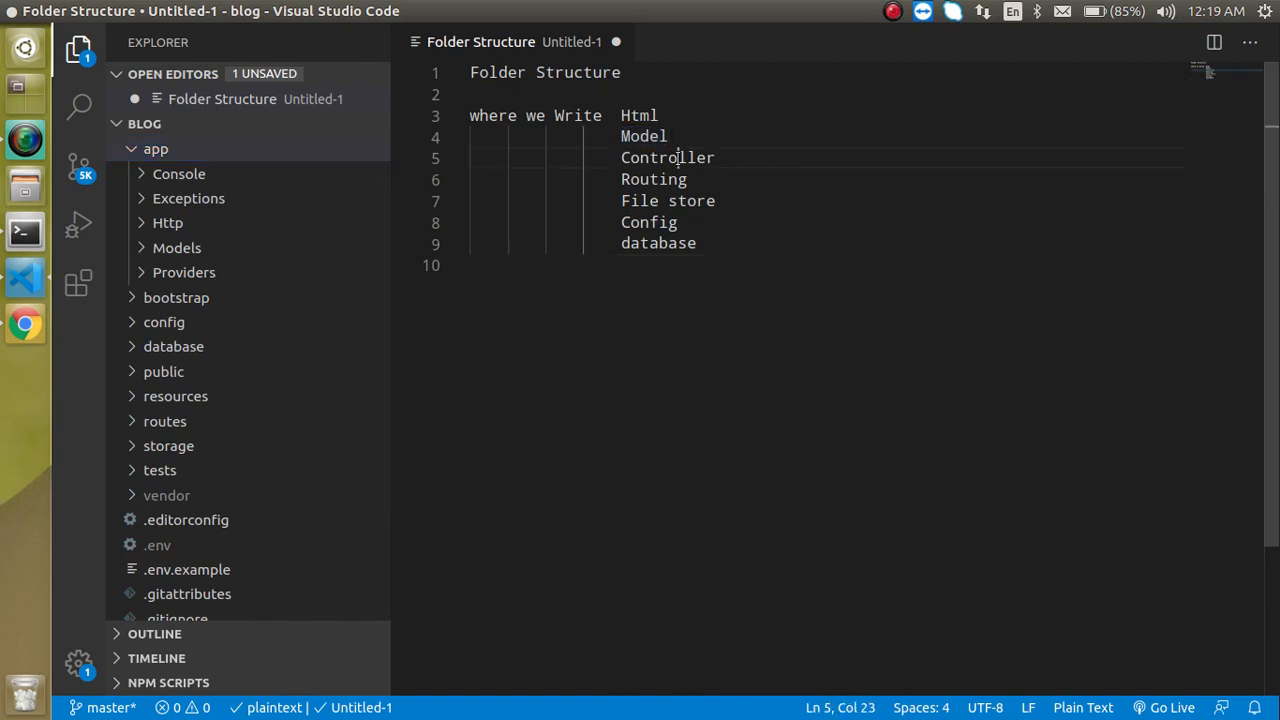
{"action": "double_click", "coordinate": [668, 156]}
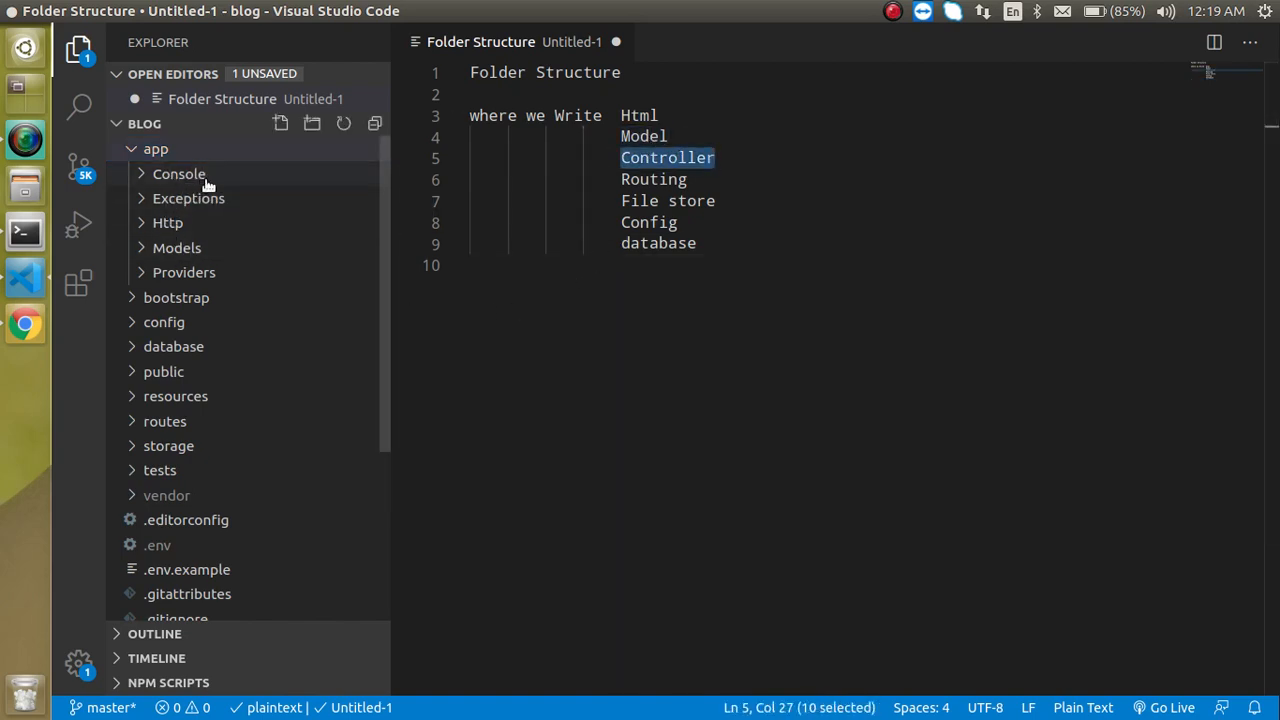
{"action": "left_click", "coordinate": [180, 172]}
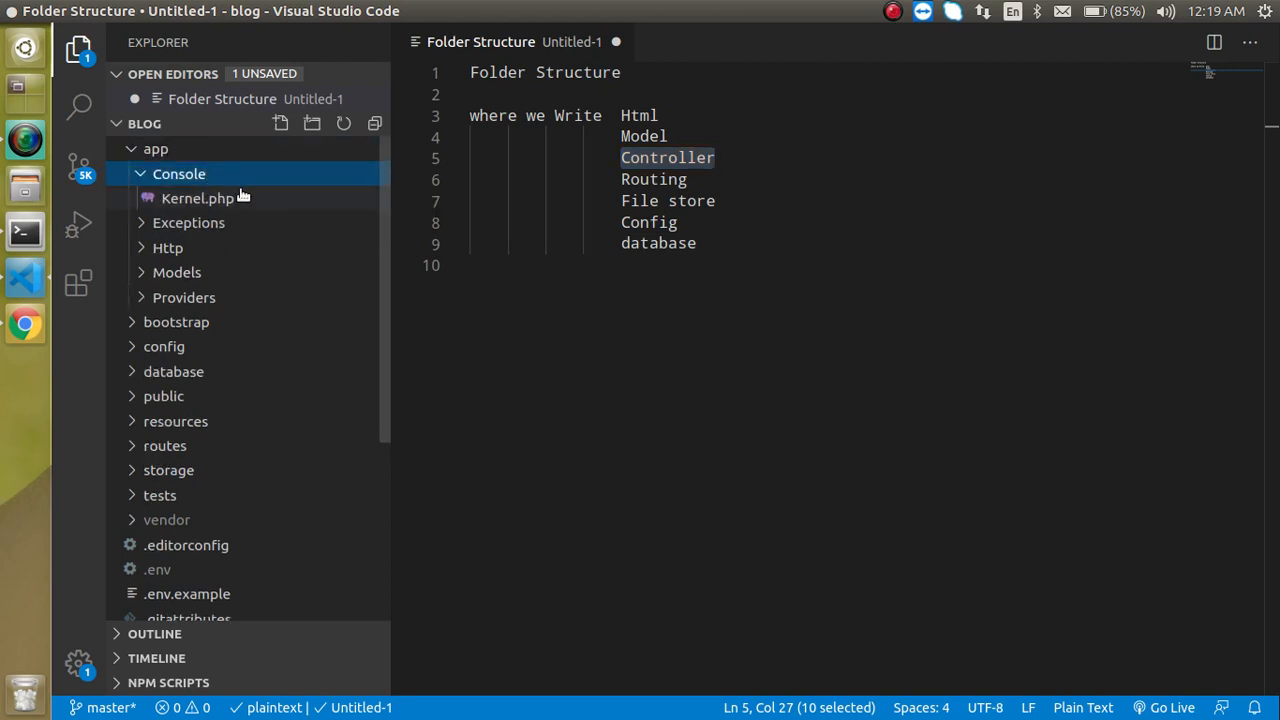
{"action": "mouse_move", "coordinate": [196, 198]}
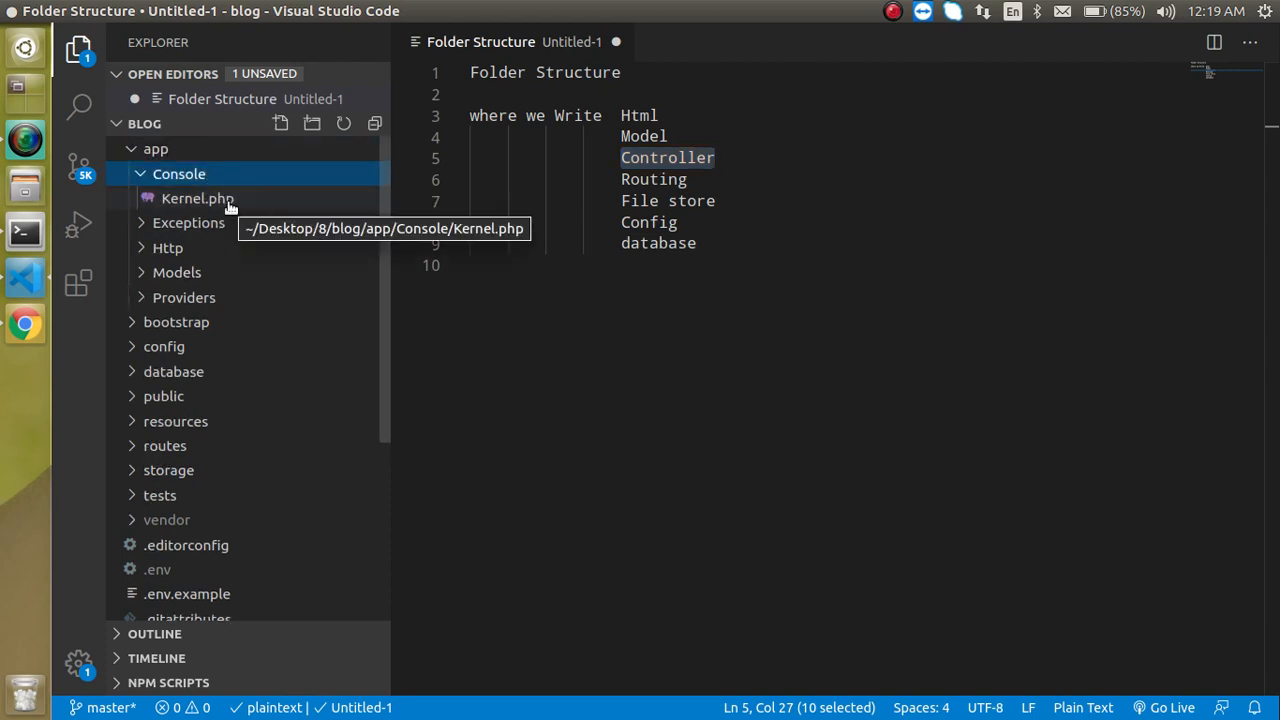
Open Console's Kernel.php and confirm the artisan server is running on 127.0.0.1:8002.
{"action": "double_click", "coordinate": [196, 198]}
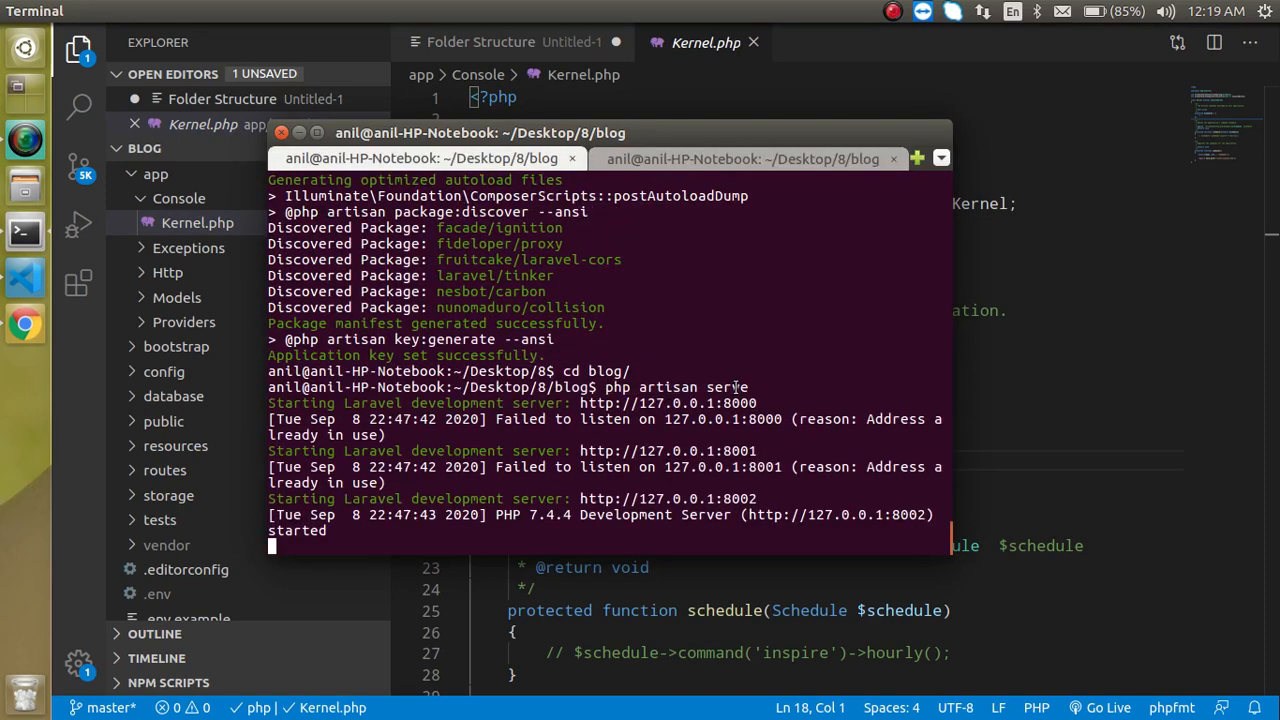
{"action": "mouse_move", "coordinate": [856, 392]}
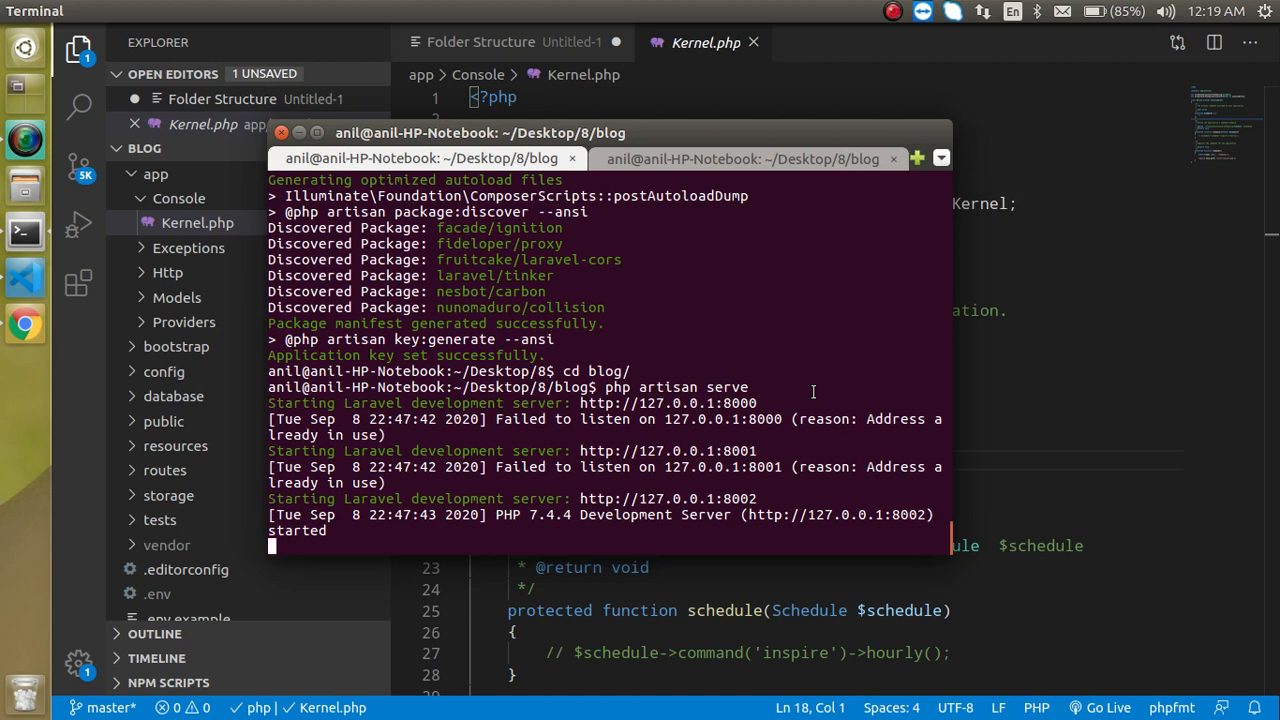
{"action": "mouse_move", "coordinate": [1030, 384]}
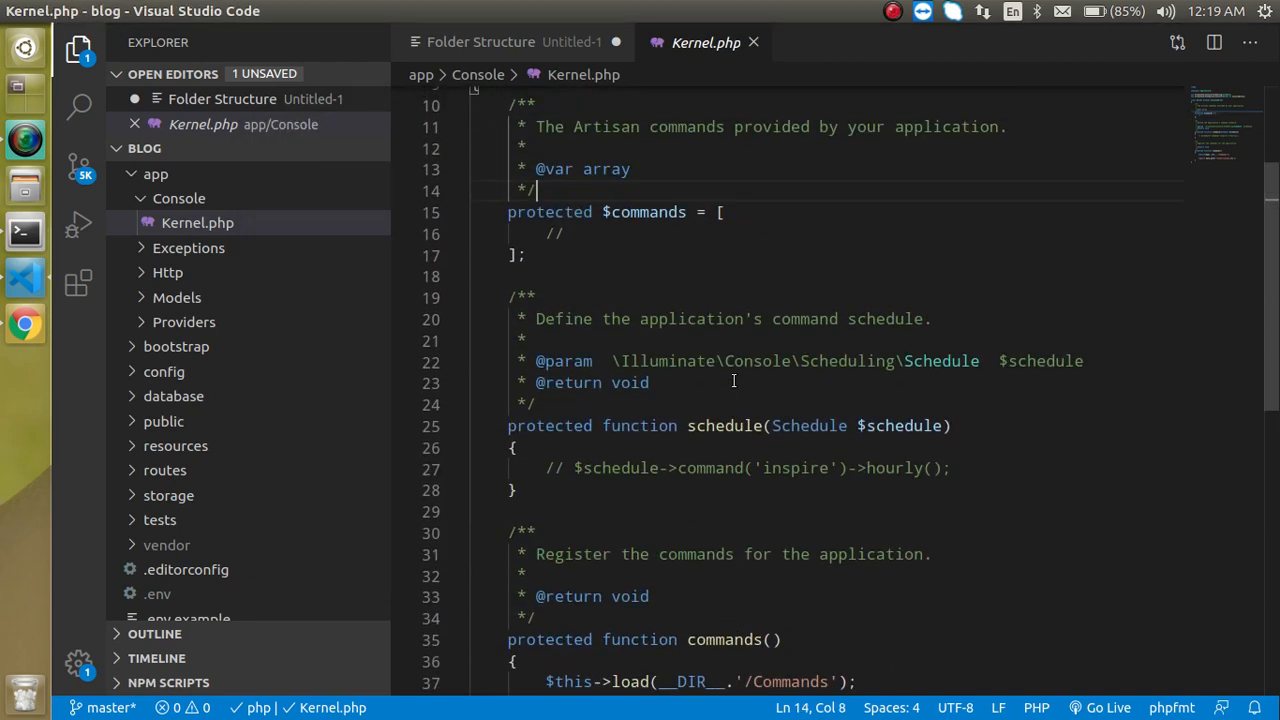
Close Kernel.php, collapse Console and expand Http to show Controllers, Middleware and Kernel.php.
{"action": "left_click", "coordinate": [480, 42]}
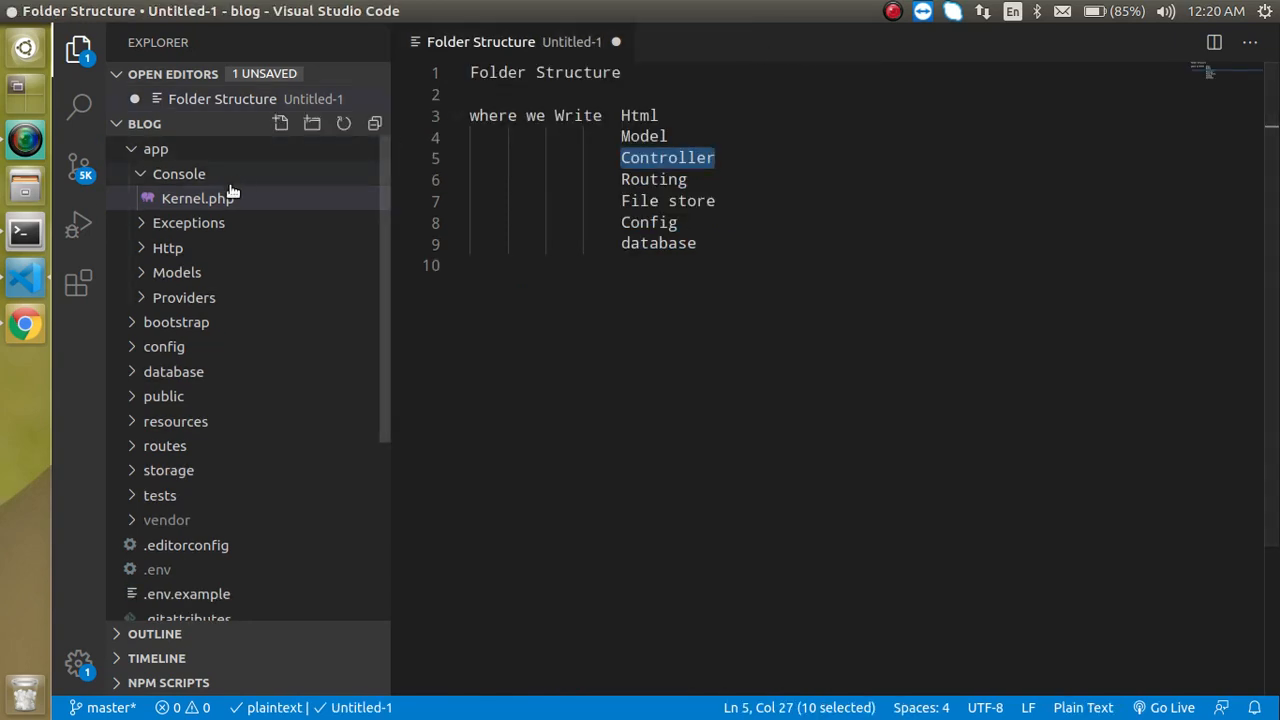
{"action": "left_click", "coordinate": [188, 222]}
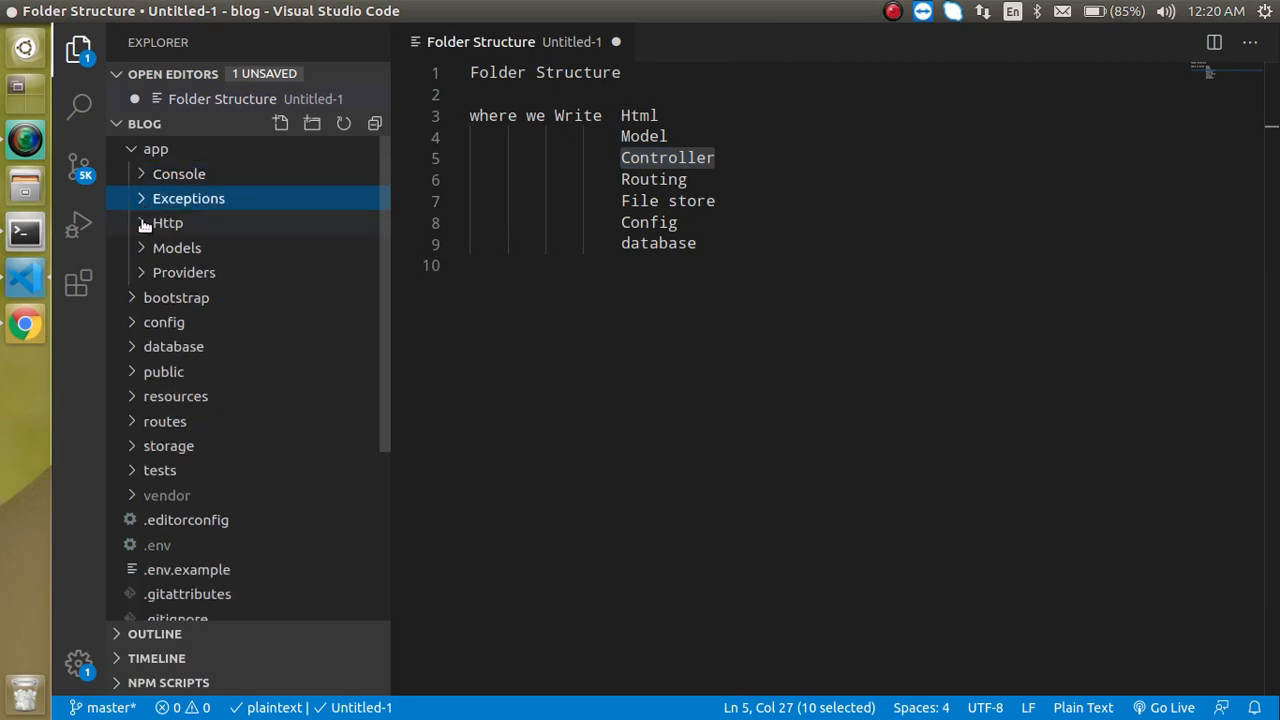
{"action": "left_click", "coordinate": [168, 222]}
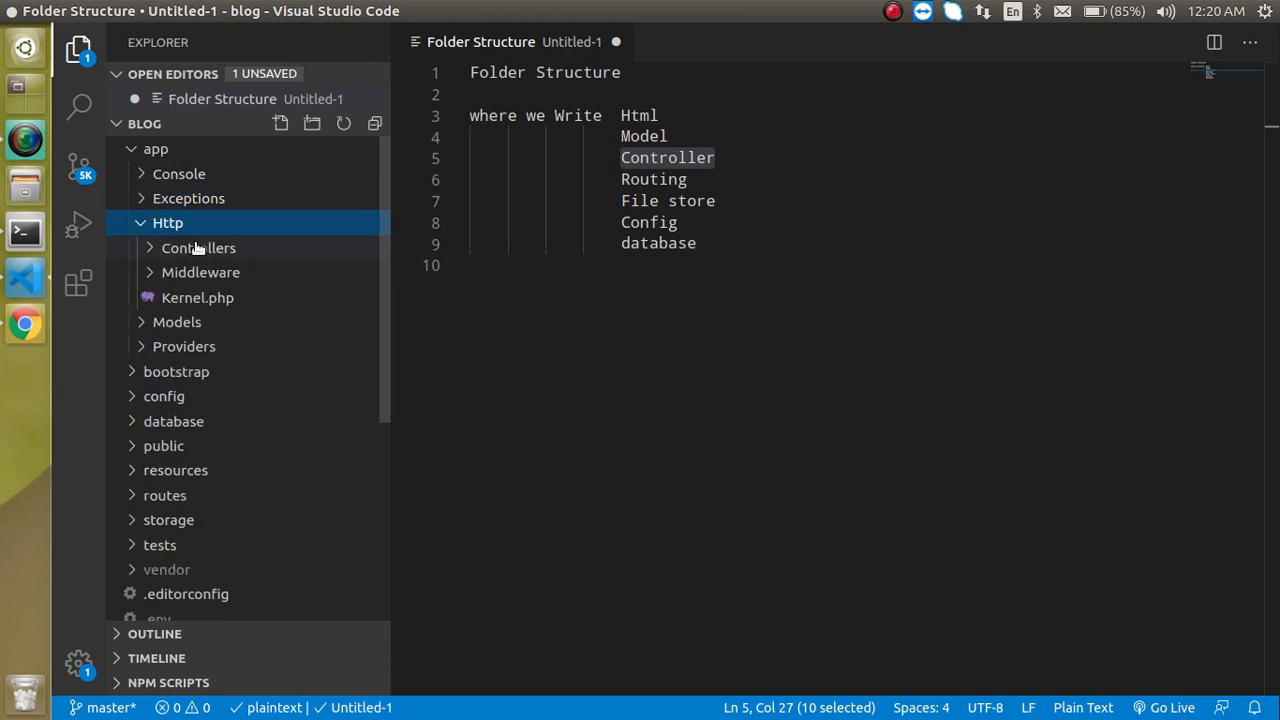
{"action": "mouse_move", "coordinate": [198, 248]}
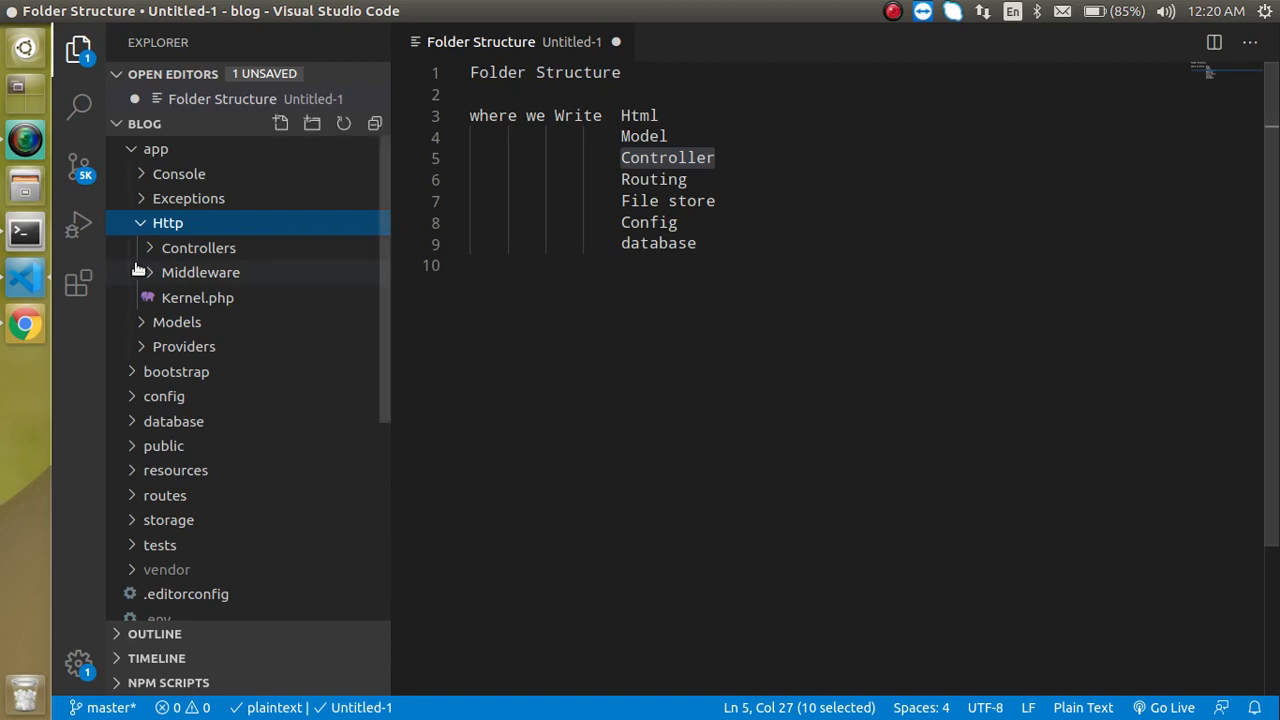
{"action": "left_click", "coordinate": [200, 272]}
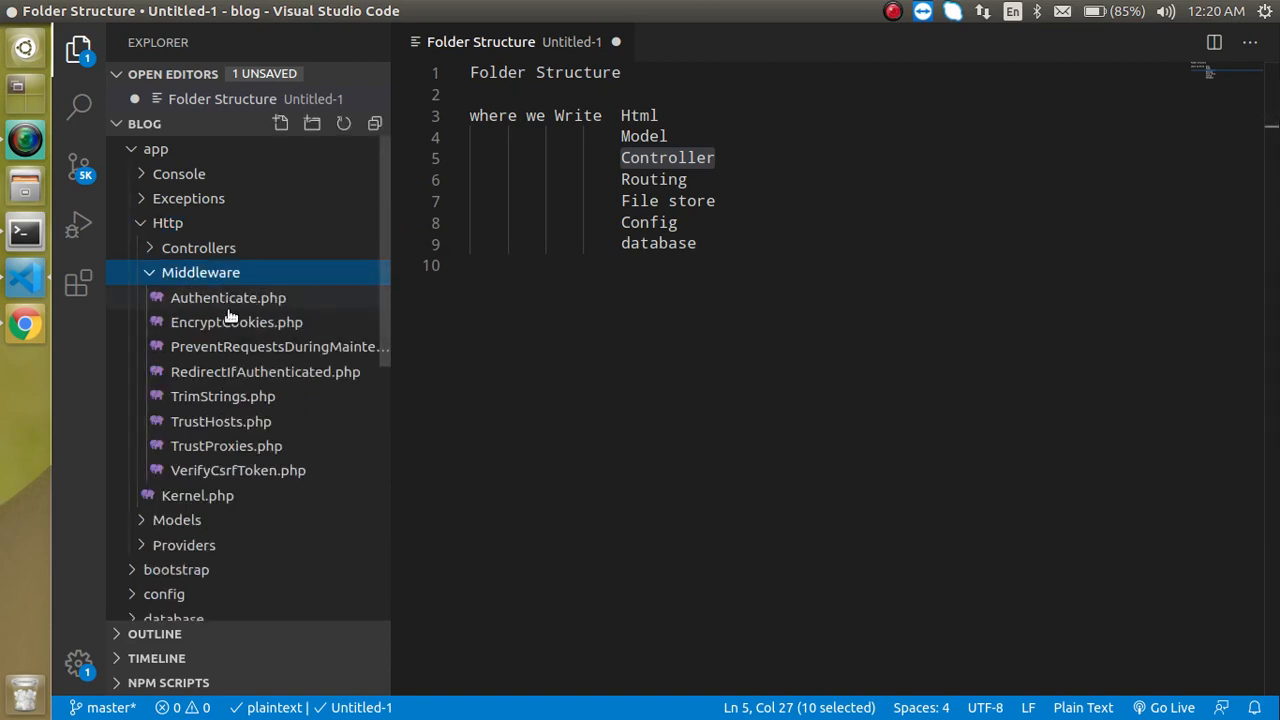
{"action": "left_click", "coordinate": [200, 272]}
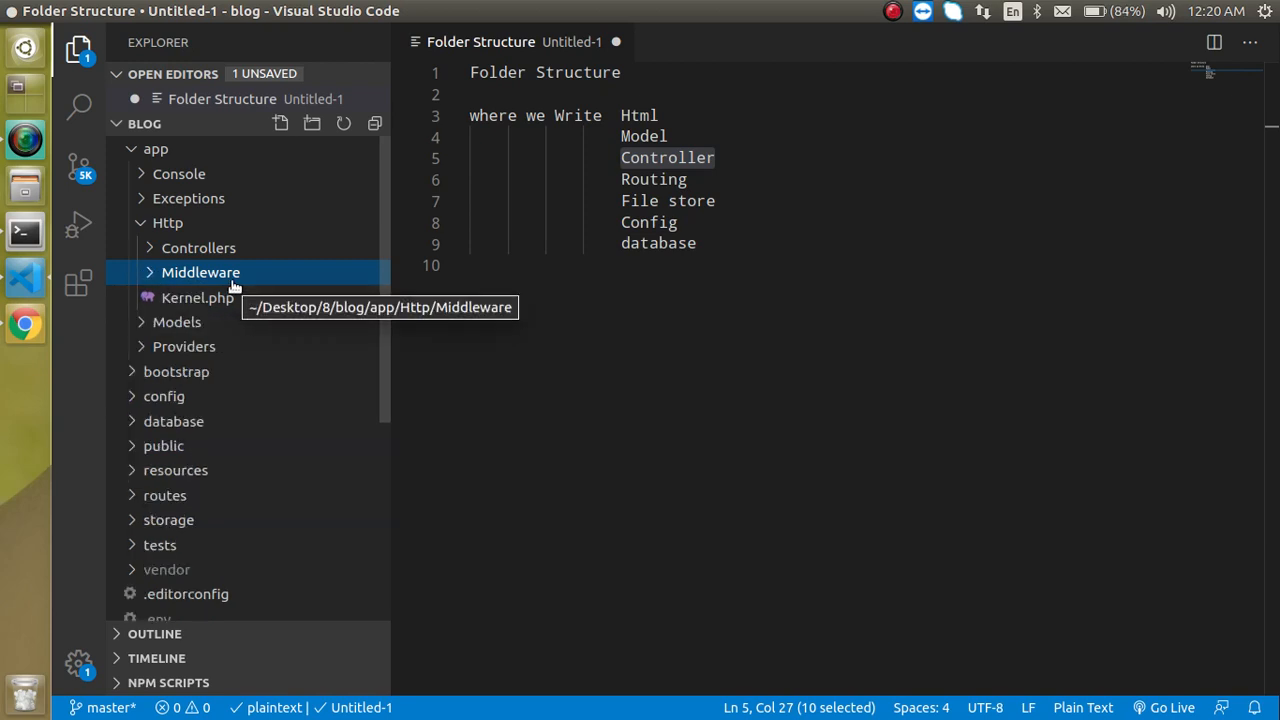
Open Http's Kernel.php, expand Models to show User.php, and peek into Providers.
{"action": "double_click", "coordinate": [196, 296]}
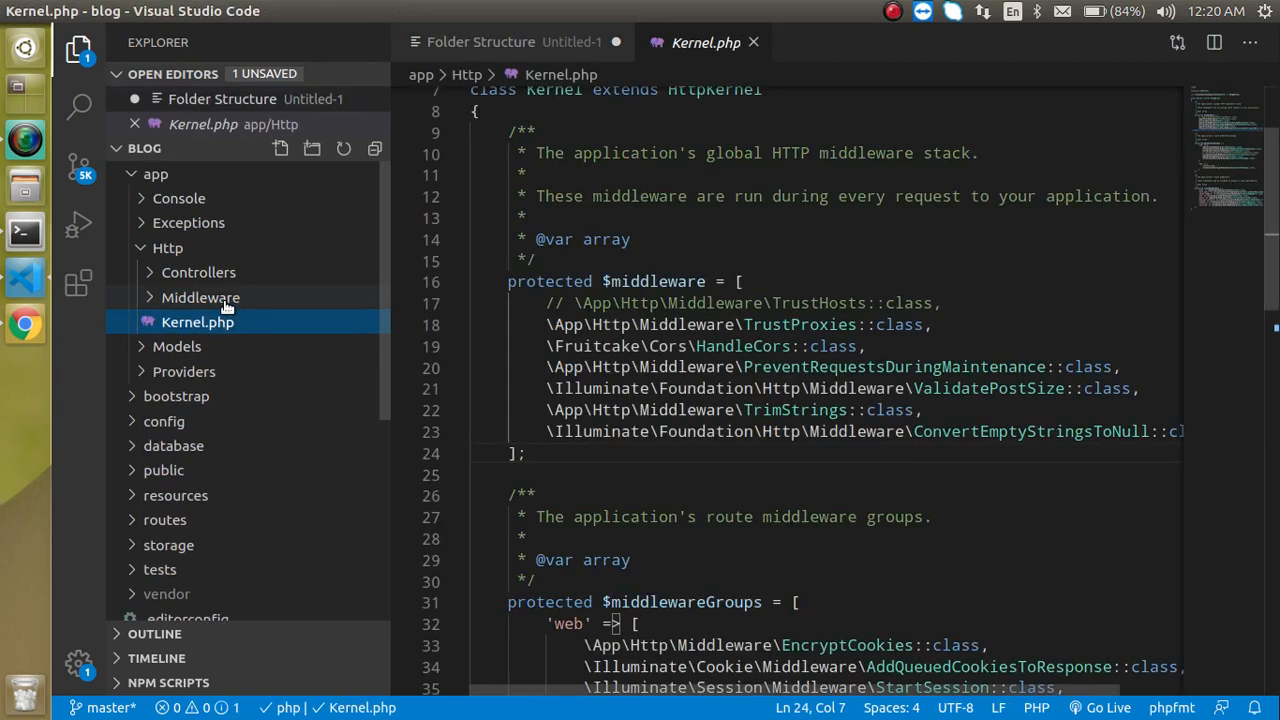
{"action": "mouse_move", "coordinate": [196, 322]}
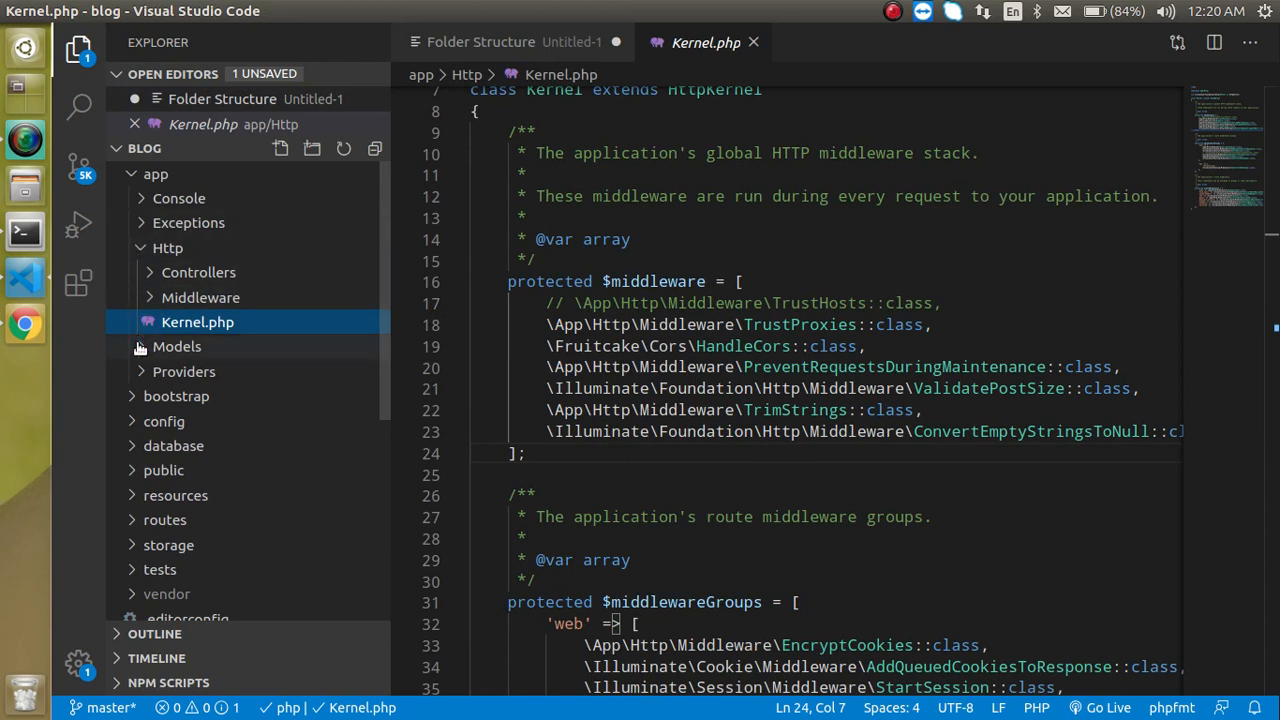
{"action": "left_click", "coordinate": [176, 346]}
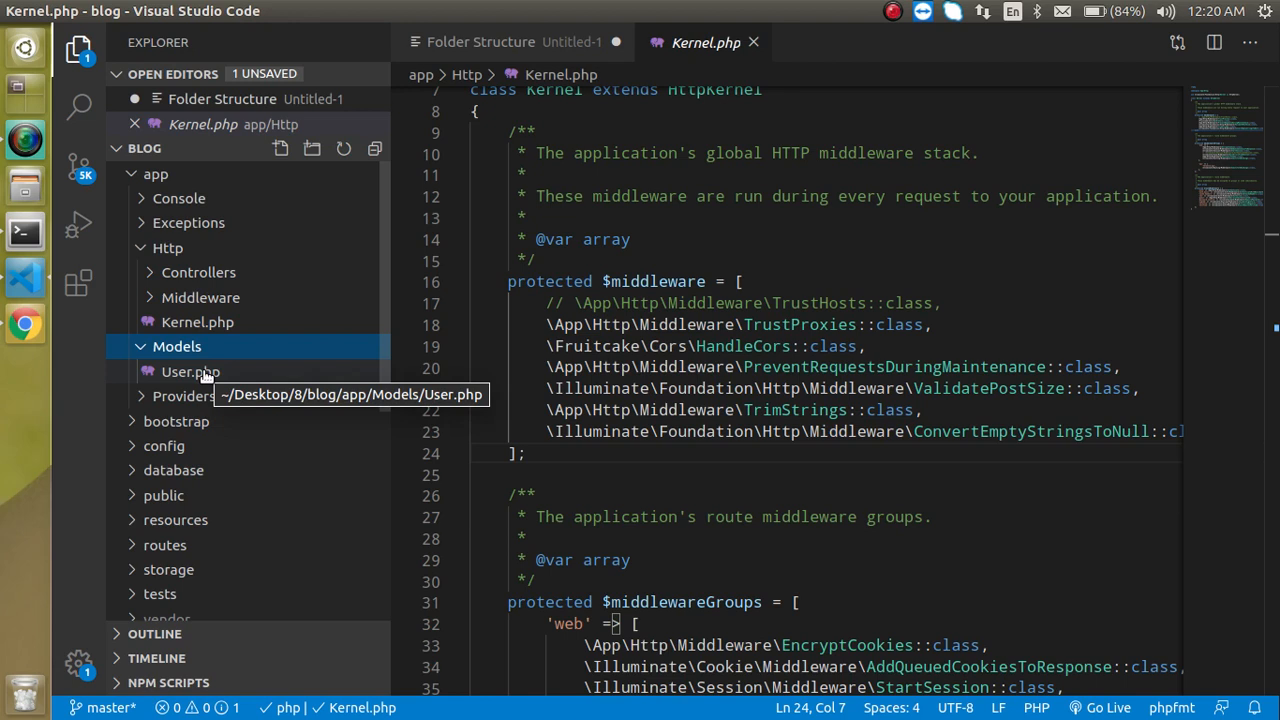
{"action": "mouse_move", "coordinate": [190, 370]}
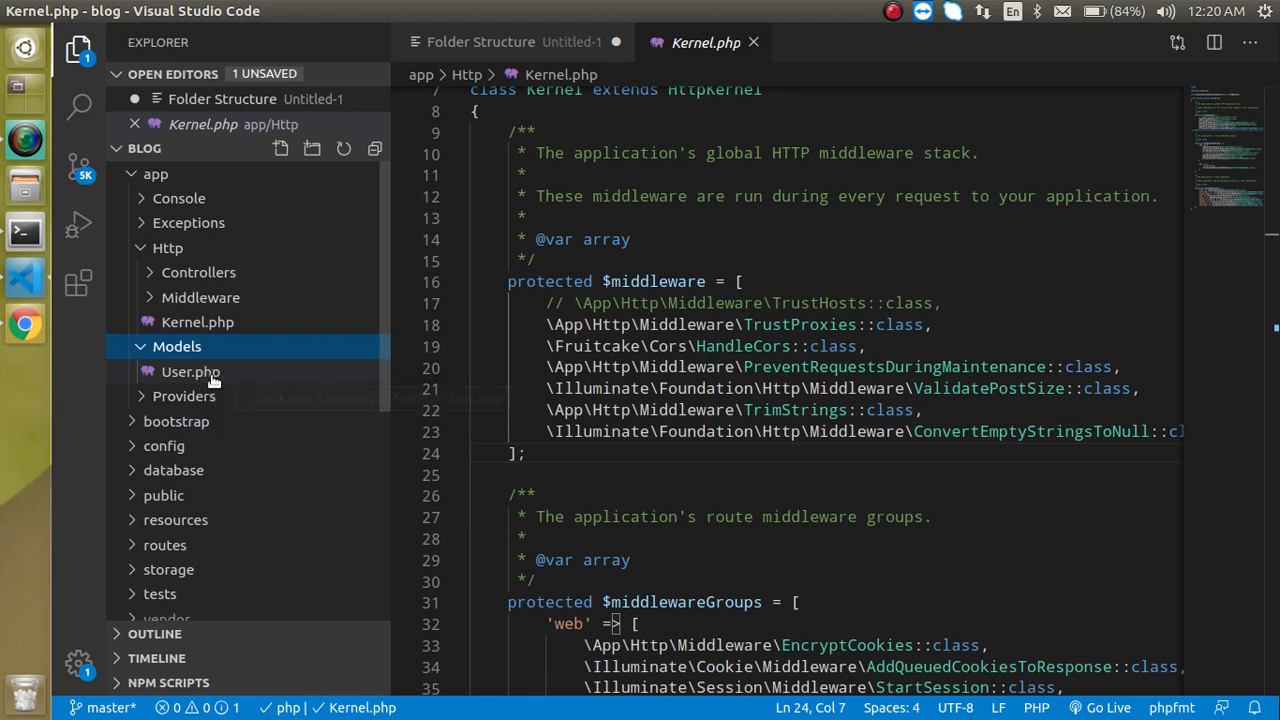
{"action": "mouse_move", "coordinate": [190, 370]}
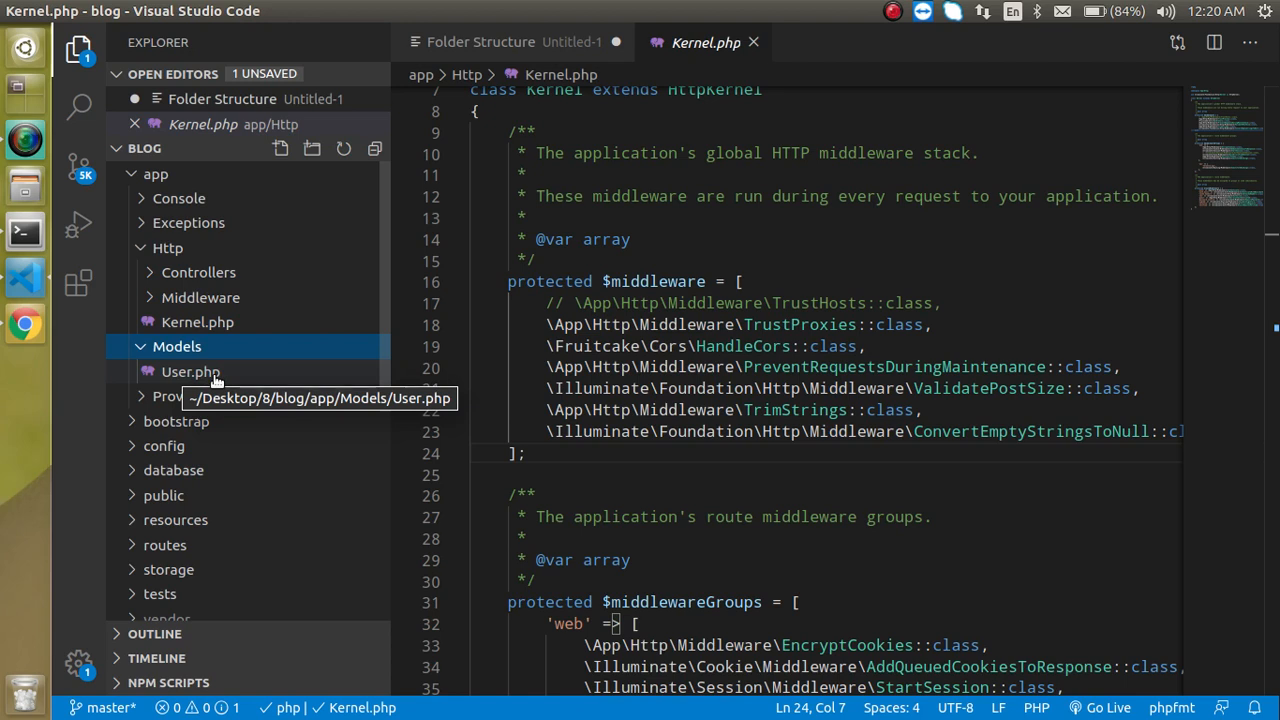
{"action": "left_click", "coordinate": [184, 396]}
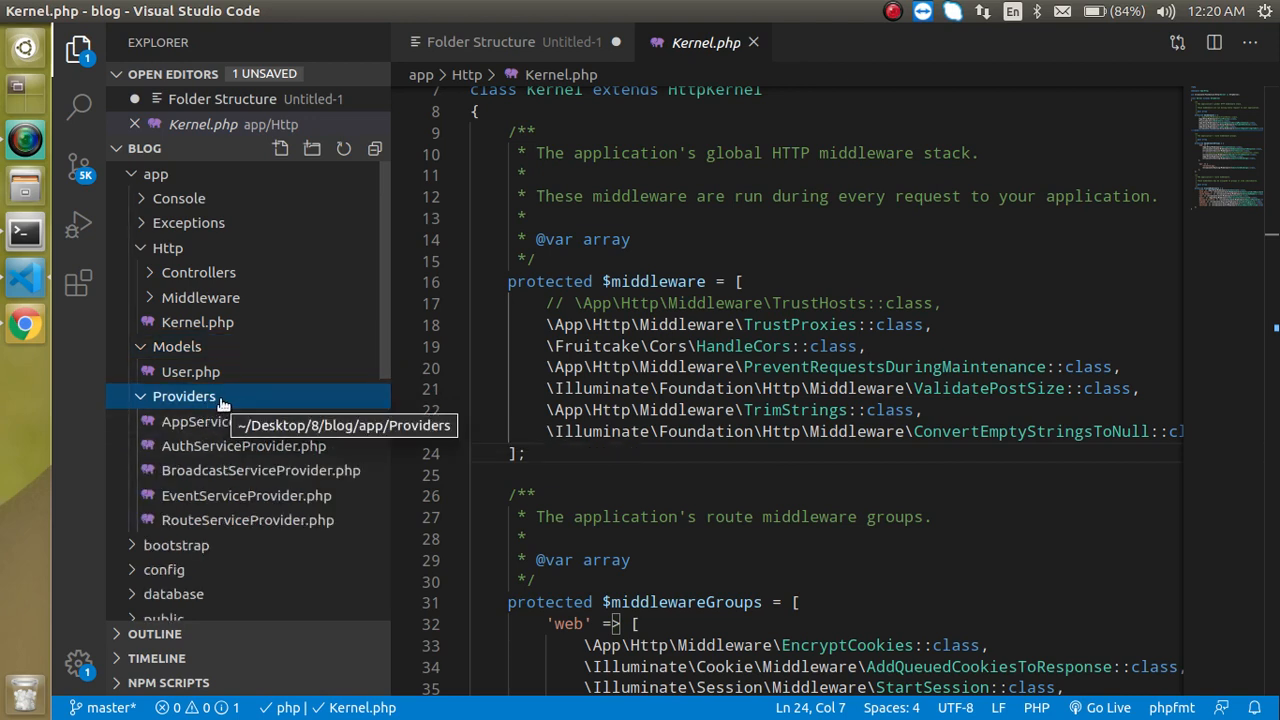
{"action": "mouse_move", "coordinate": [248, 420]}
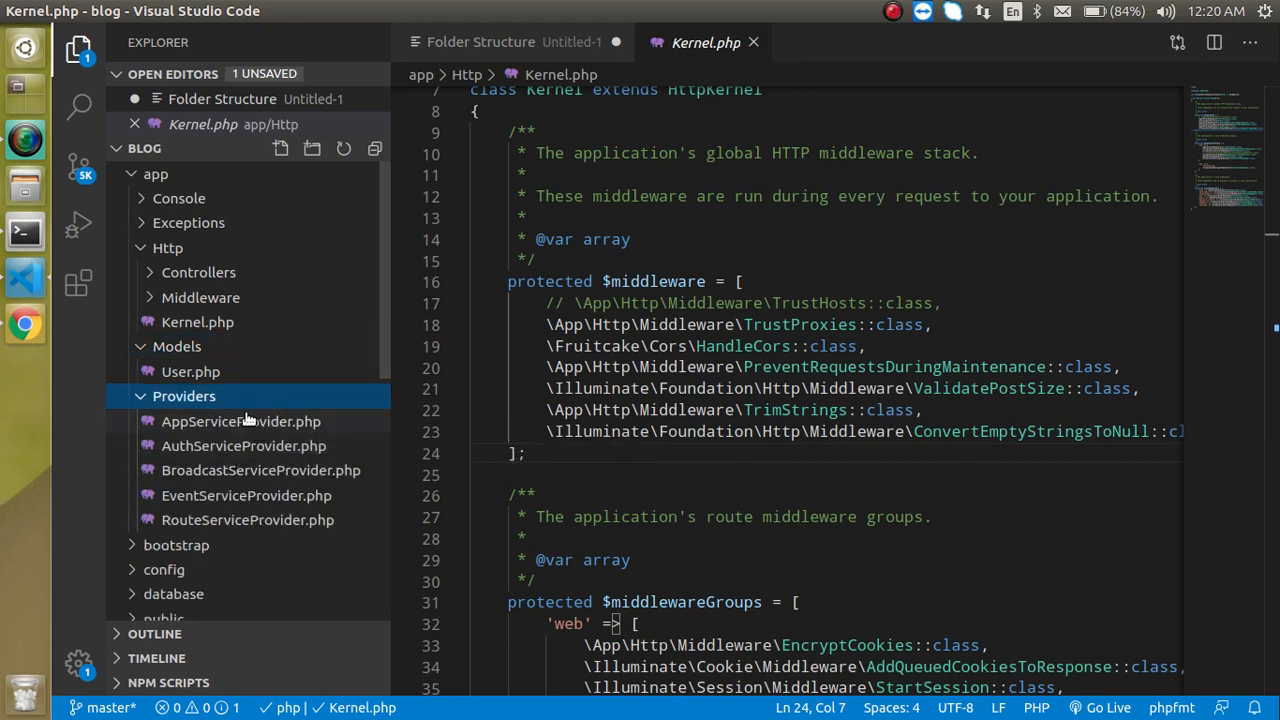
{"action": "mouse_move", "coordinate": [244, 444]}
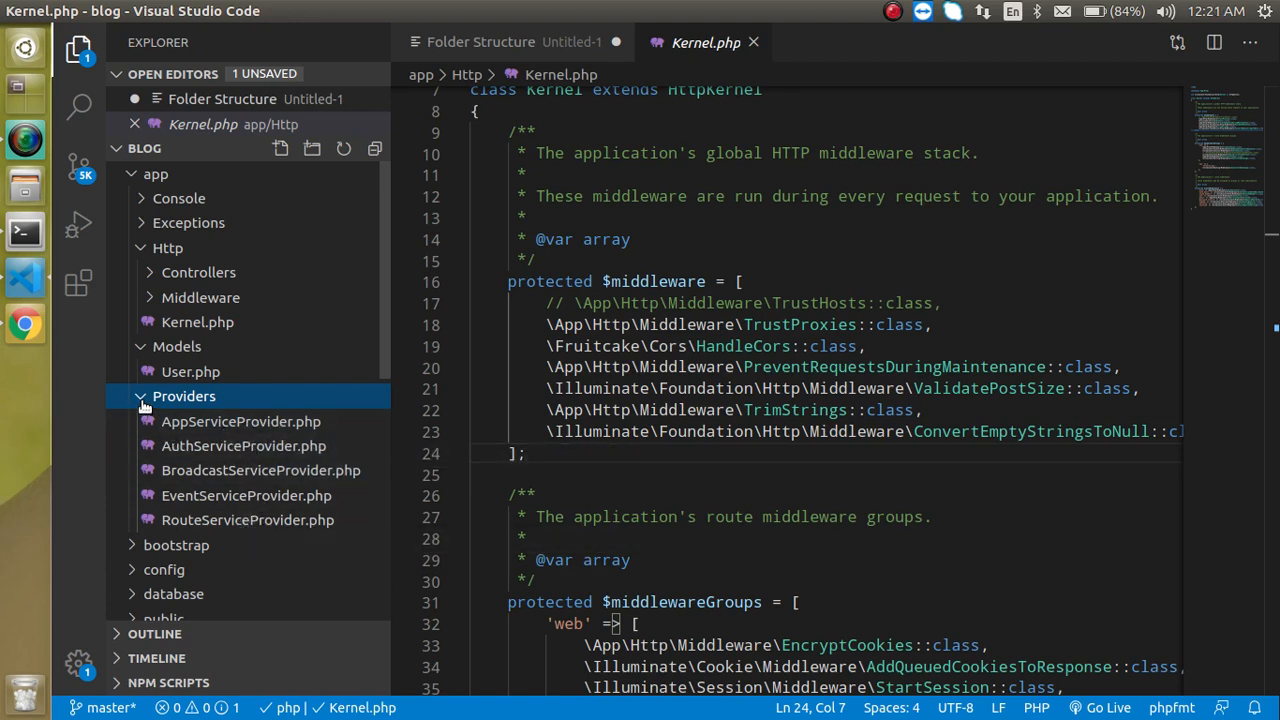
{"action": "mouse_move", "coordinate": [144, 404]}
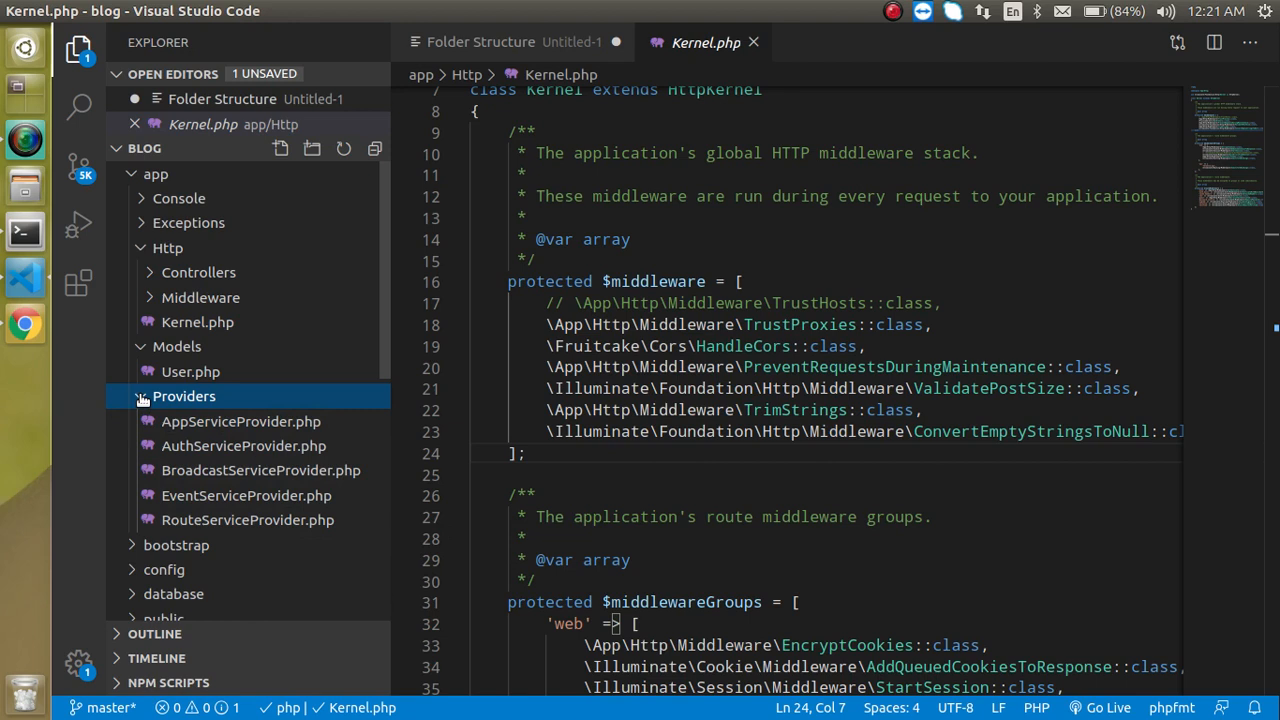
{"action": "left_click", "coordinate": [140, 396]}
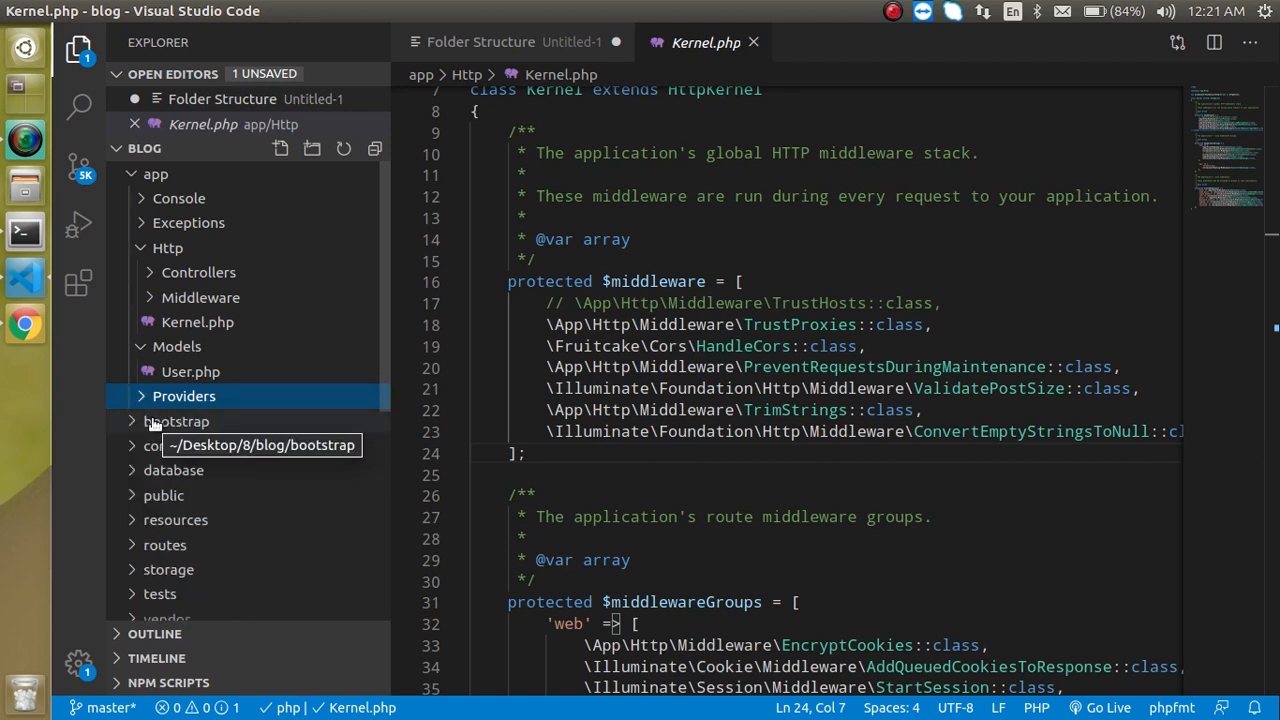
Expand the bootstrap folder to list its cache folder and app.php.
{"action": "left_click", "coordinate": [176, 420]}
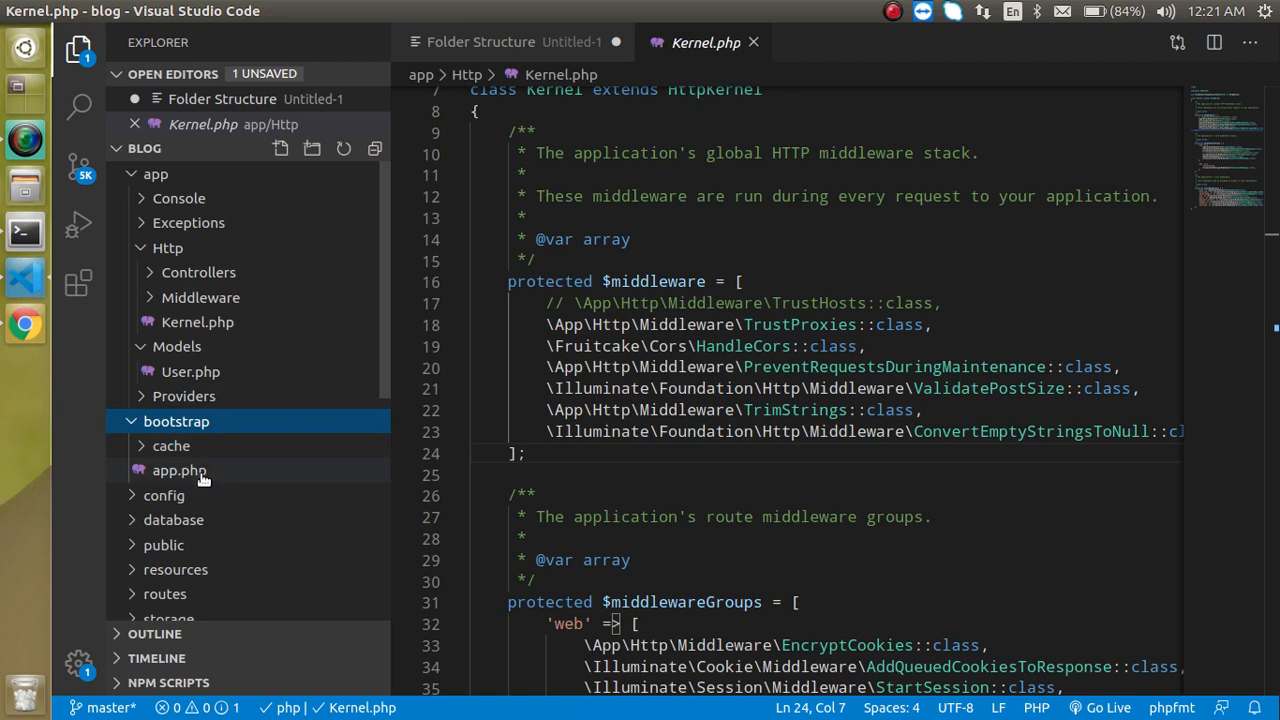
{"action": "mouse_move", "coordinate": [180, 470]}
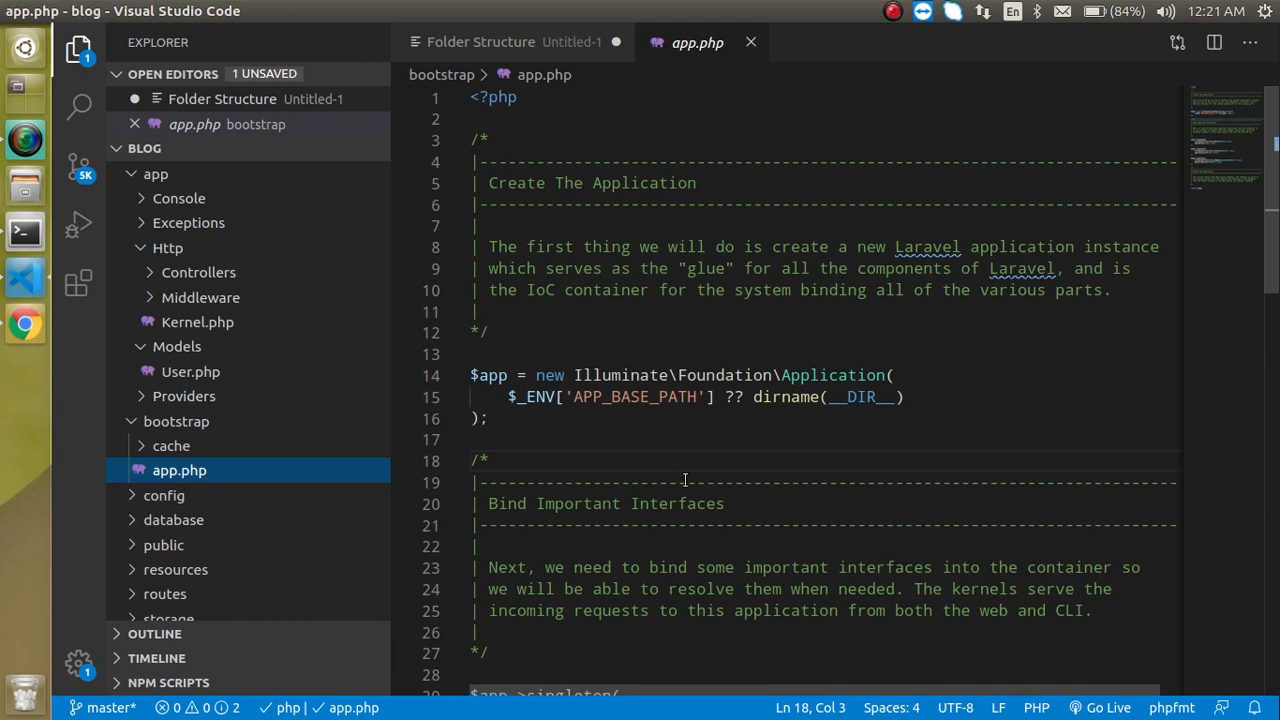
{"action": "mouse_move", "coordinate": [678, 272]}
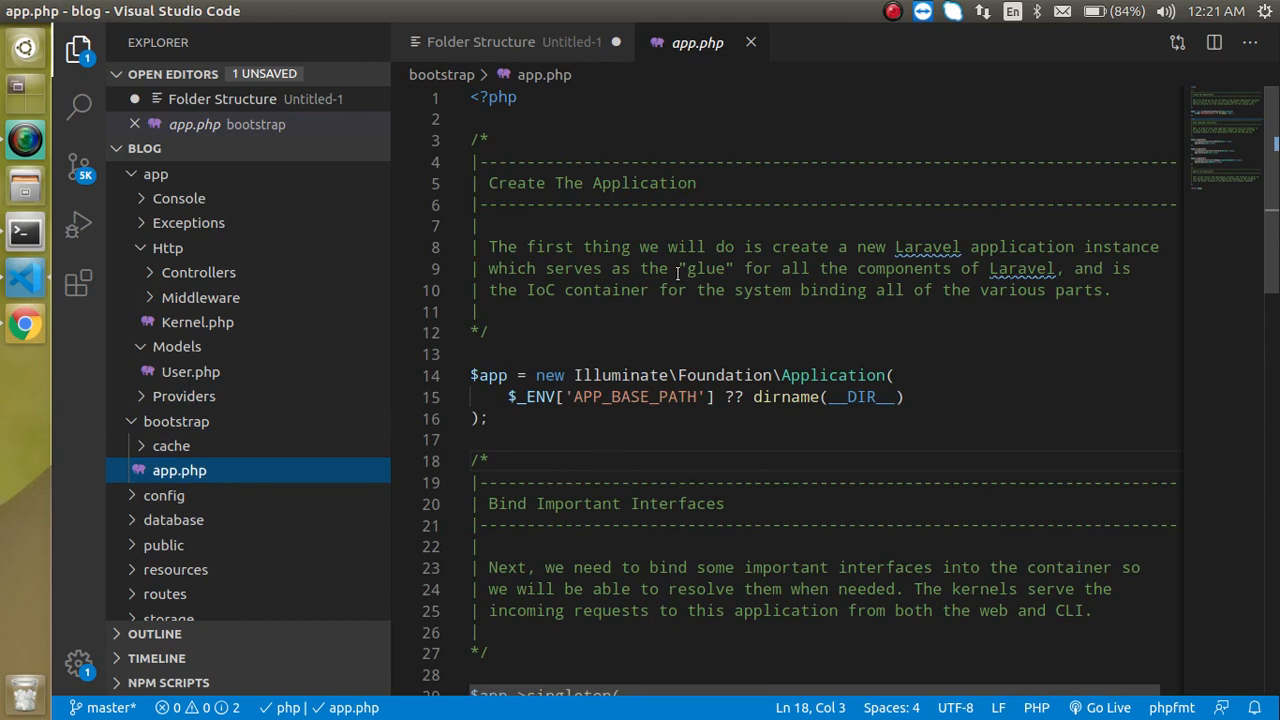
{"action": "mouse_move", "coordinate": [24, 324]}
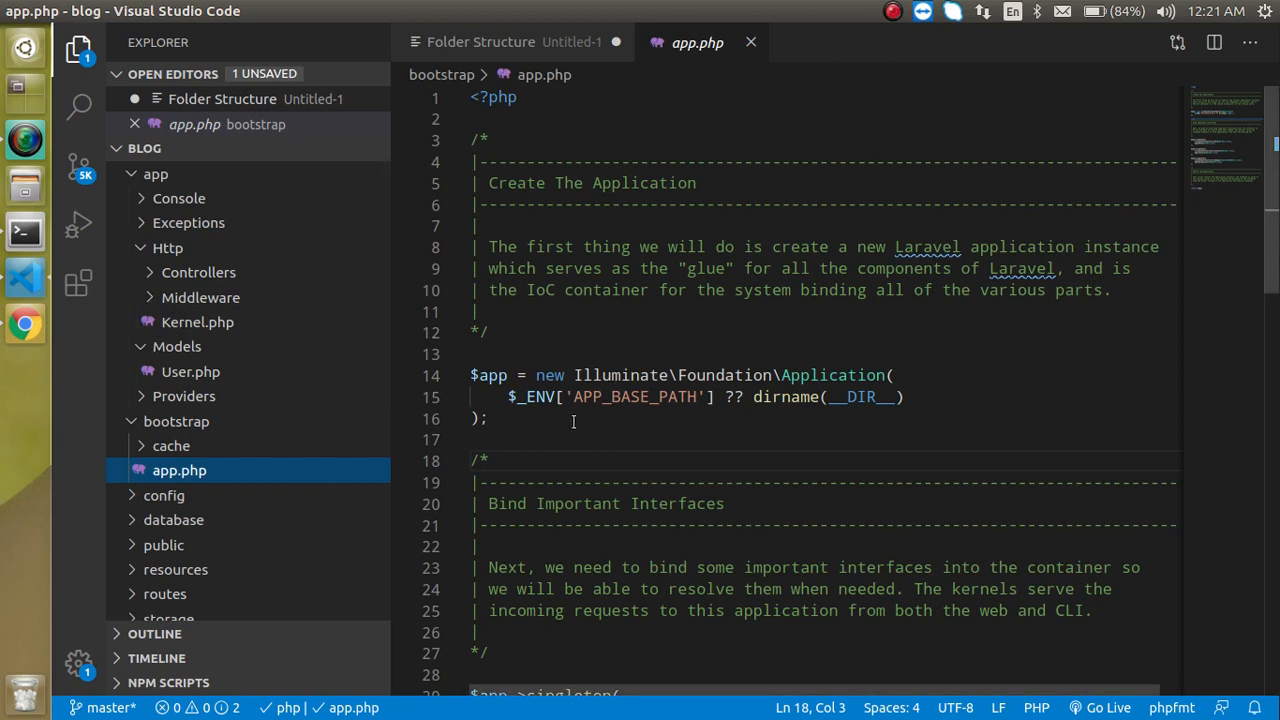
{"action": "mouse_move", "coordinate": [740, 52]}
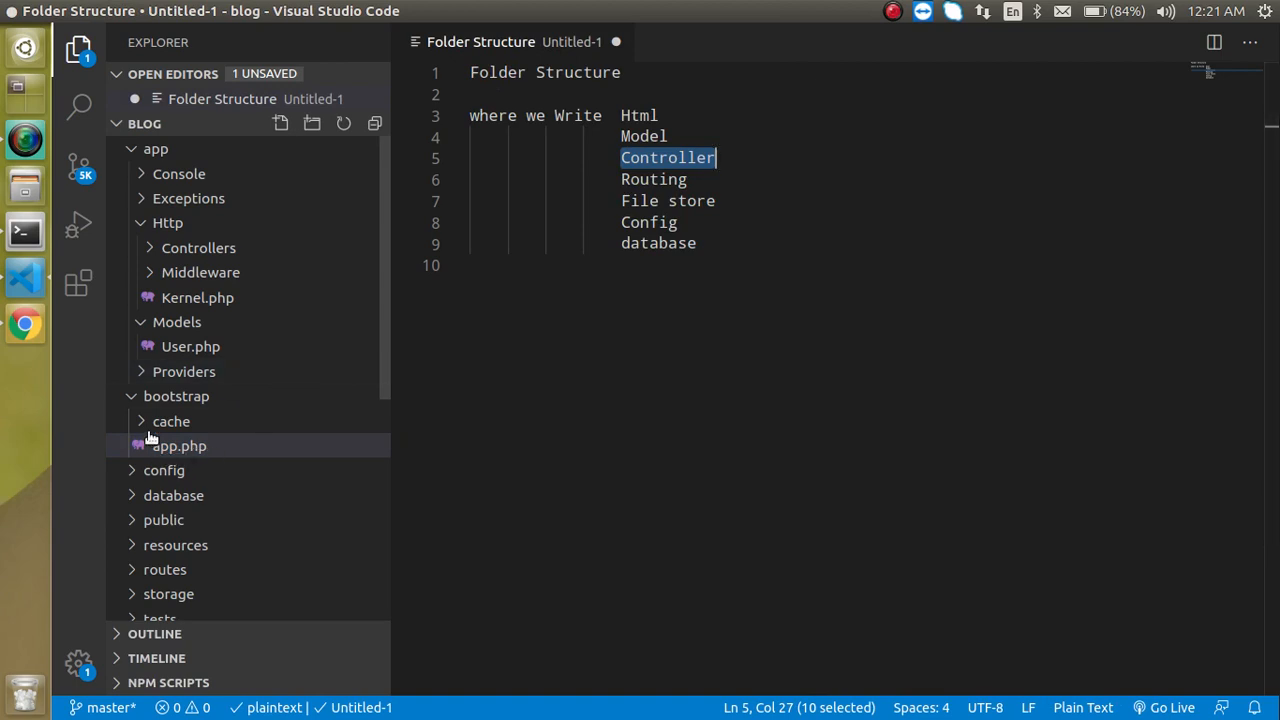
Expand bootstrap's cache folder to show .gitignore, packages.php and services.php.
{"action": "left_click", "coordinate": [172, 420]}
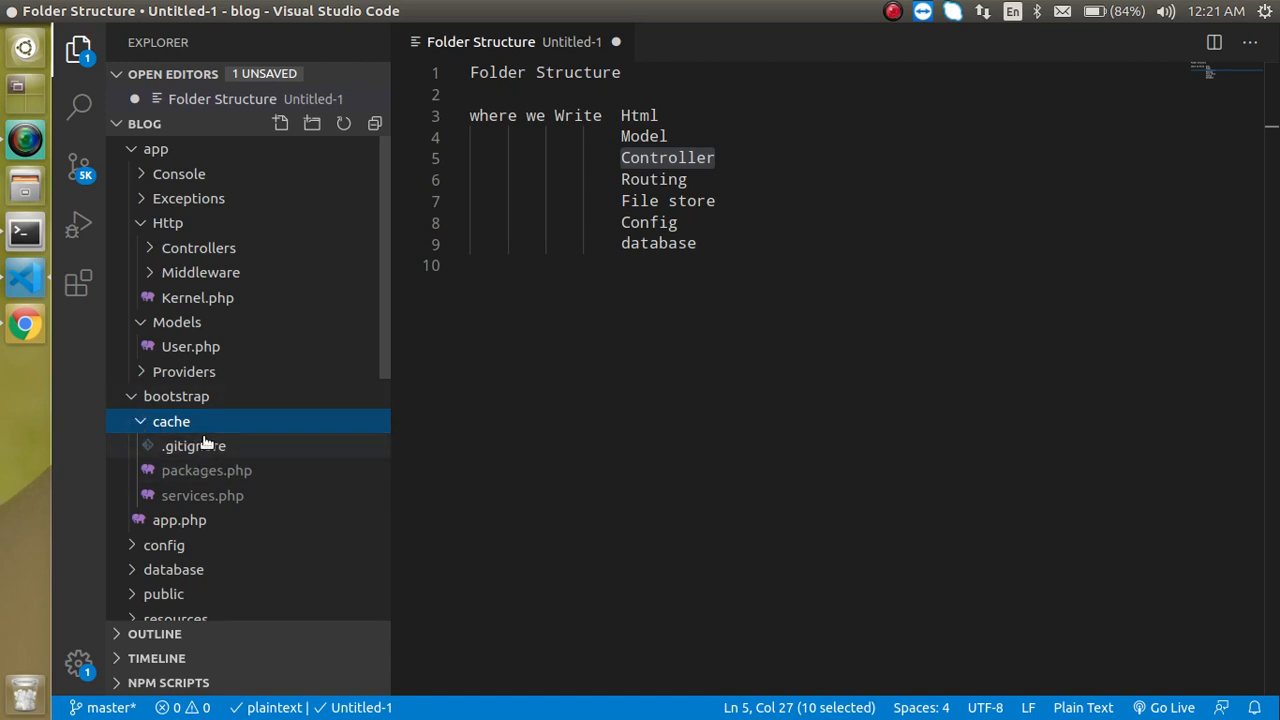
{"action": "mouse_move", "coordinate": [172, 420]}
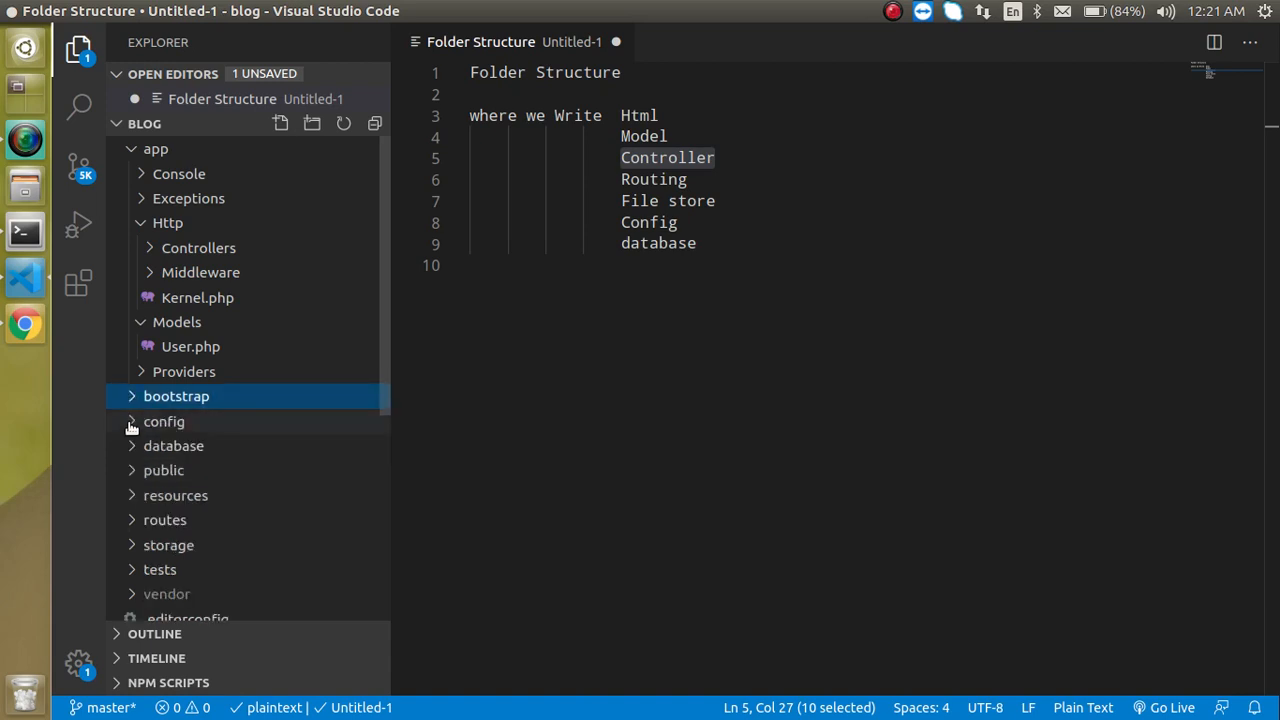
Expand the config folder to list app.php, auth.php, database.php, mail.php and the other settings files.
{"action": "left_click", "coordinate": [164, 420]}
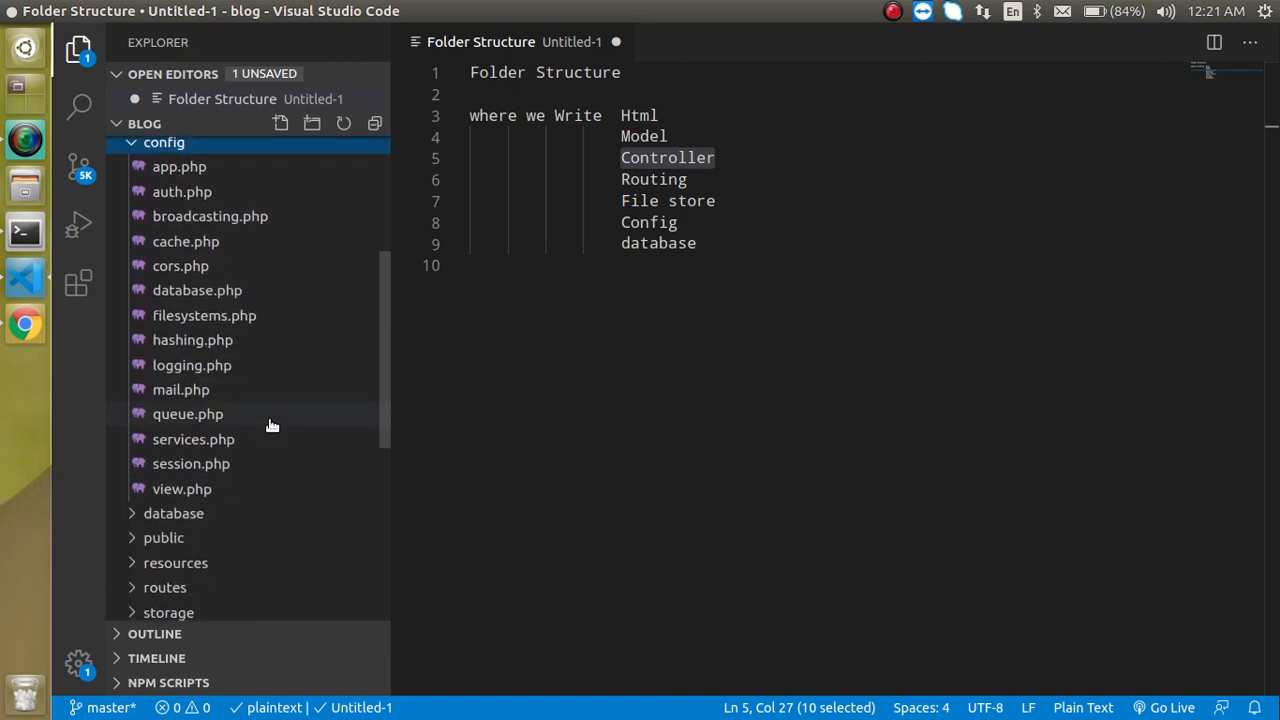
{"action": "mouse_move", "coordinate": [192, 440]}
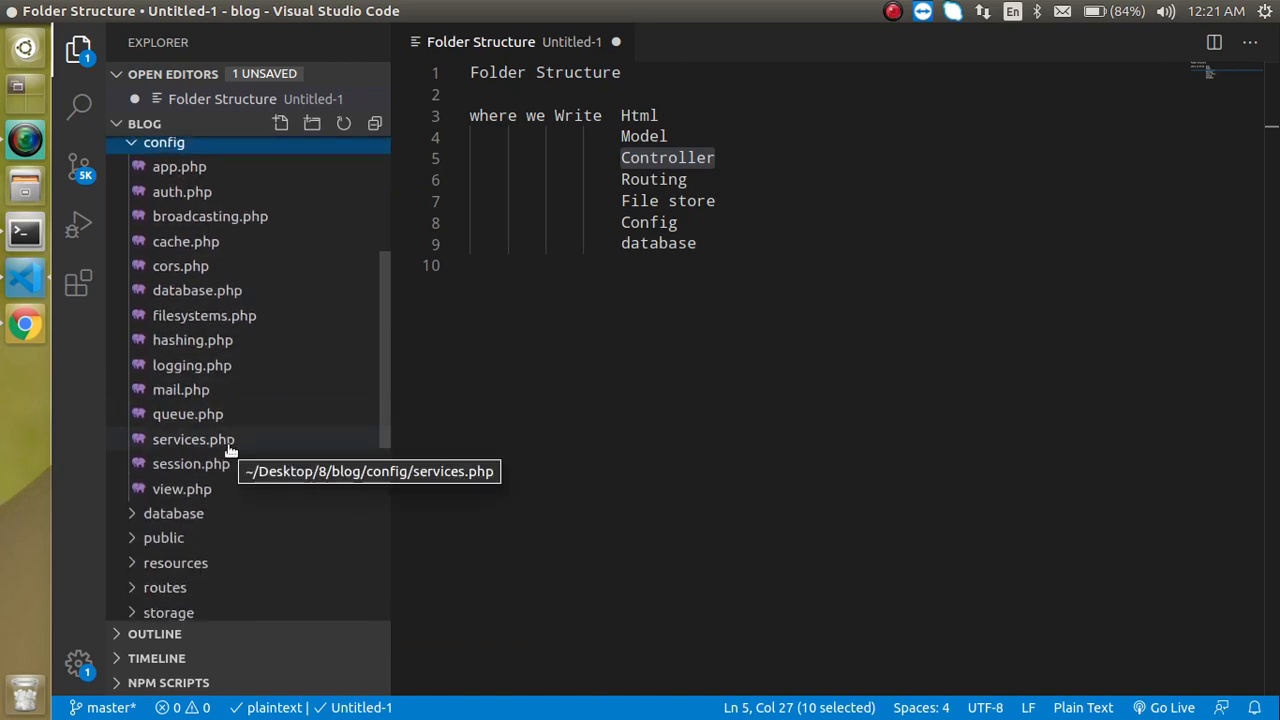
{"action": "mouse_move", "coordinate": [196, 290]}
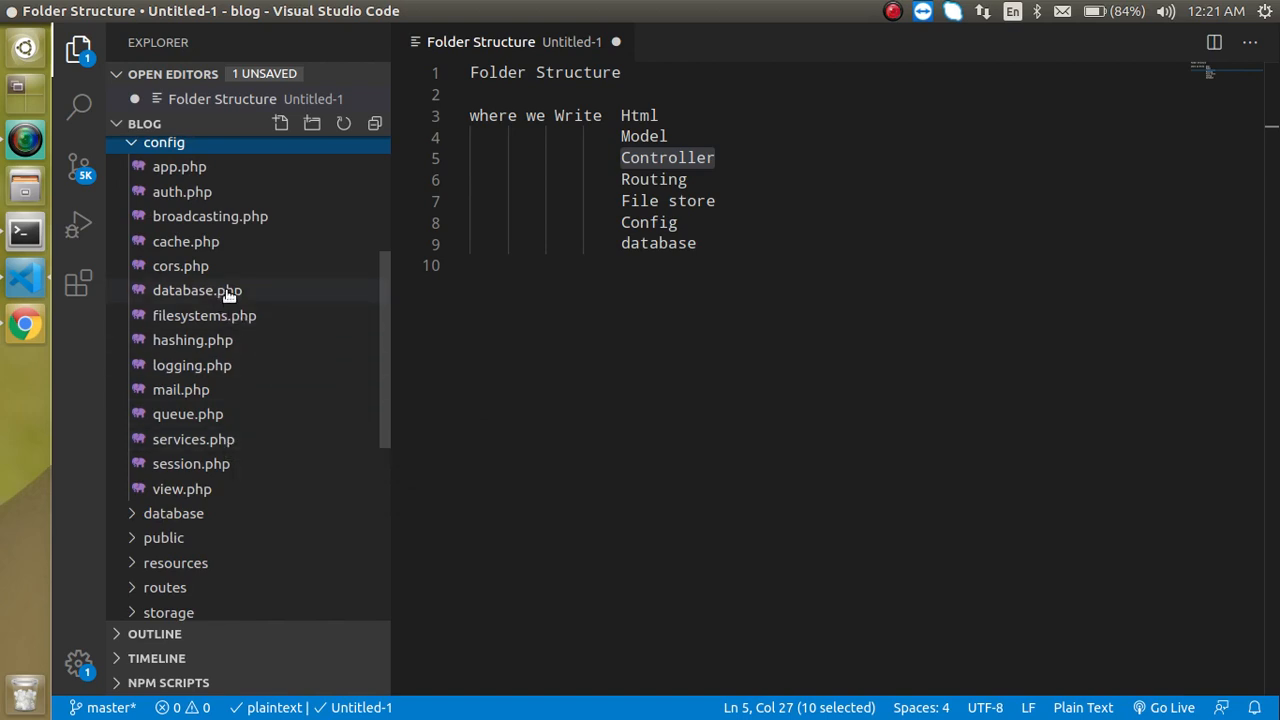
{"action": "mouse_move", "coordinate": [220, 464]}
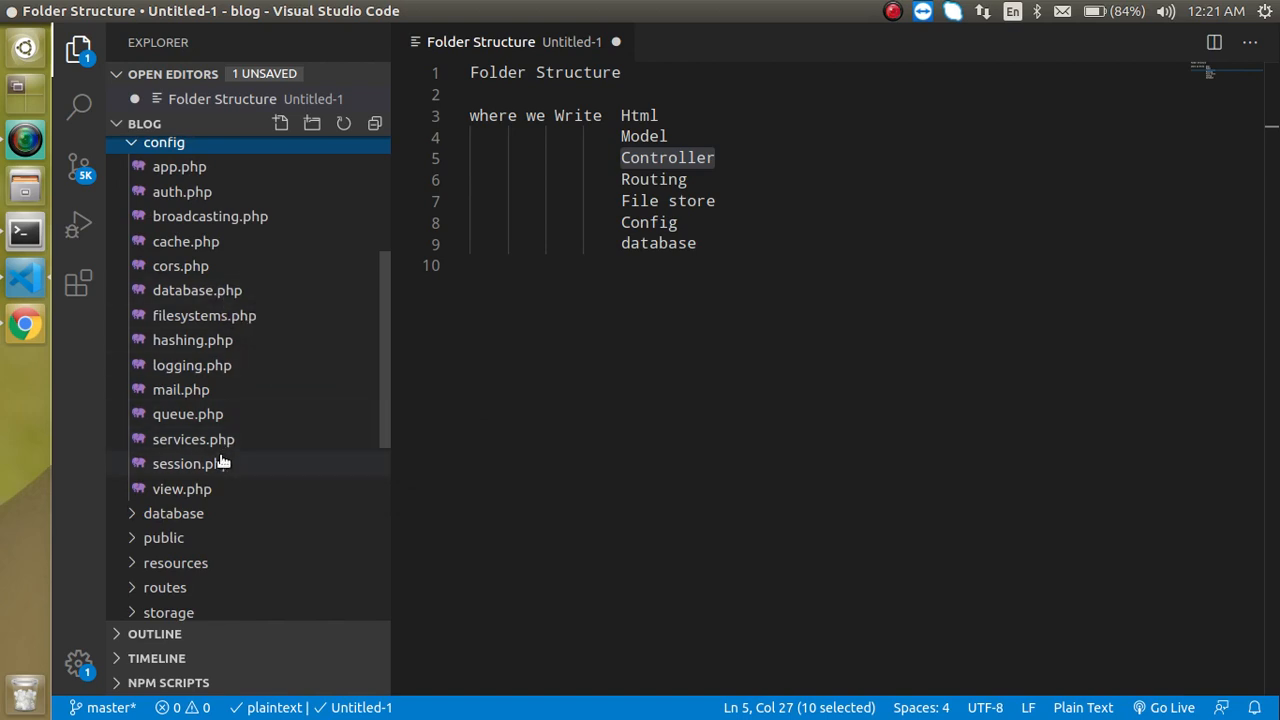
{"action": "mouse_move", "coordinate": [208, 376]}
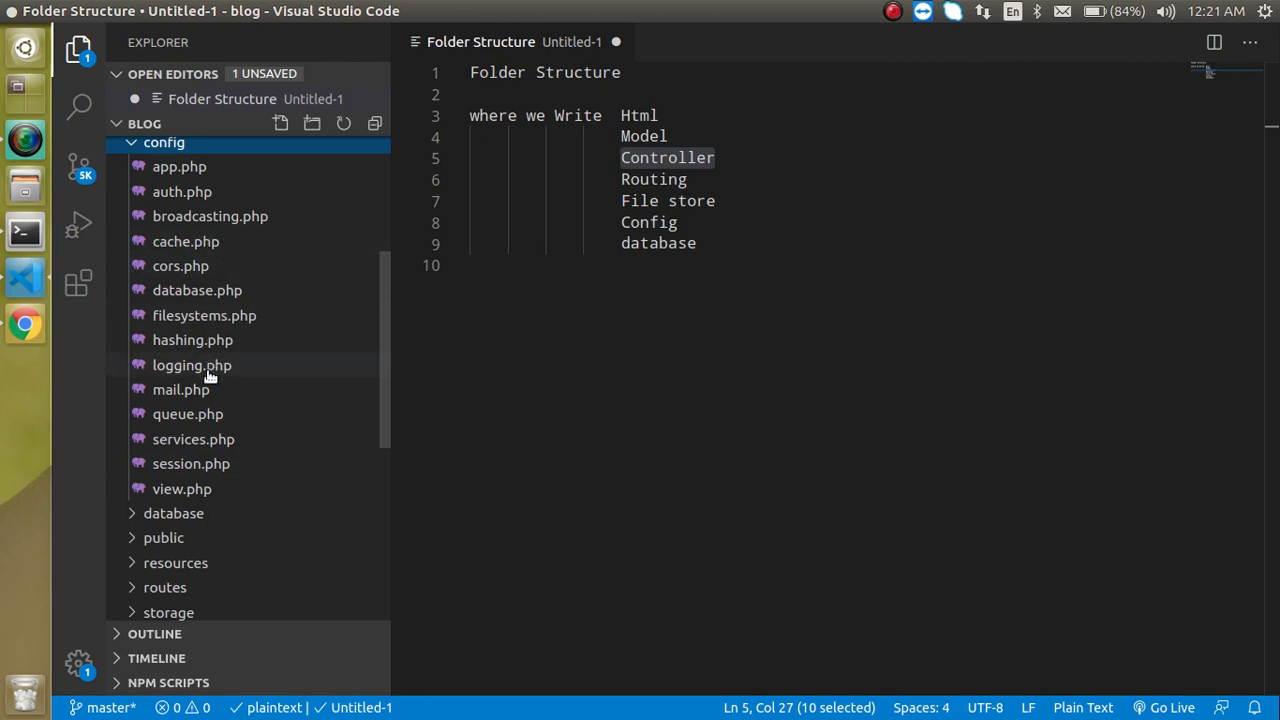
{"action": "mouse_move", "coordinate": [144, 238]}
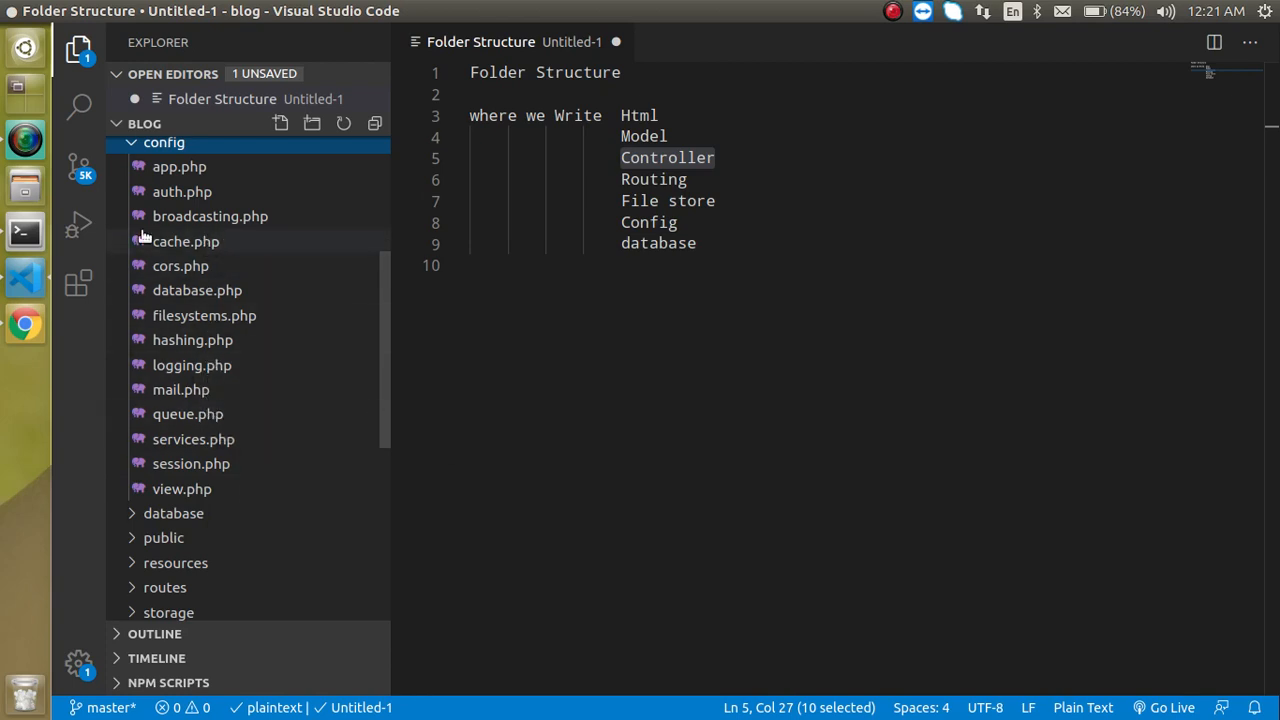
Collapse config and expand database to show factories, migrations, seeders and .gitignore.
{"action": "left_click", "coordinate": [164, 142]}
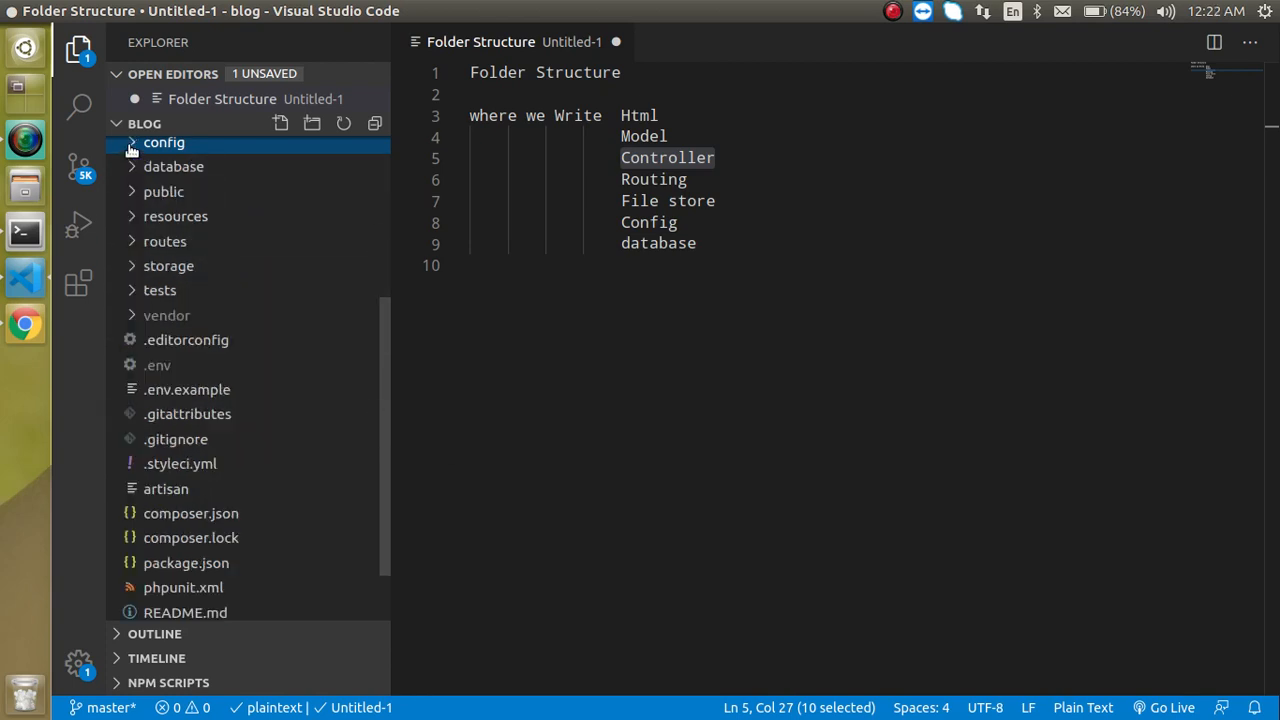
{"action": "left_click", "coordinate": [172, 166]}
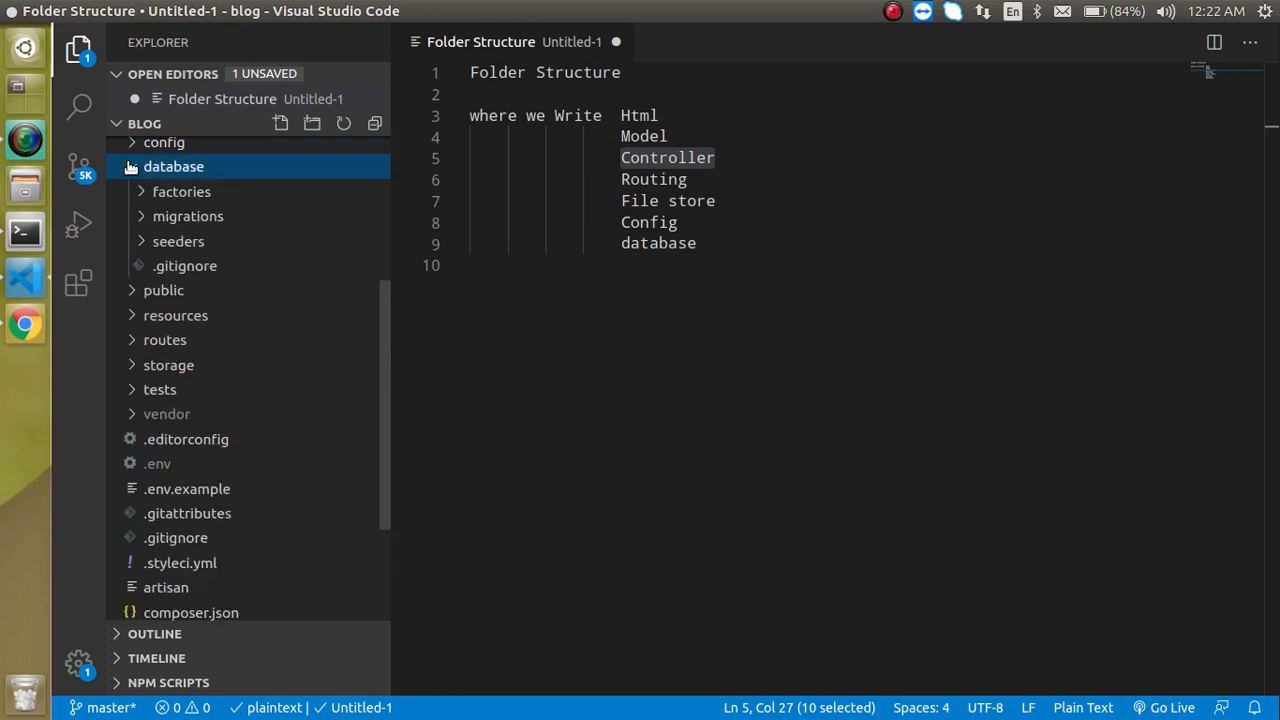
{"action": "mouse_move", "coordinate": [188, 216]}
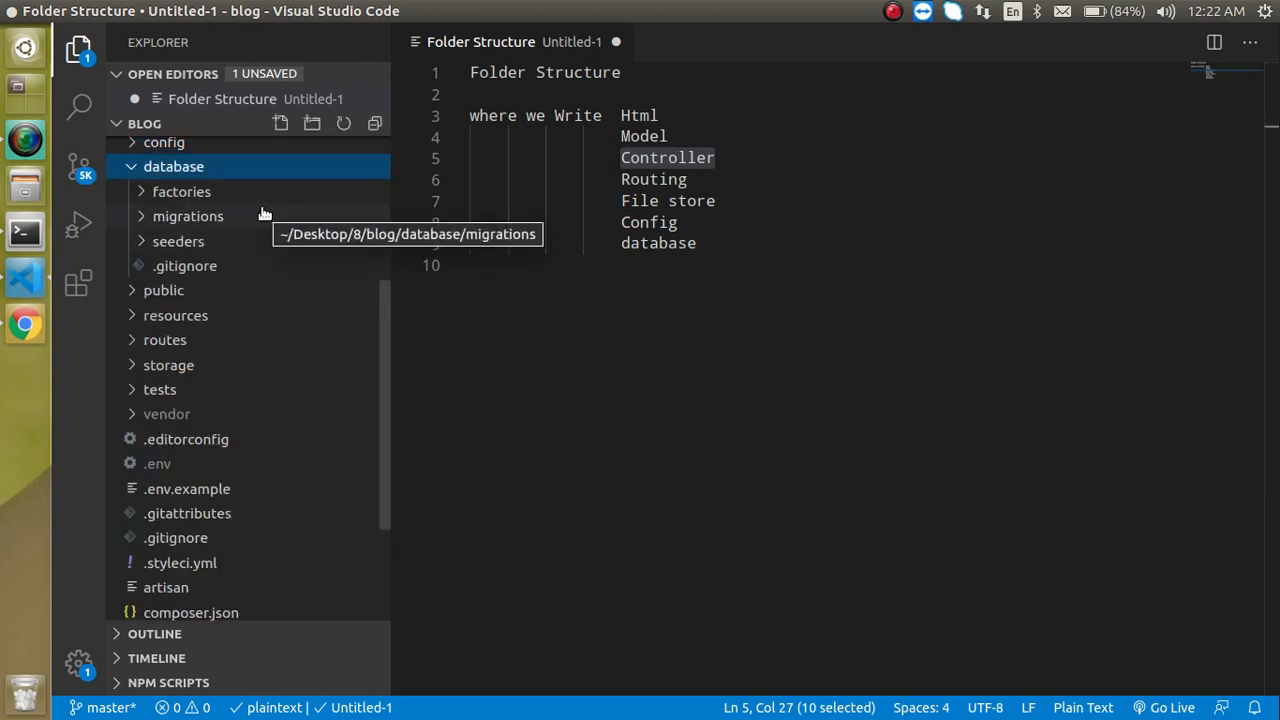
{"action": "mouse_move", "coordinate": [184, 192]}
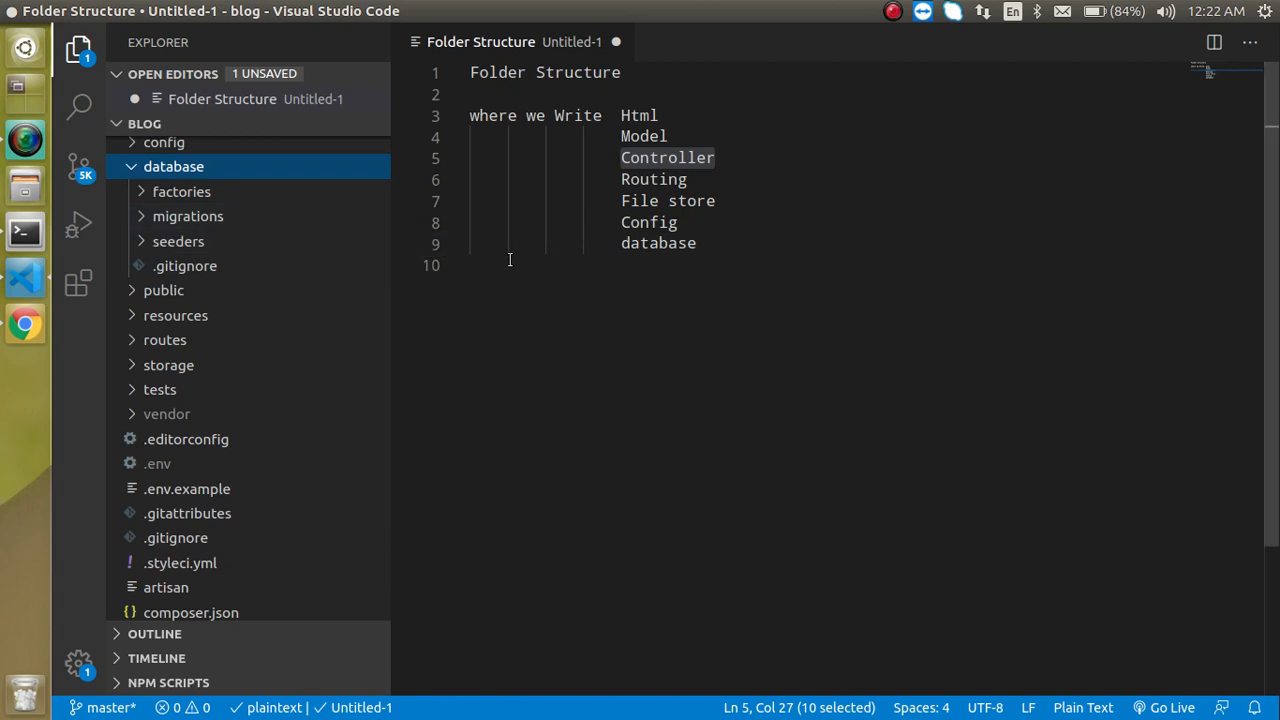
{"action": "left_click", "coordinate": [738, 258]}
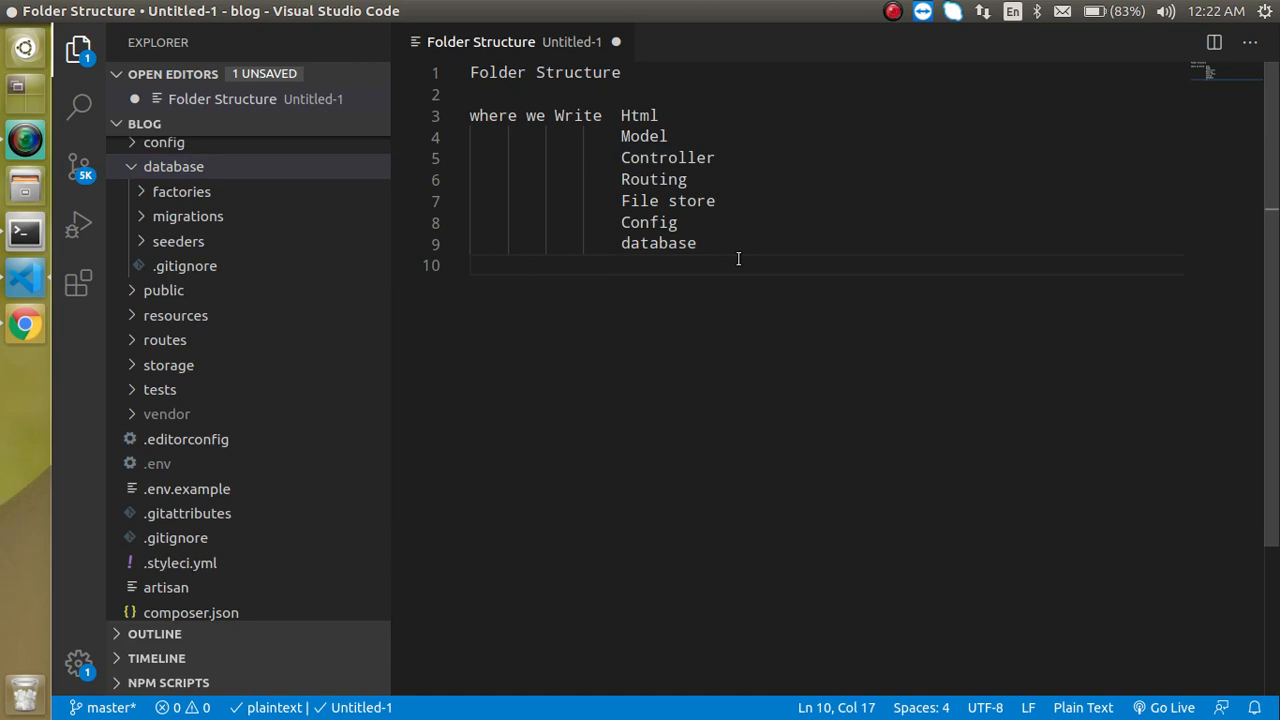
{"action": "mouse_move", "coordinate": [248, 224]}
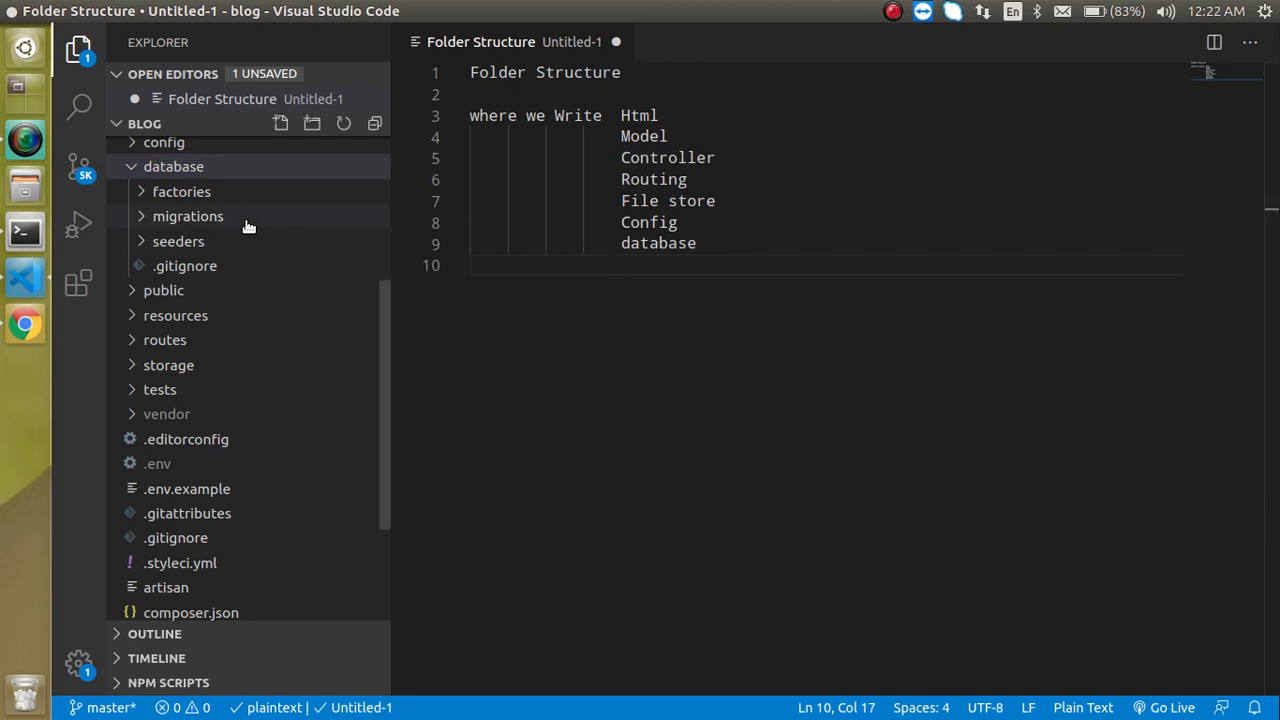
{"action": "mouse_move", "coordinate": [164, 290]}
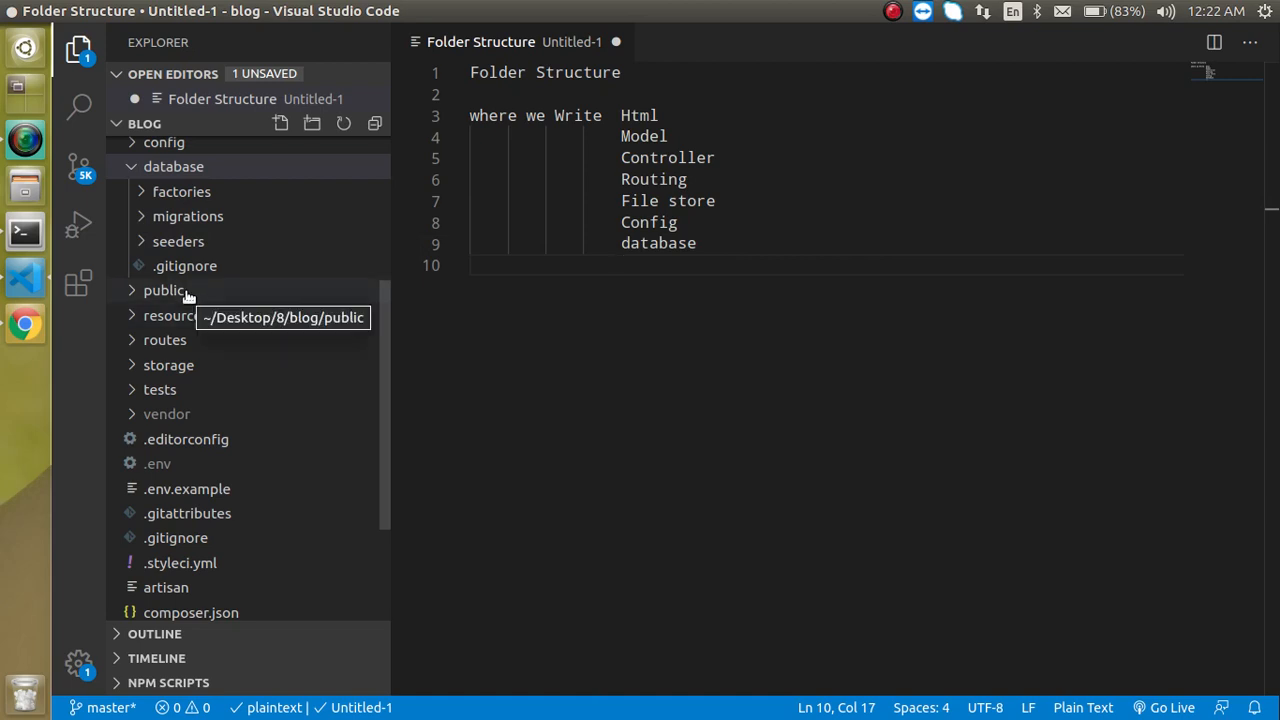
Open public's index.php front controller and read through its opening code.
{"action": "left_click", "coordinate": [164, 290]}
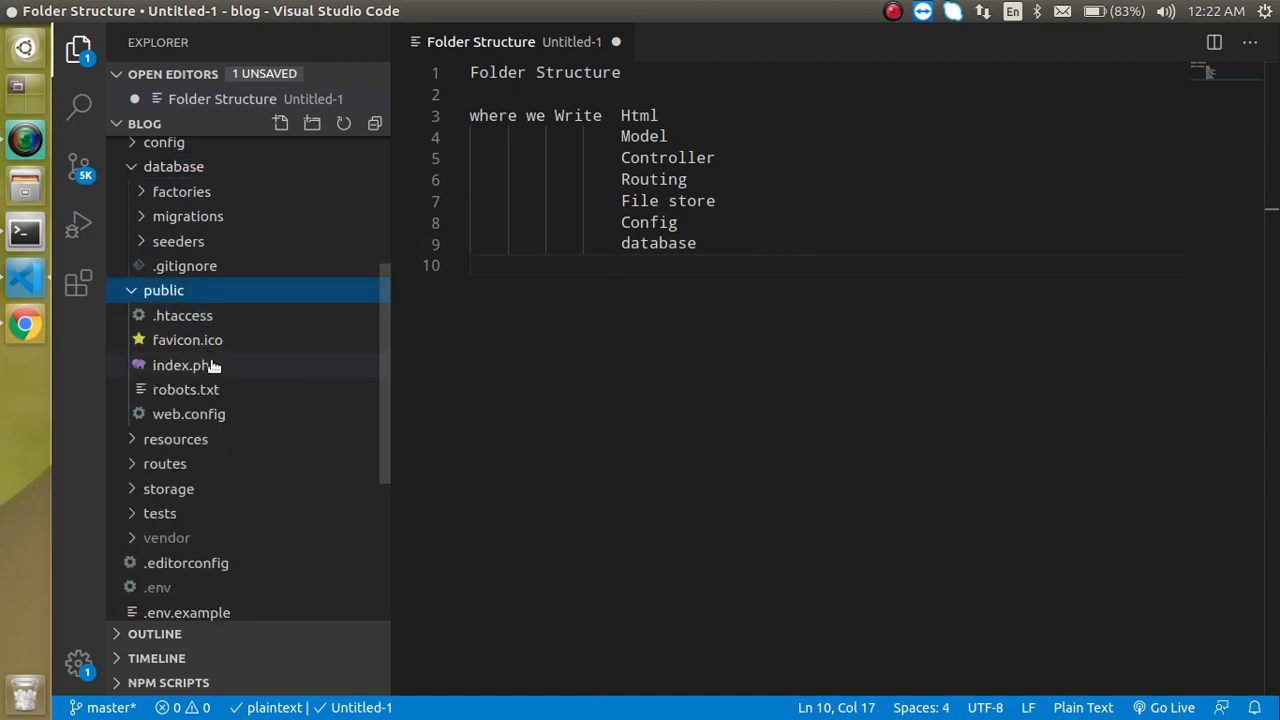
{"action": "mouse_move", "coordinate": [184, 364]}
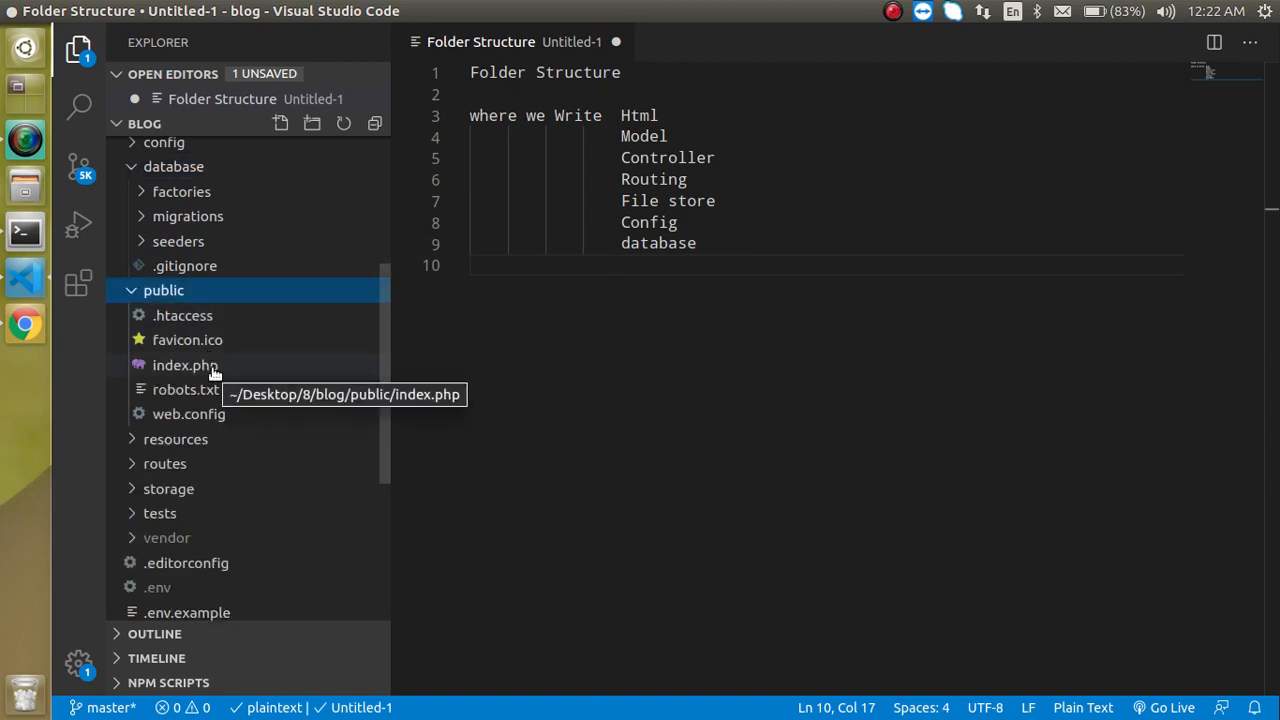
{"action": "double_click", "coordinate": [184, 364]}
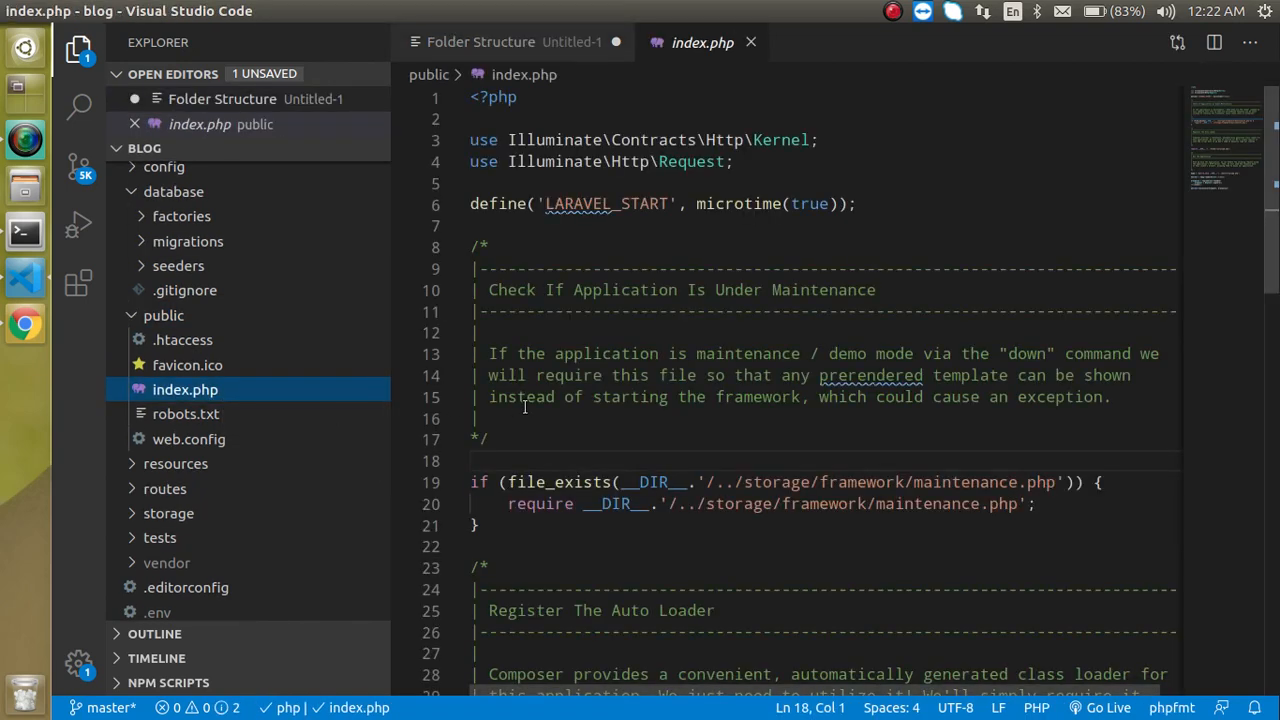
{"action": "scroll", "scroll_direction": "down", "scroll_amount": 3}
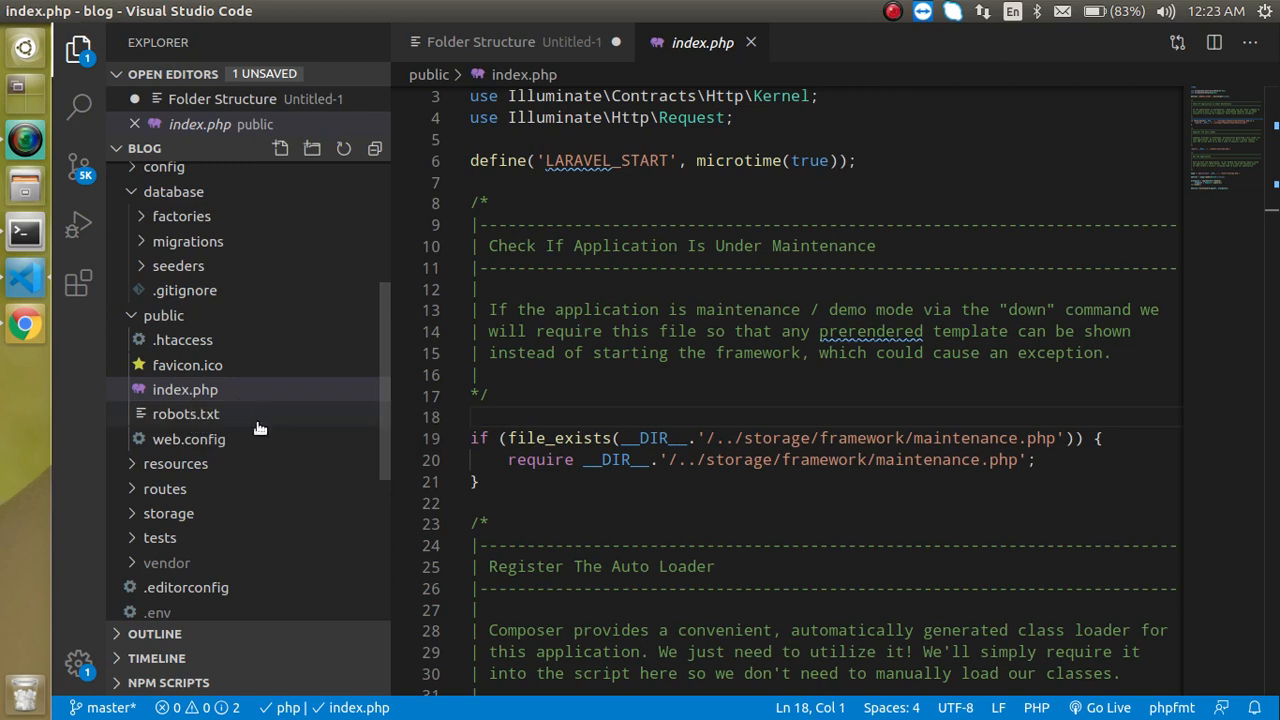
{"action": "scroll", "scroll_direction": "down", "scroll_amount": 3}
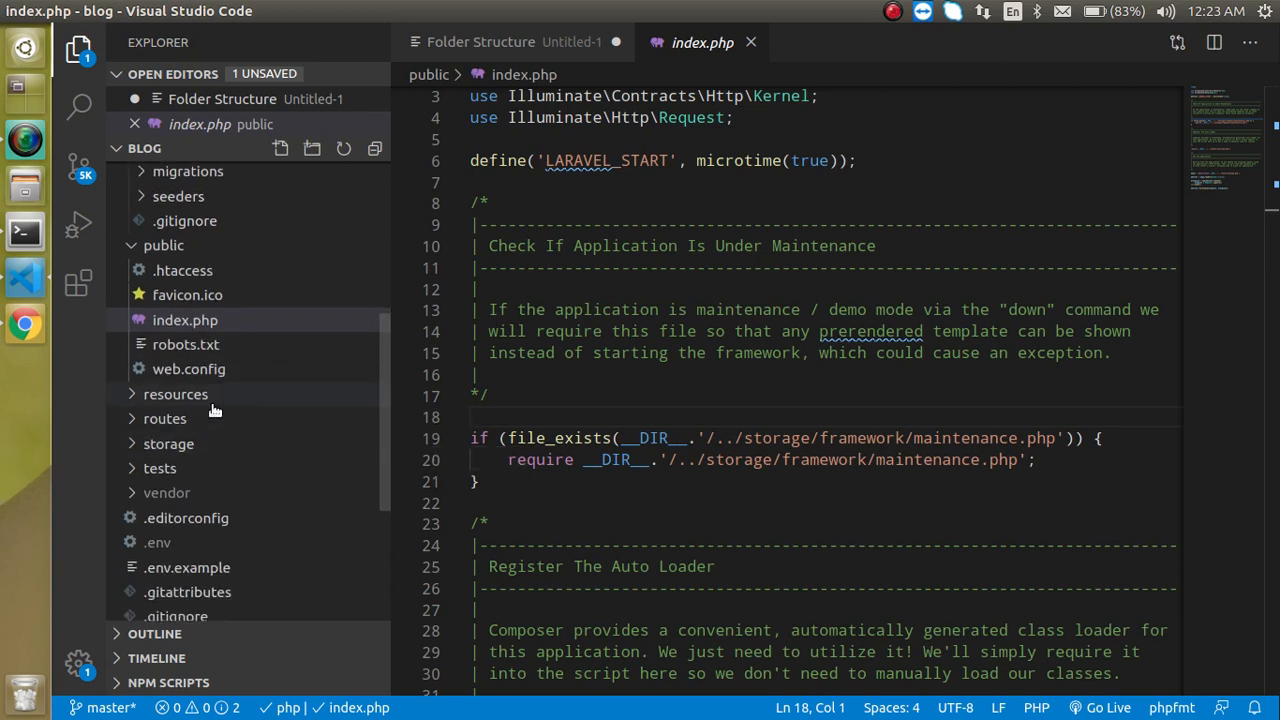
Open welcome.blade.php from resources/views and highlight the start of its documentation line.
{"action": "left_click", "coordinate": [176, 394]}
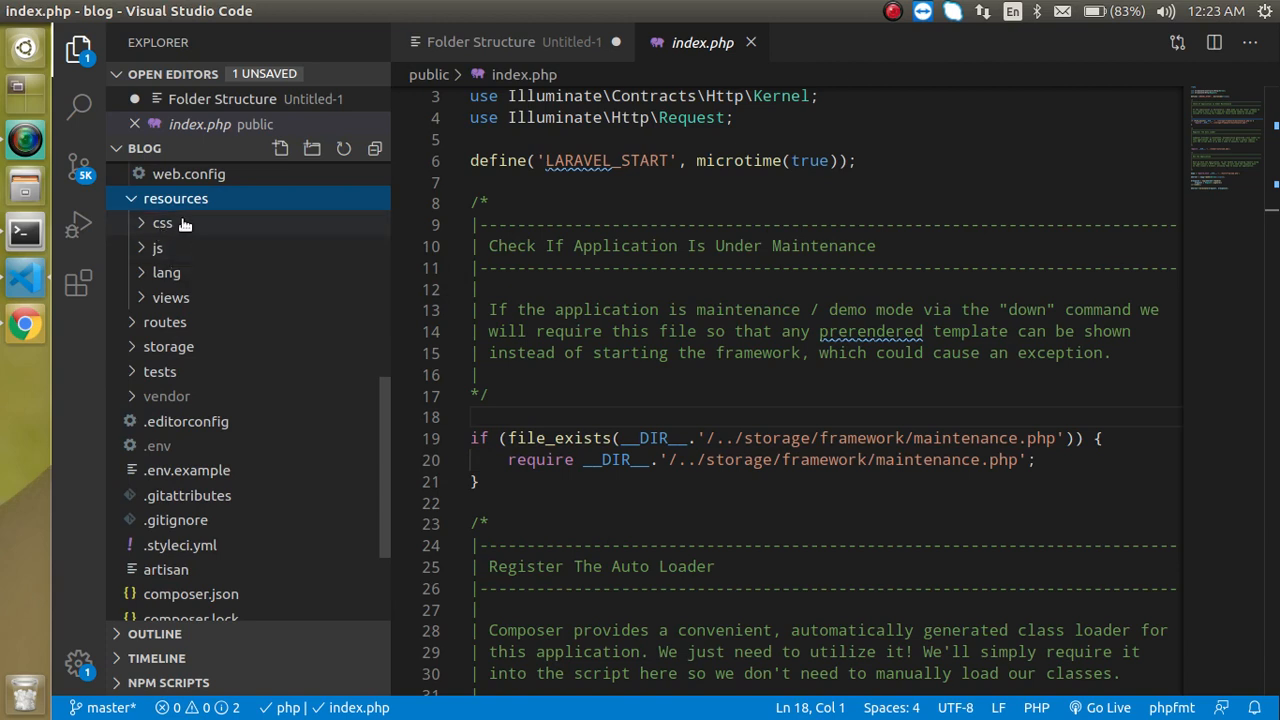
{"action": "mouse_move", "coordinate": [162, 222]}
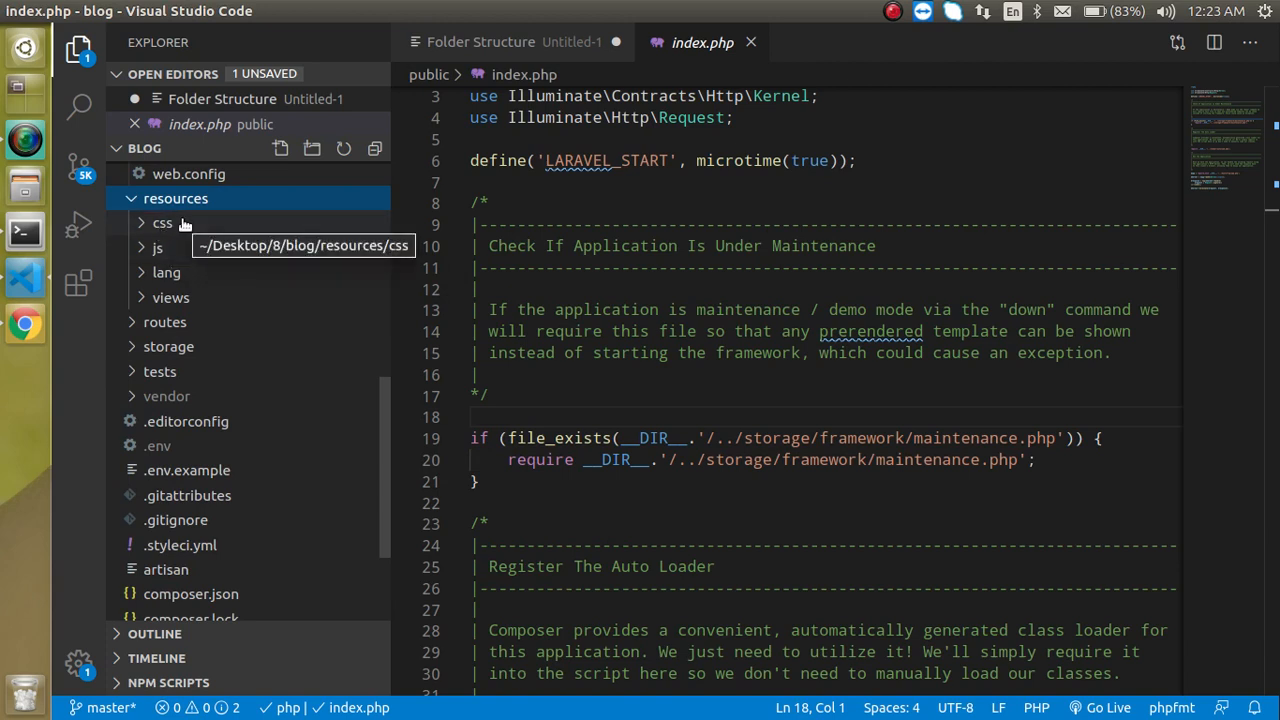
{"action": "mouse_move", "coordinate": [166, 272]}
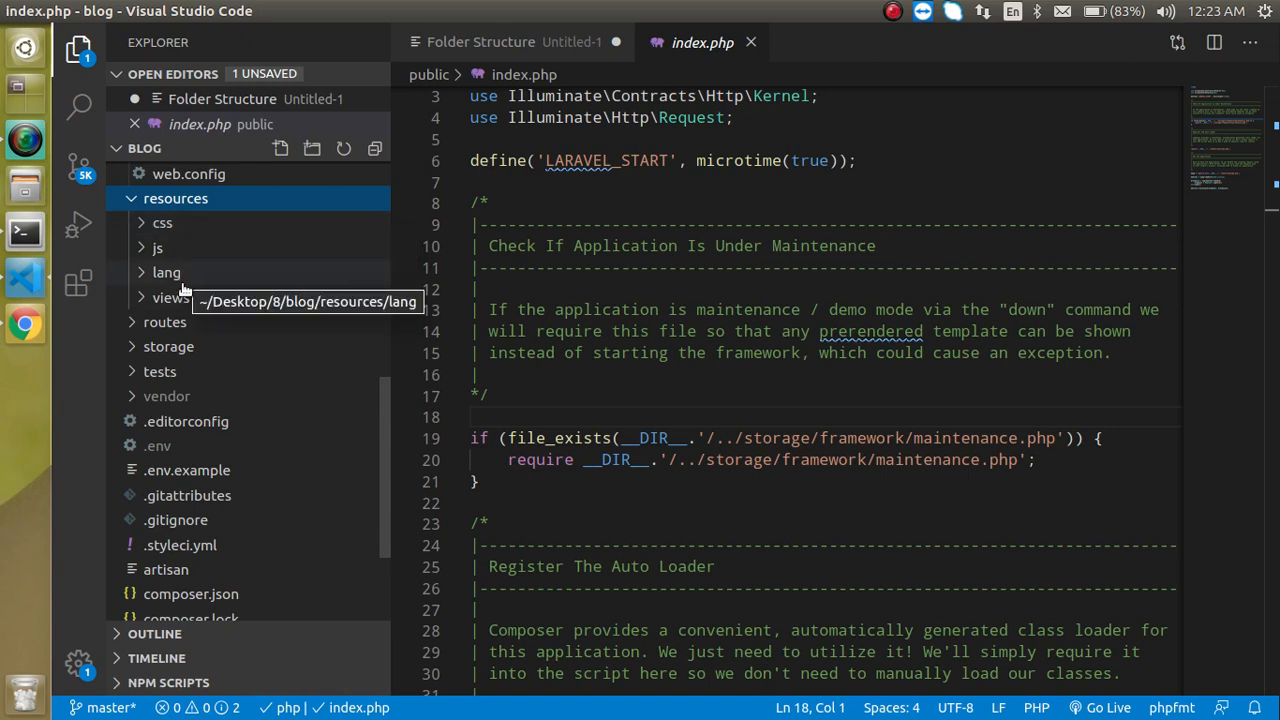
{"action": "left_click", "coordinate": [172, 296]}
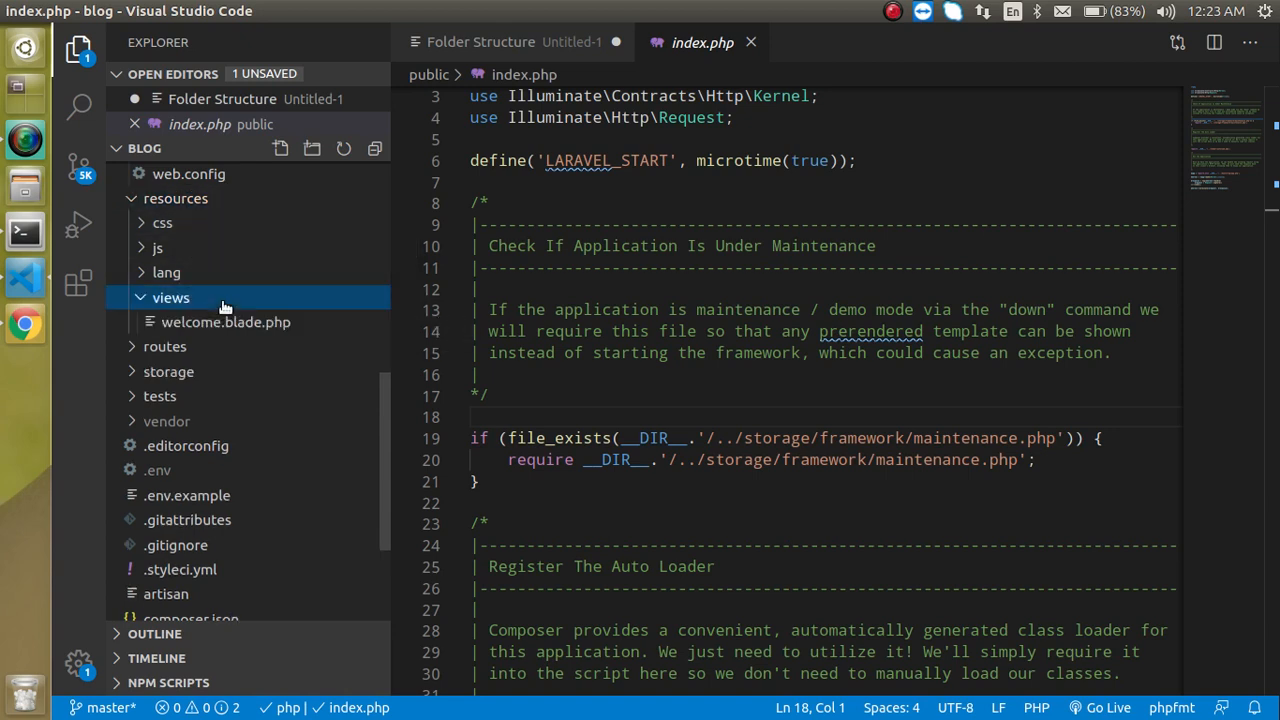
{"action": "mouse_move", "coordinate": [226, 322]}
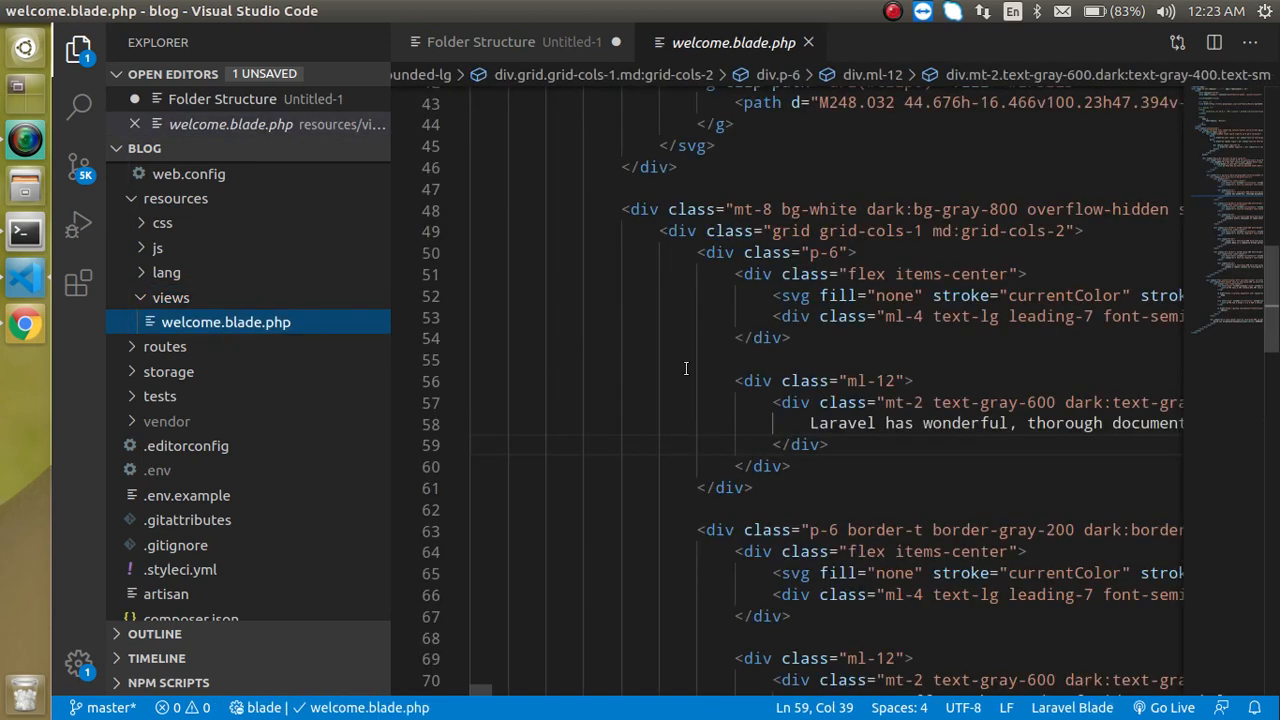
{"action": "left_click_drag", "start_coordinate": [810, 424], "coordinate": [1056, 424]}
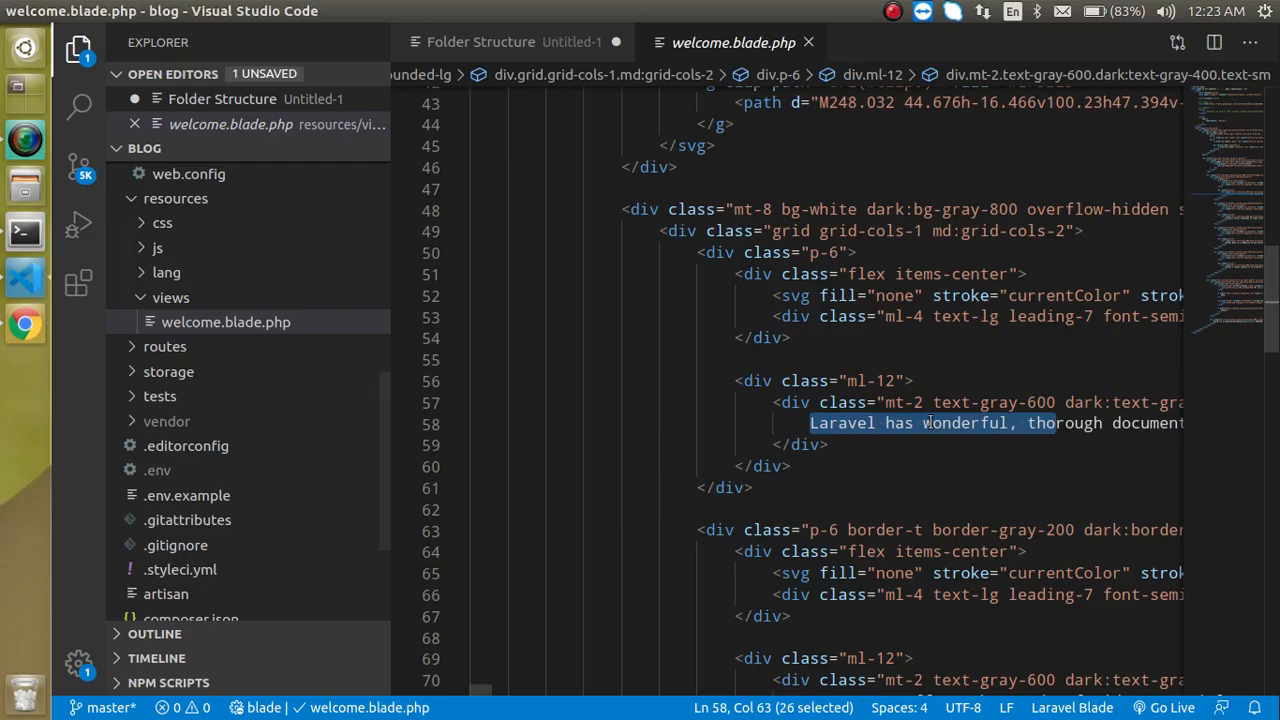
{"action": "mouse_move", "coordinate": [170, 296]}
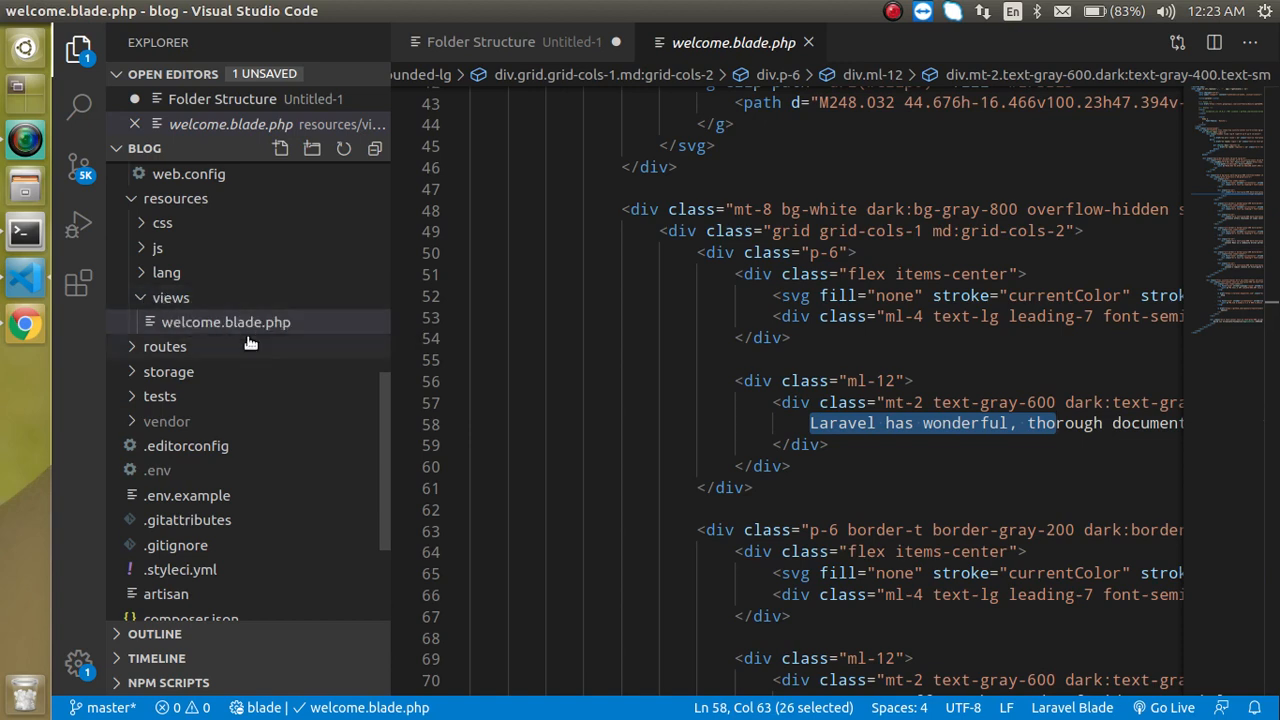
Expand the routes folder in the Explorer and briefly expand then collapse vendor.
{"action": "left_click", "coordinate": [164, 346]}
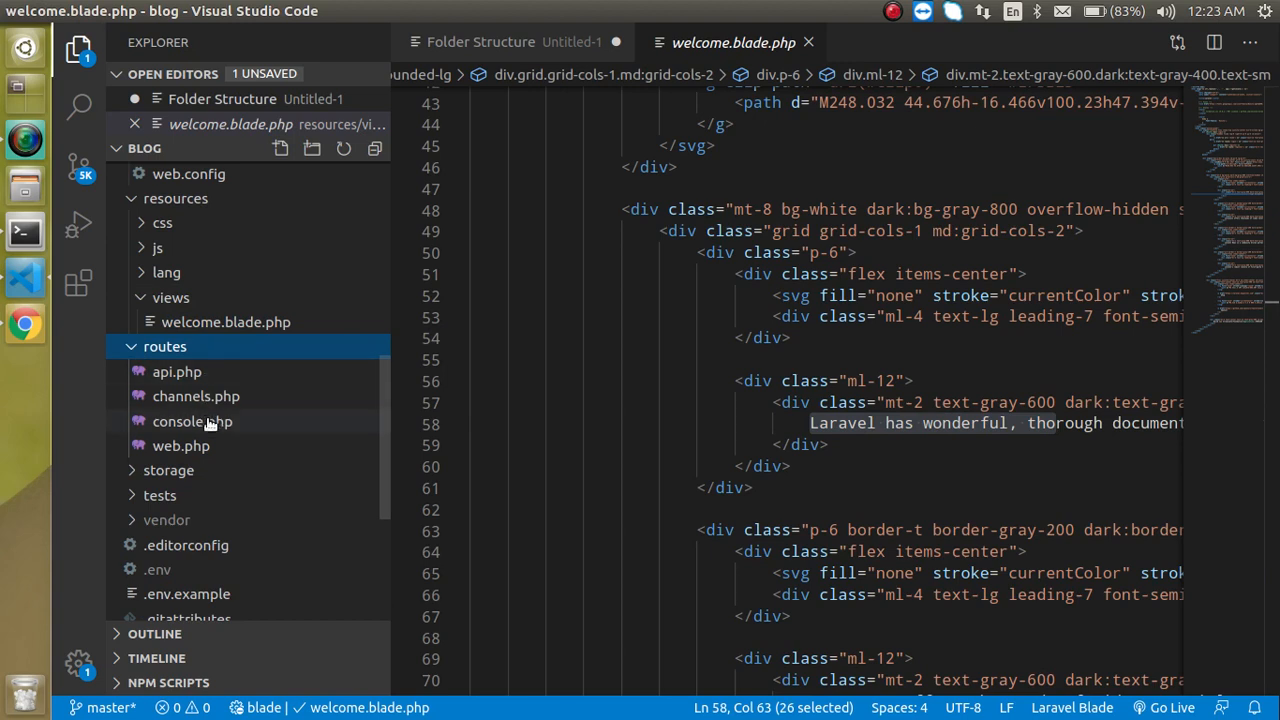
{"action": "mouse_move", "coordinate": [160, 496]}
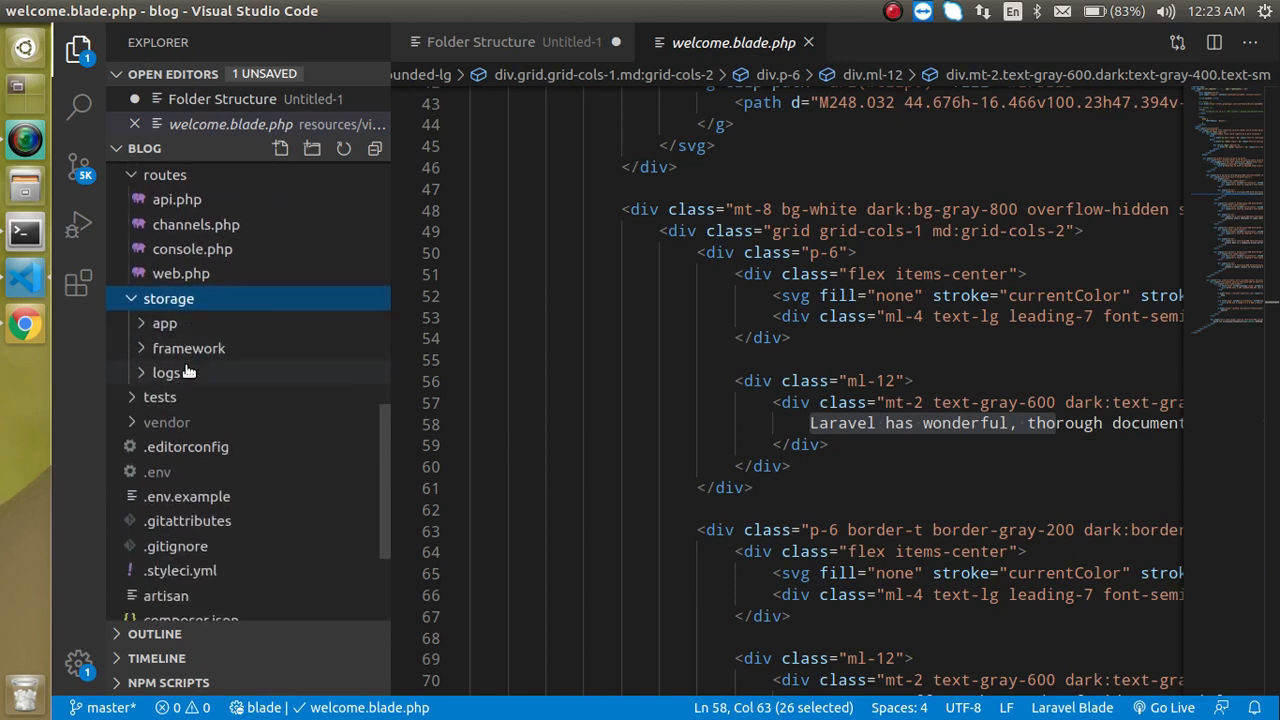
{"action": "left_click", "coordinate": [168, 318]}
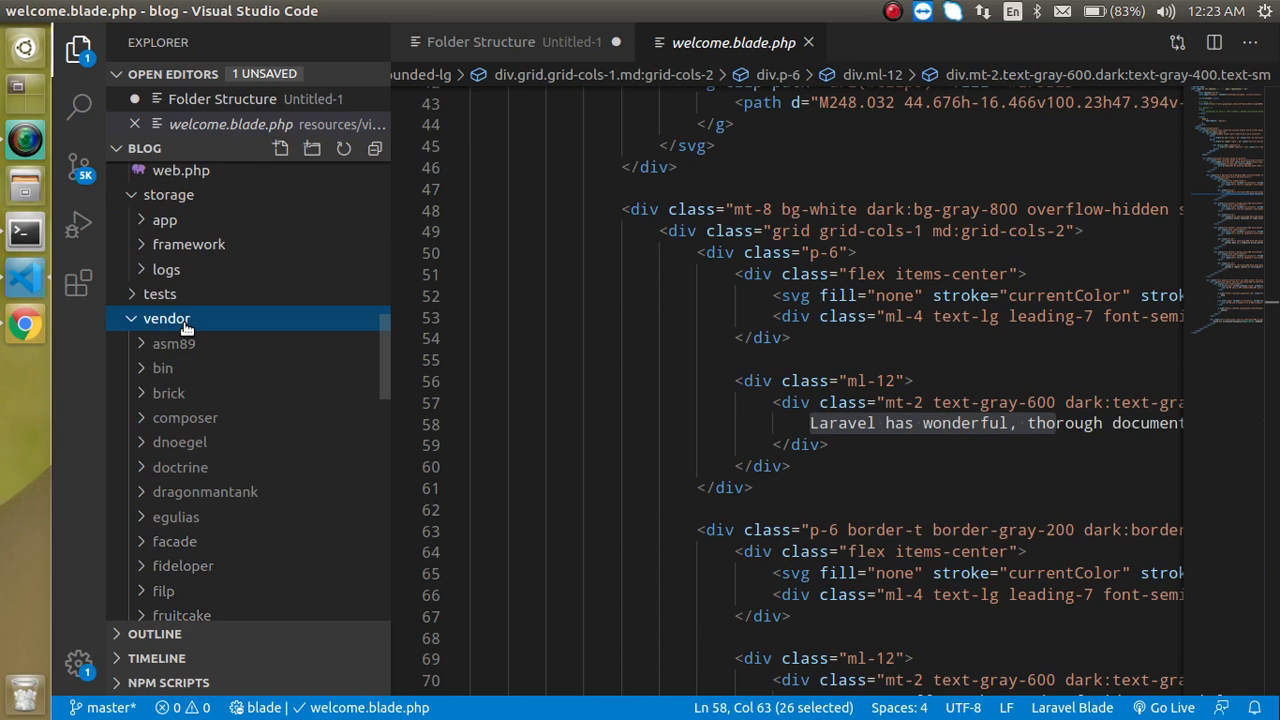
{"action": "left_click", "coordinate": [168, 318]}
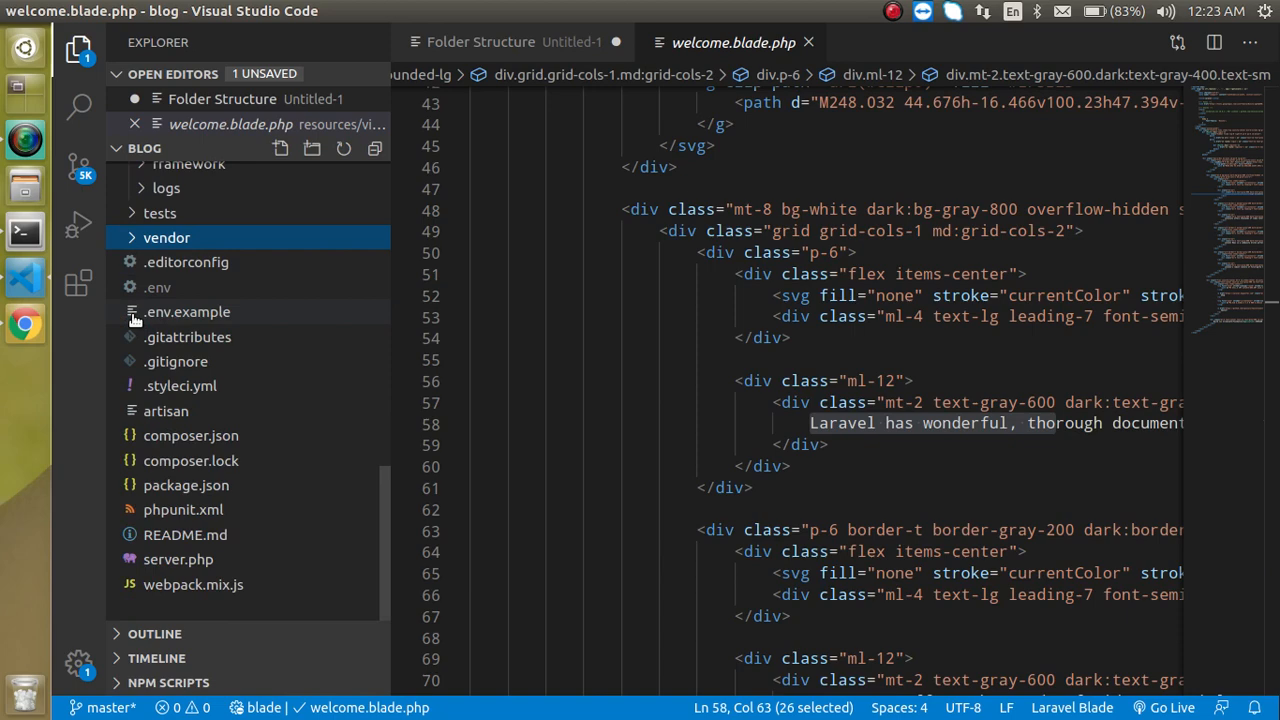
View the .env file's app, database, mail and AWS access key settings.
{"action": "left_click", "coordinate": [156, 288]}
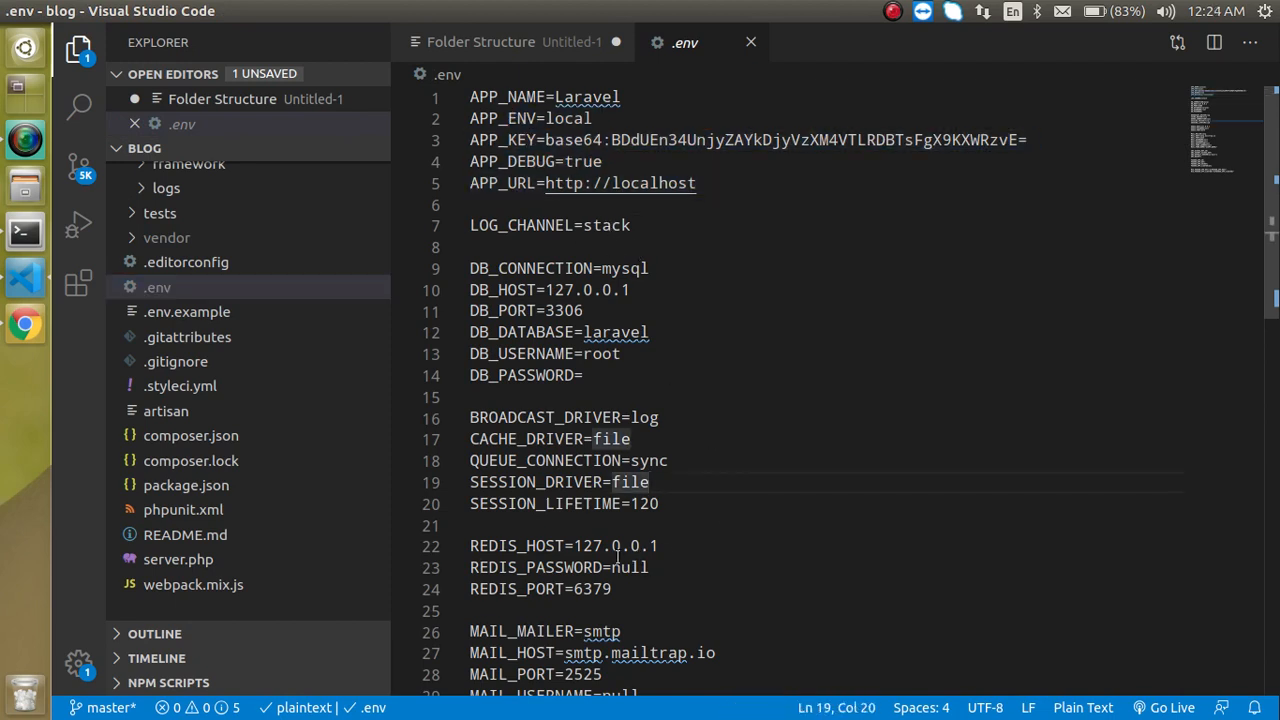
{"action": "scroll", "scroll_direction": "down", "scroll_amount": 3}
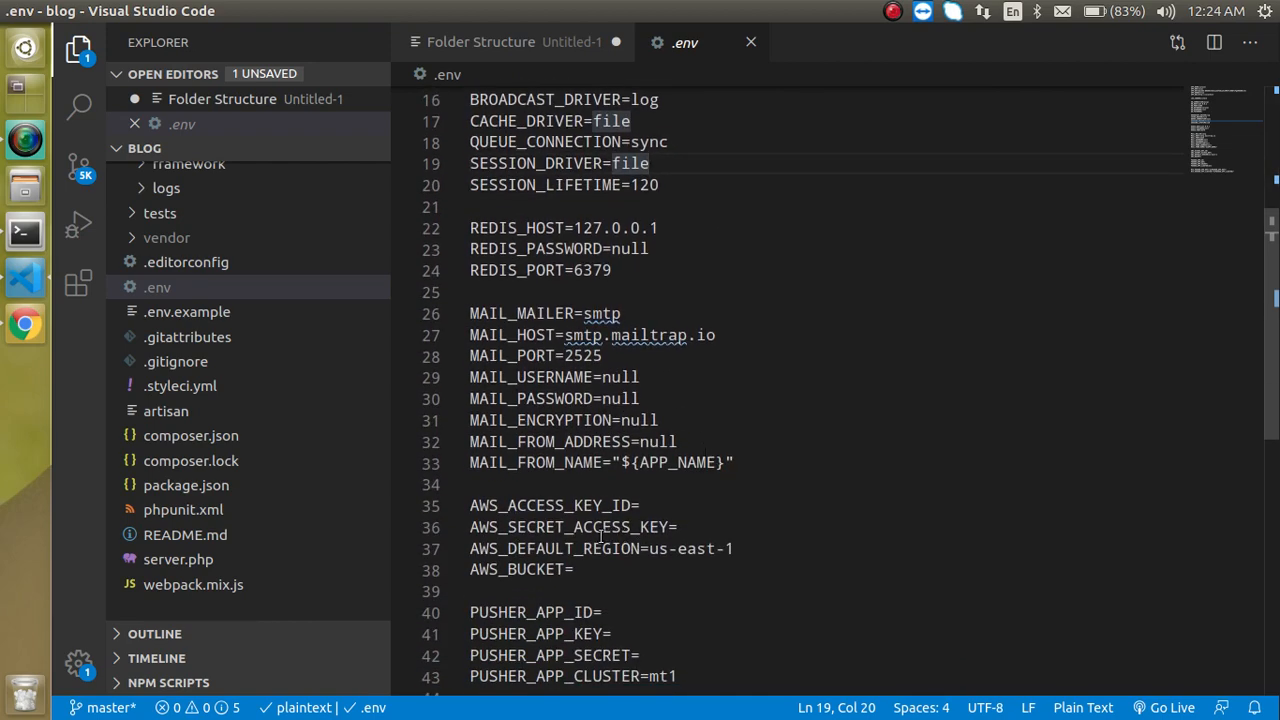
{"action": "left_click", "coordinate": [490, 504]}
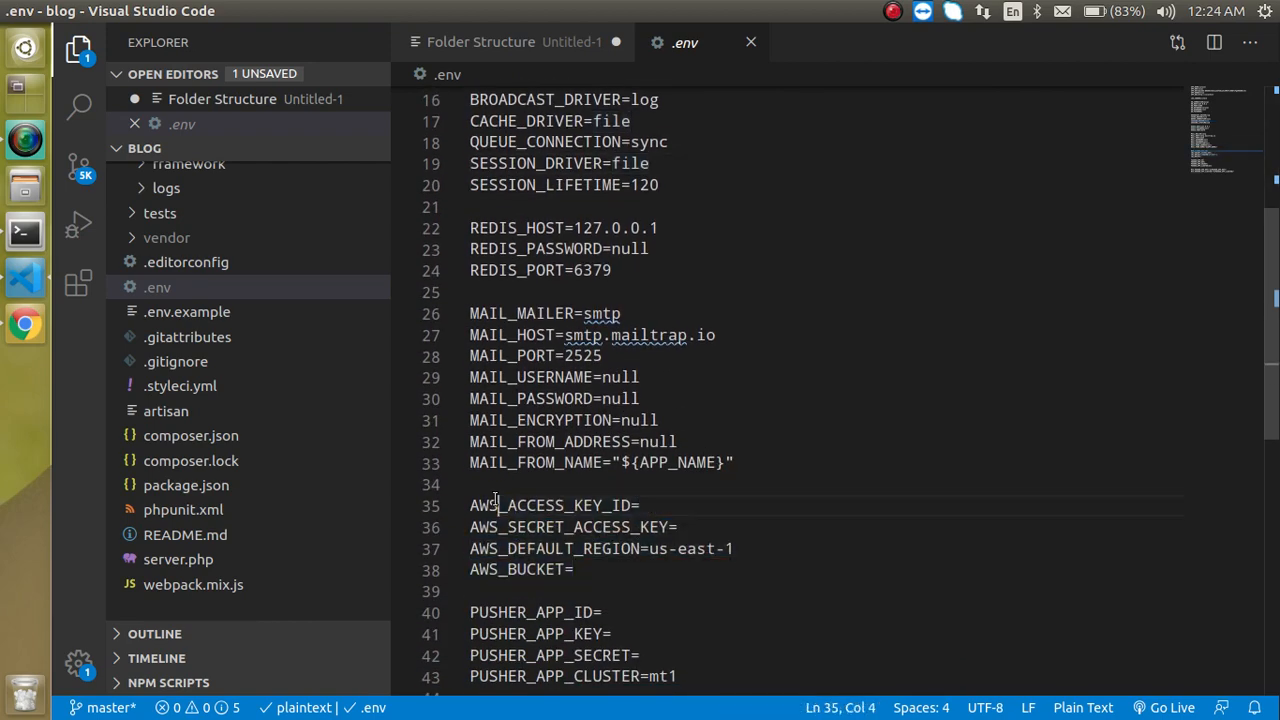
{"action": "mouse_move", "coordinate": [166, 412]}
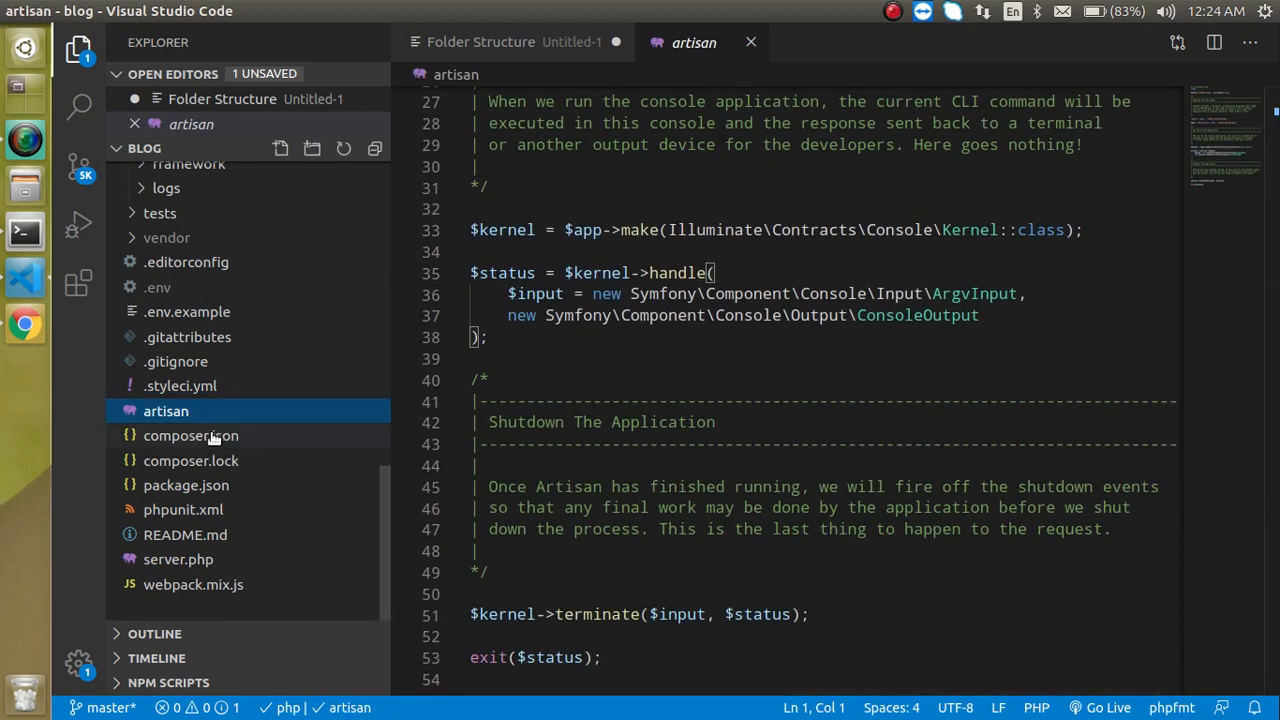
View composer.json's Laravel requirements and expand the tests folder showing Feature and Unit.
{"action": "left_click", "coordinate": [190, 436]}
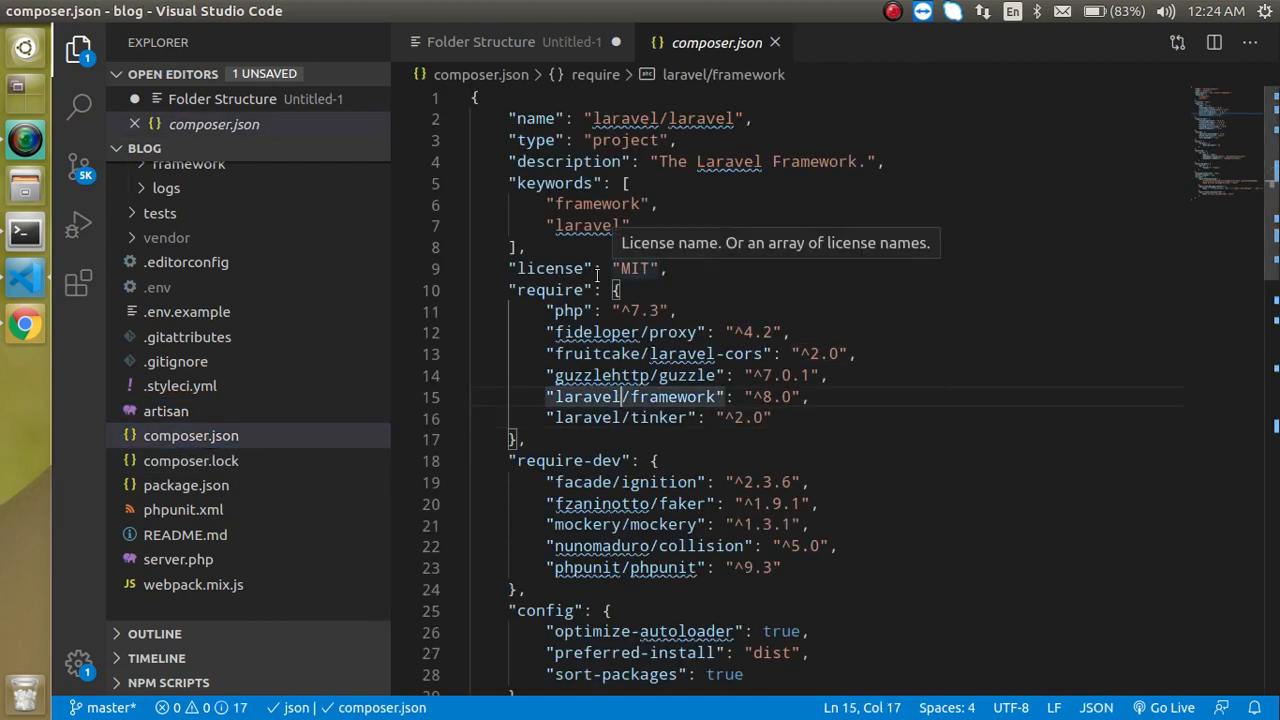
{"action": "mouse_move", "coordinate": [604, 364]}
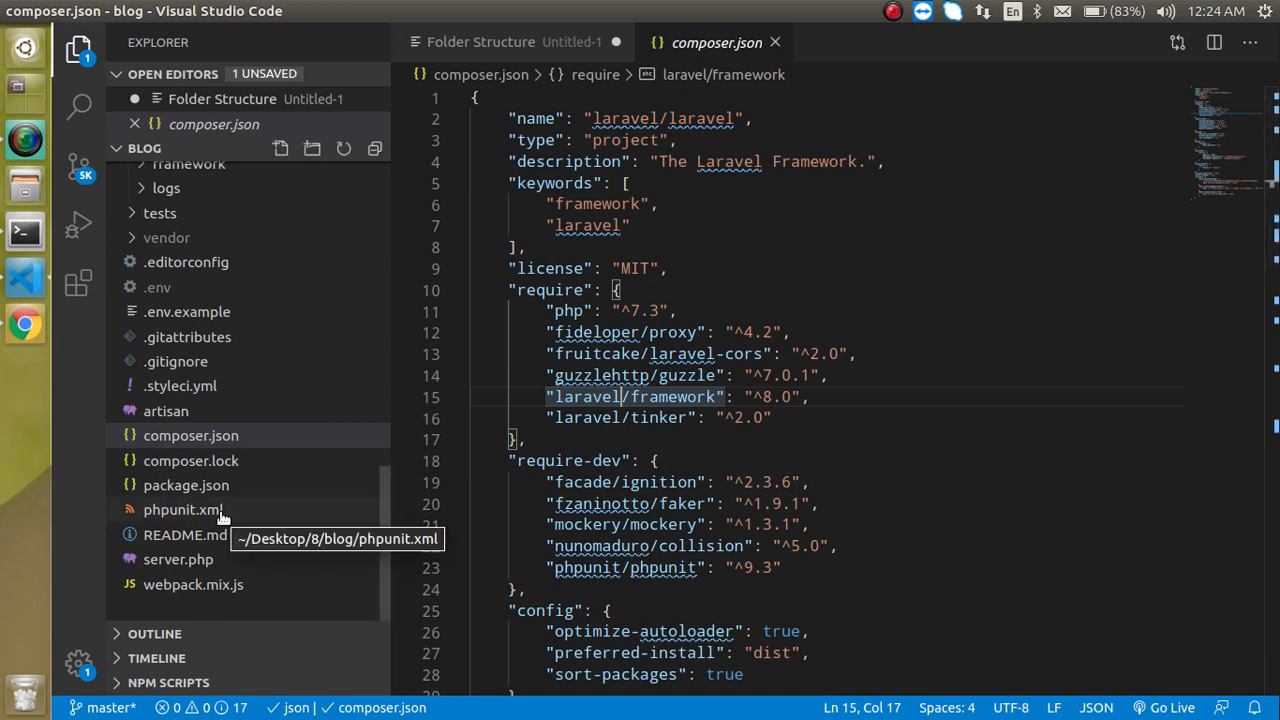
{"action": "mouse_move", "coordinate": [184, 412]}
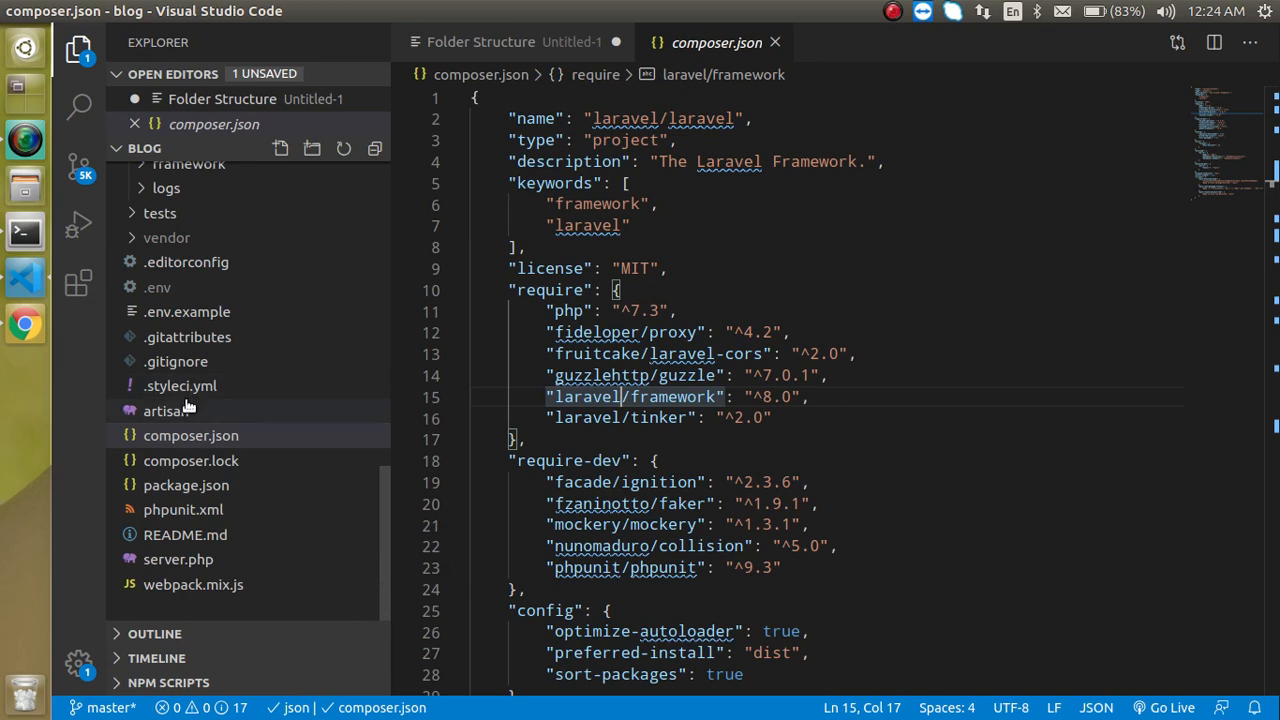
{"action": "left_click", "coordinate": [160, 212]}
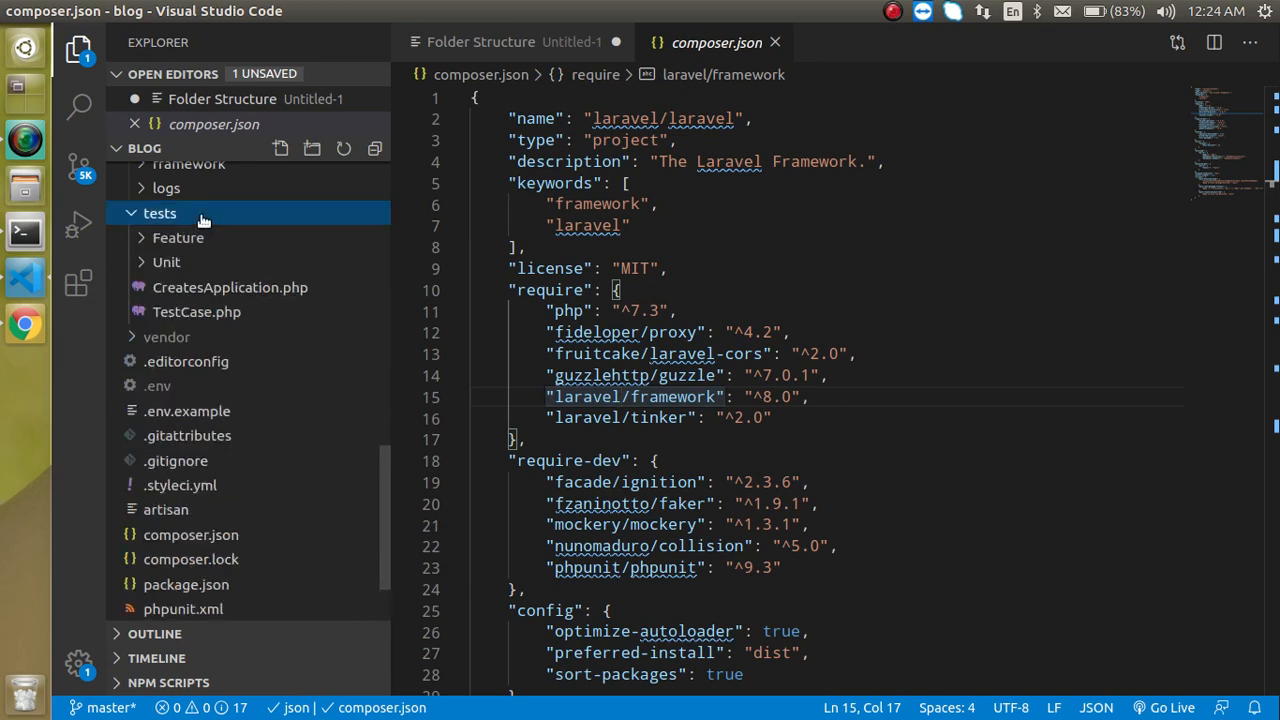
{"action": "mouse_move", "coordinate": [166, 262]}
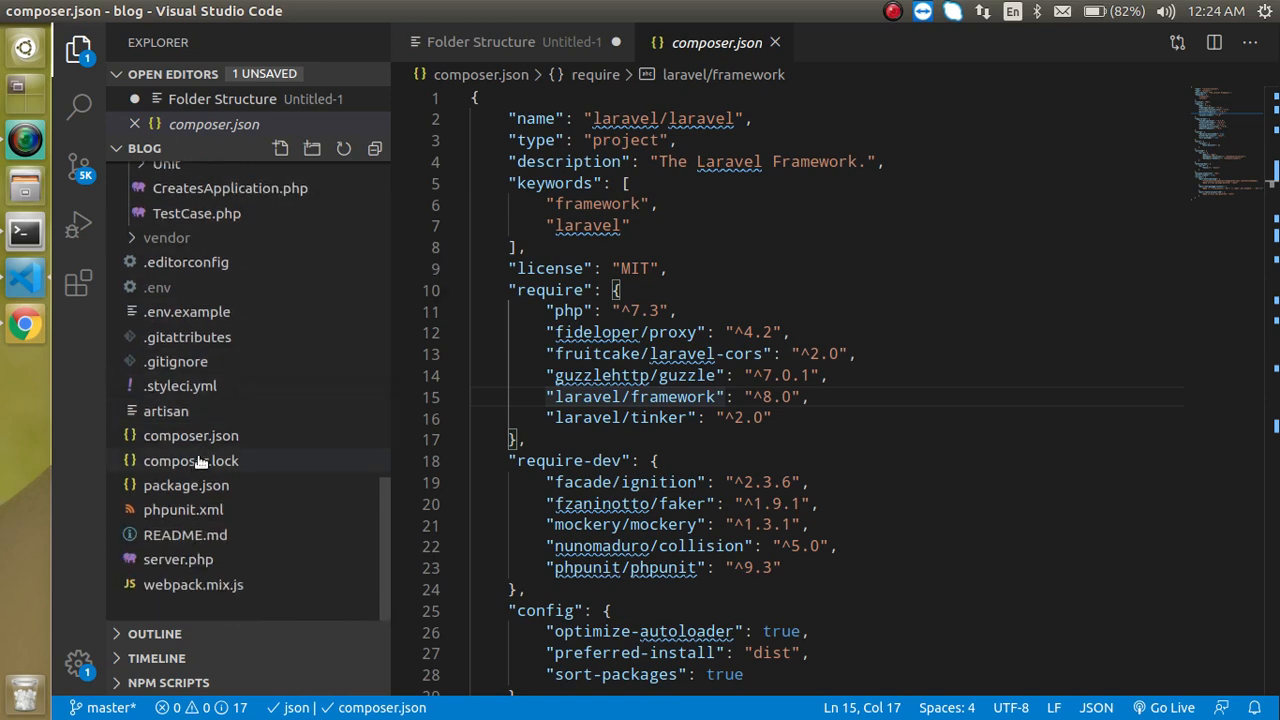
View package.json, then read README.md down to its Contributing and Security Vulnerabilities sections.
{"action": "left_click", "coordinate": [186, 486]}
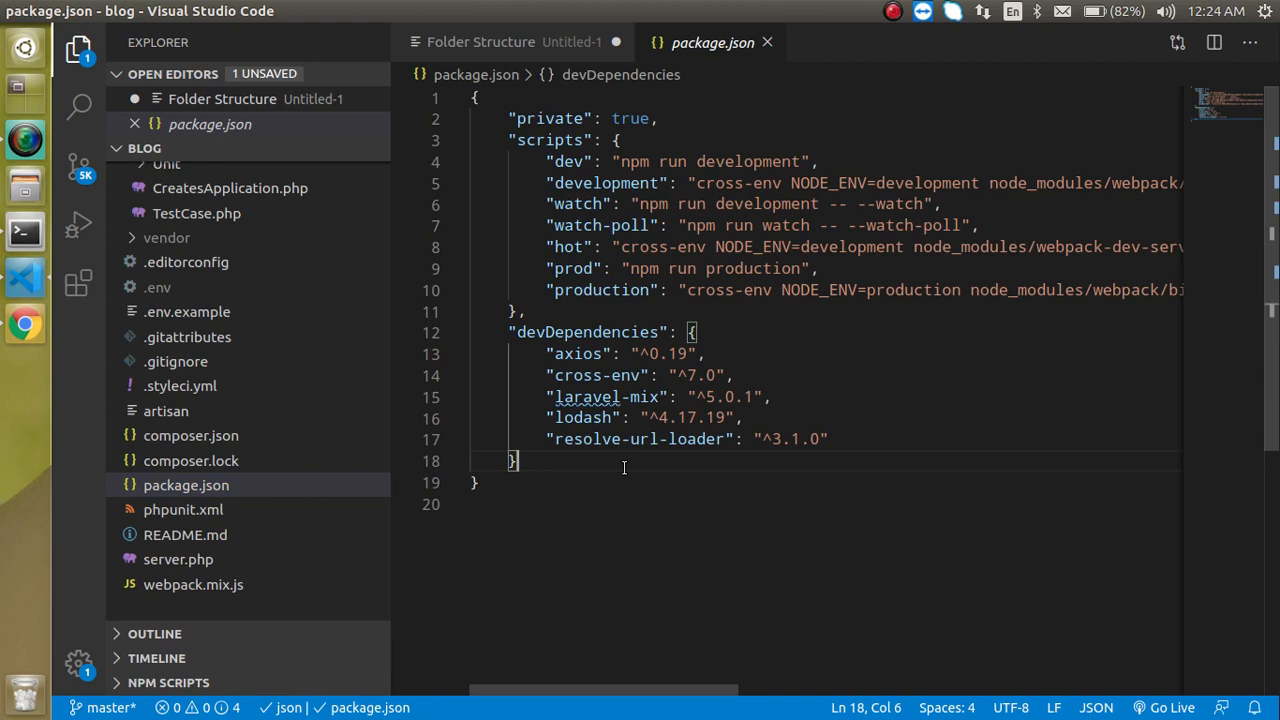
{"action": "mouse_move", "coordinate": [184, 510]}
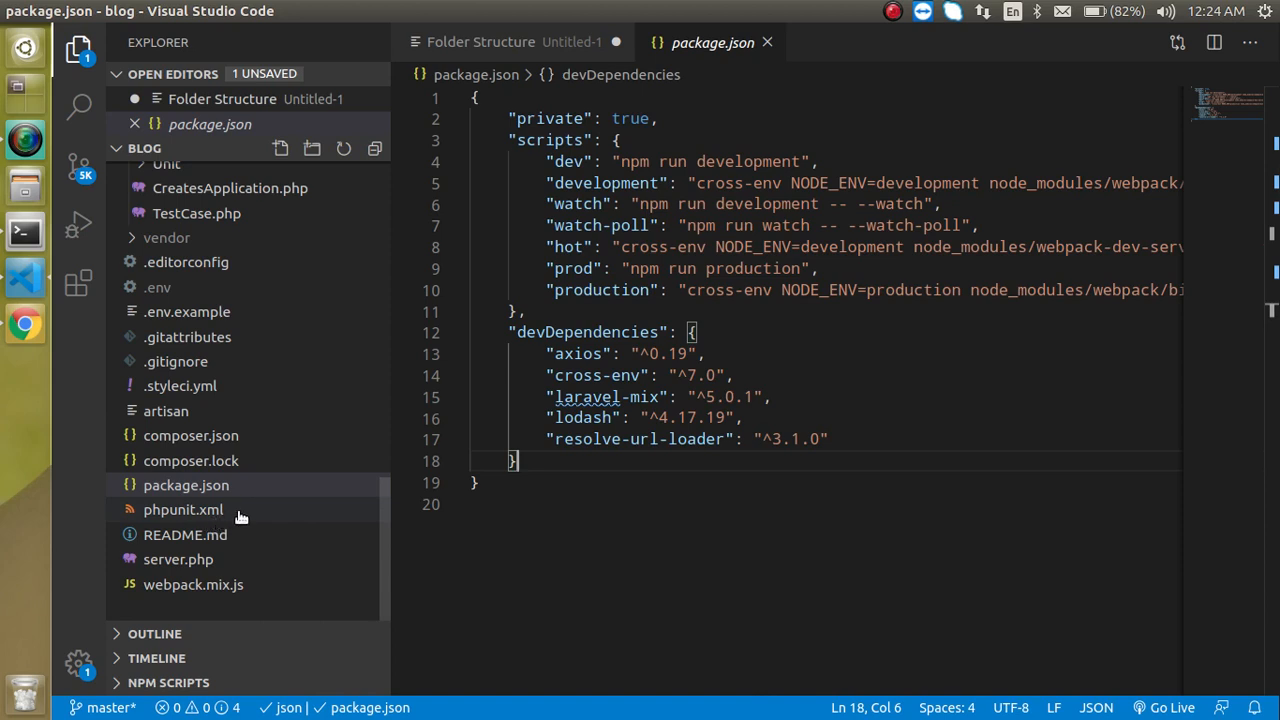
{"action": "left_click", "coordinate": [186, 486]}
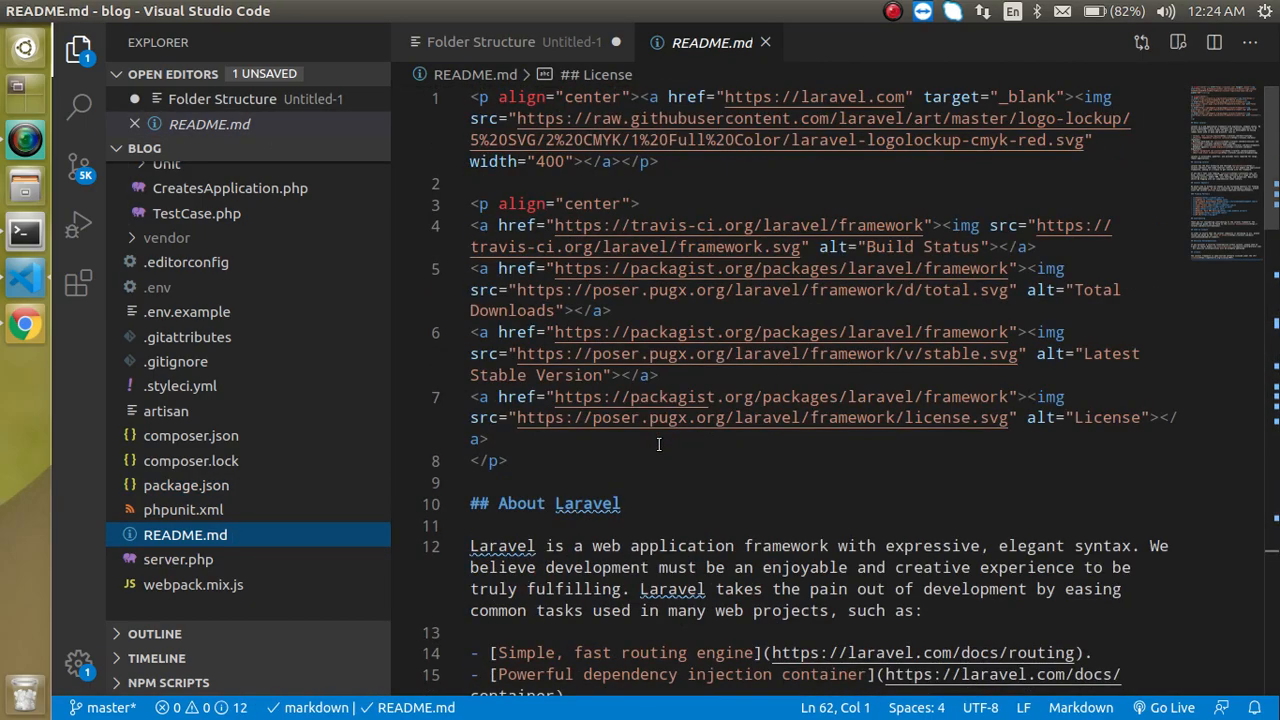
{"action": "scroll", "scroll_direction": "down", "scroll_amount": 3}
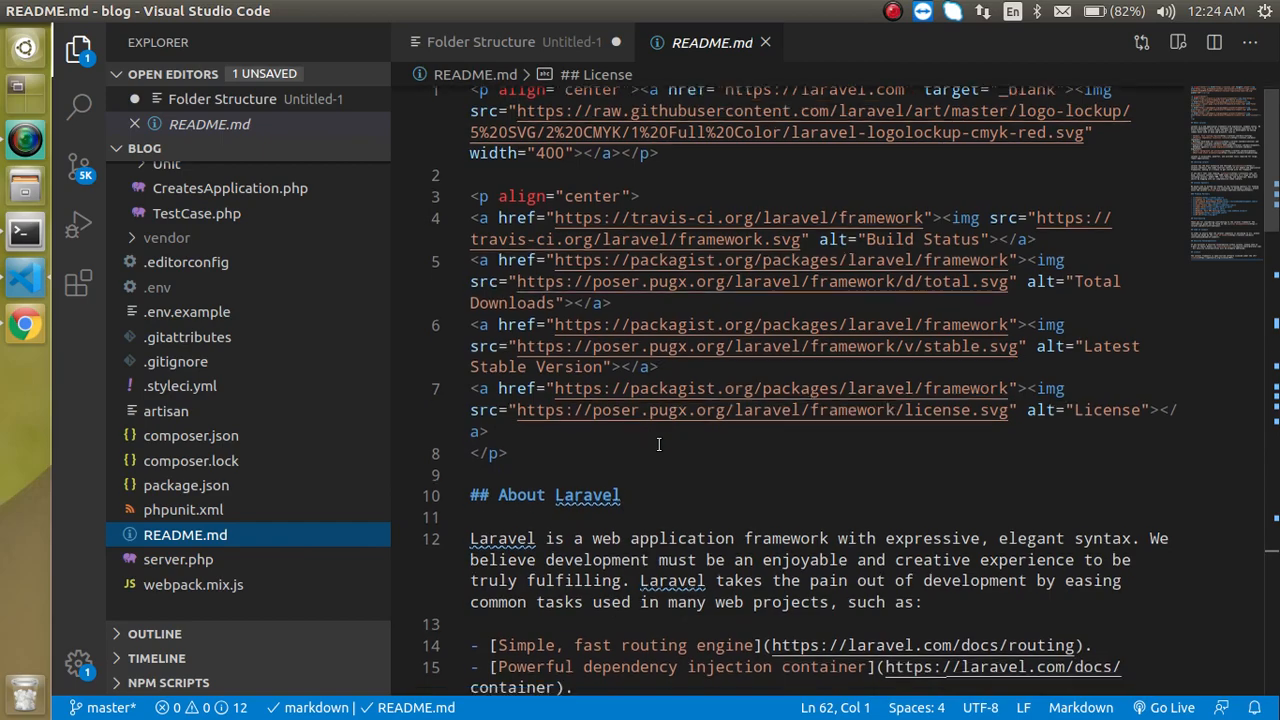
{"action": "scroll", "scroll_direction": "down", "scroll_amount": 3}
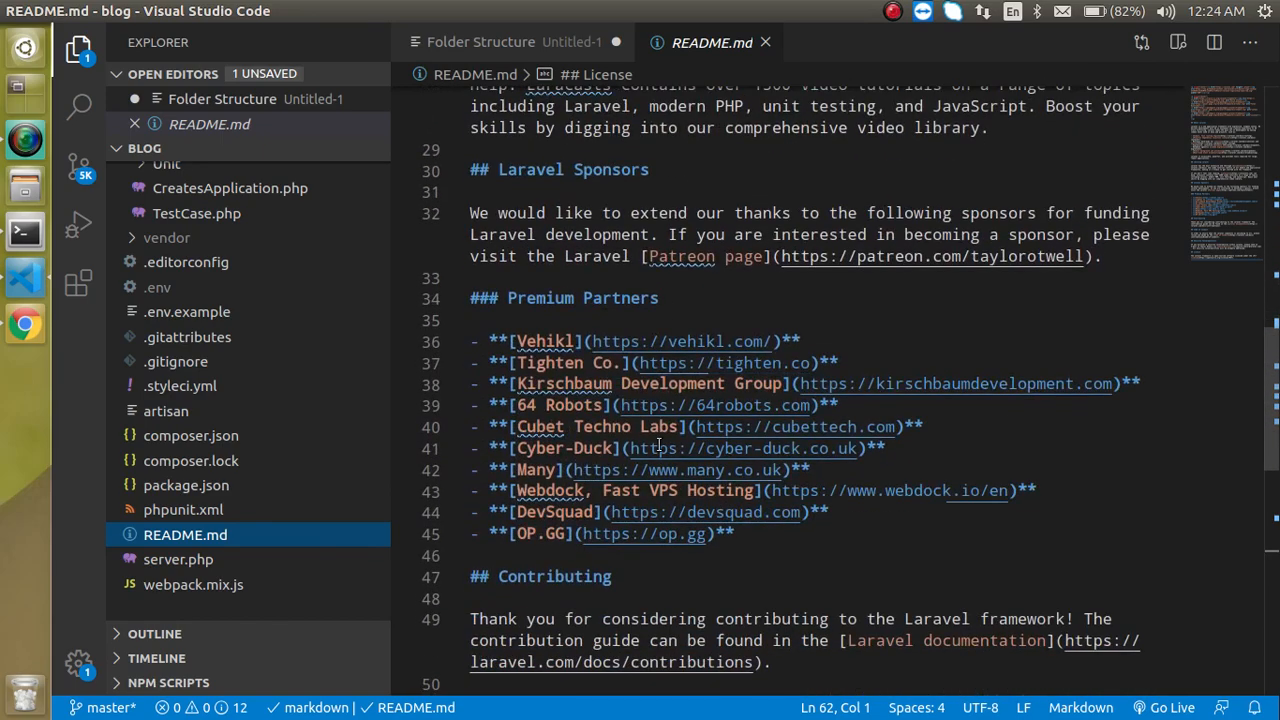
{"action": "scroll", "scroll_direction": "down", "scroll_amount": 3}
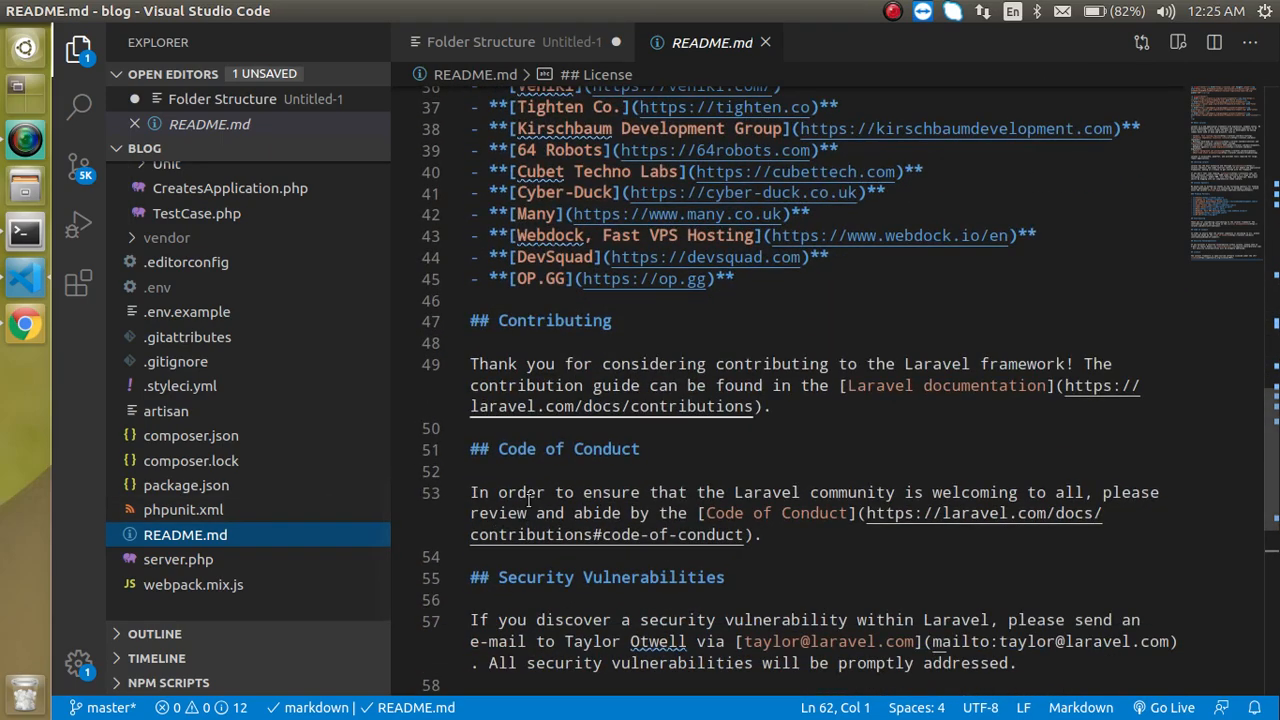
{"action": "mouse_move", "coordinate": [178, 560]}
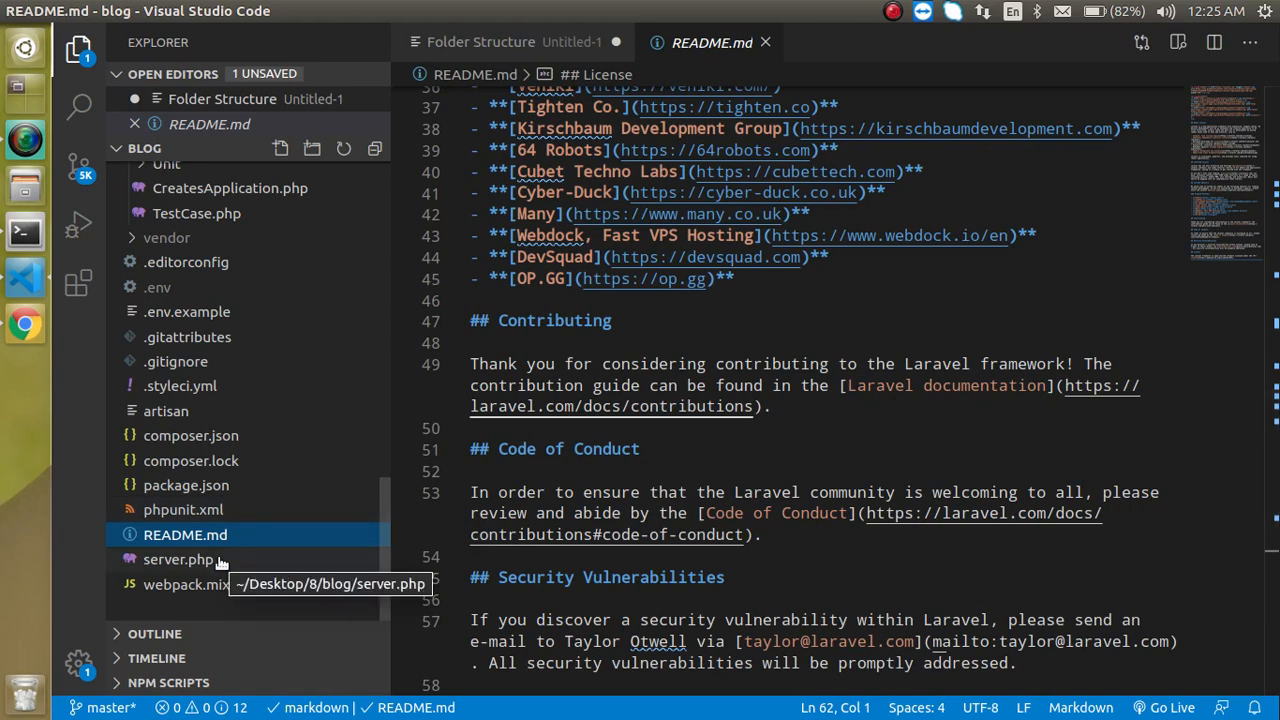
View server.php and webpack.mix.js, then return to composer.json.
{"action": "left_click", "coordinate": [178, 560]}
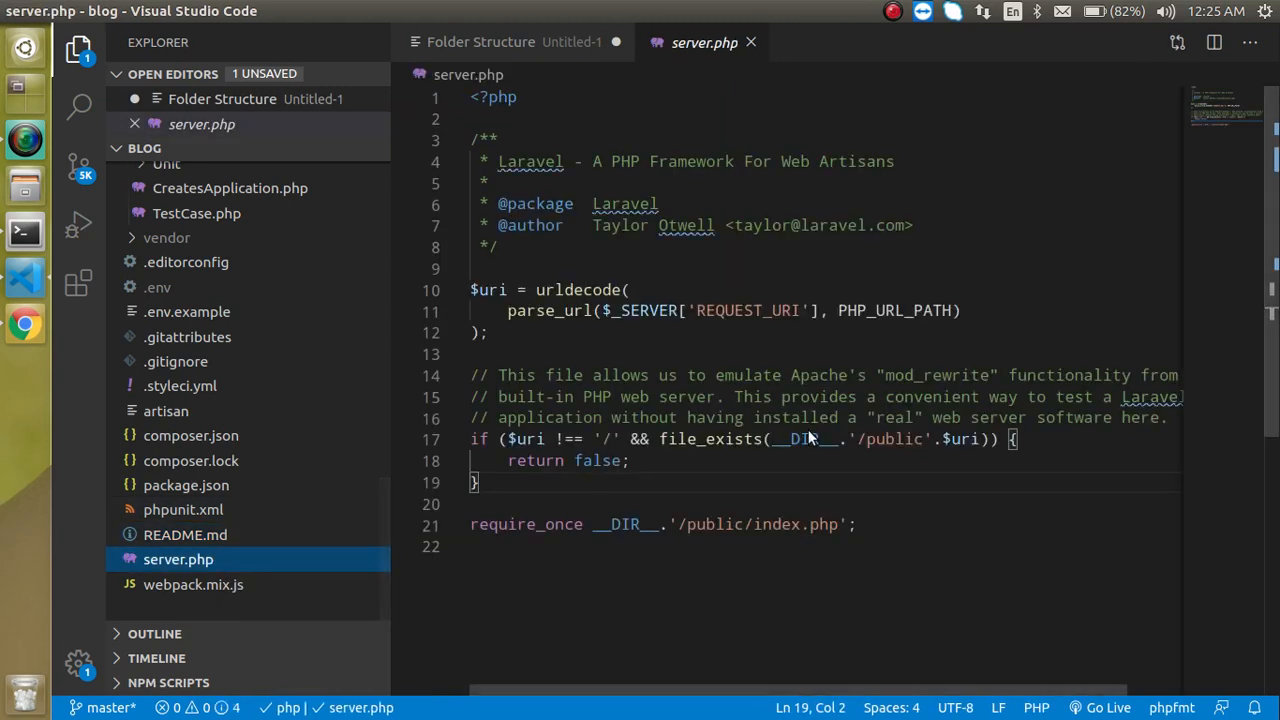
{"action": "mouse_move", "coordinate": [950, 376]}
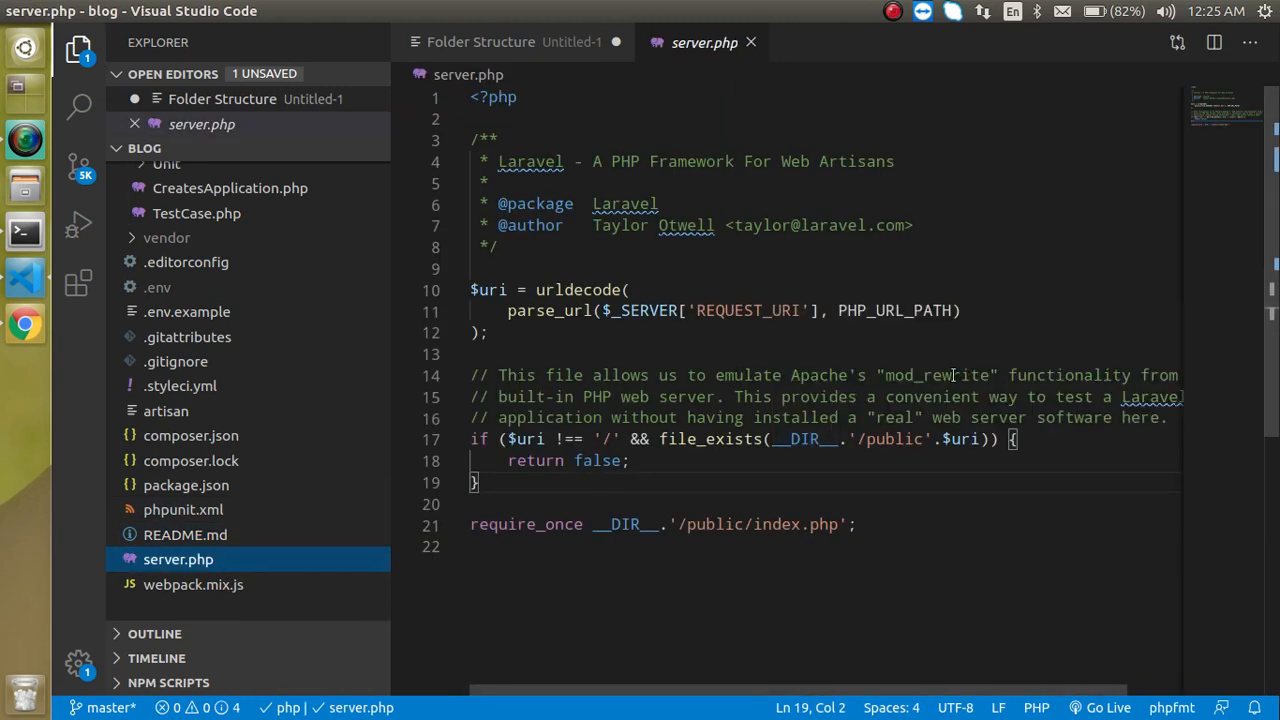
{"action": "double_click", "coordinate": [936, 376]}
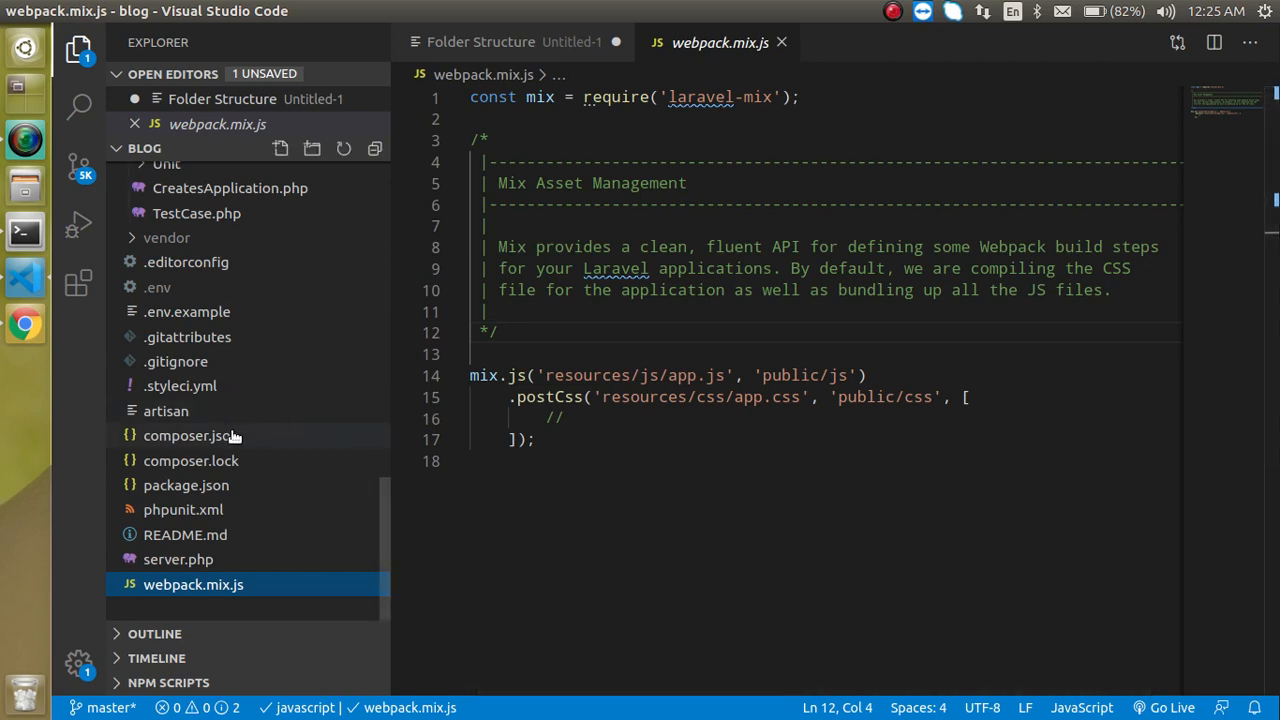
{"action": "left_click", "coordinate": [190, 436]}
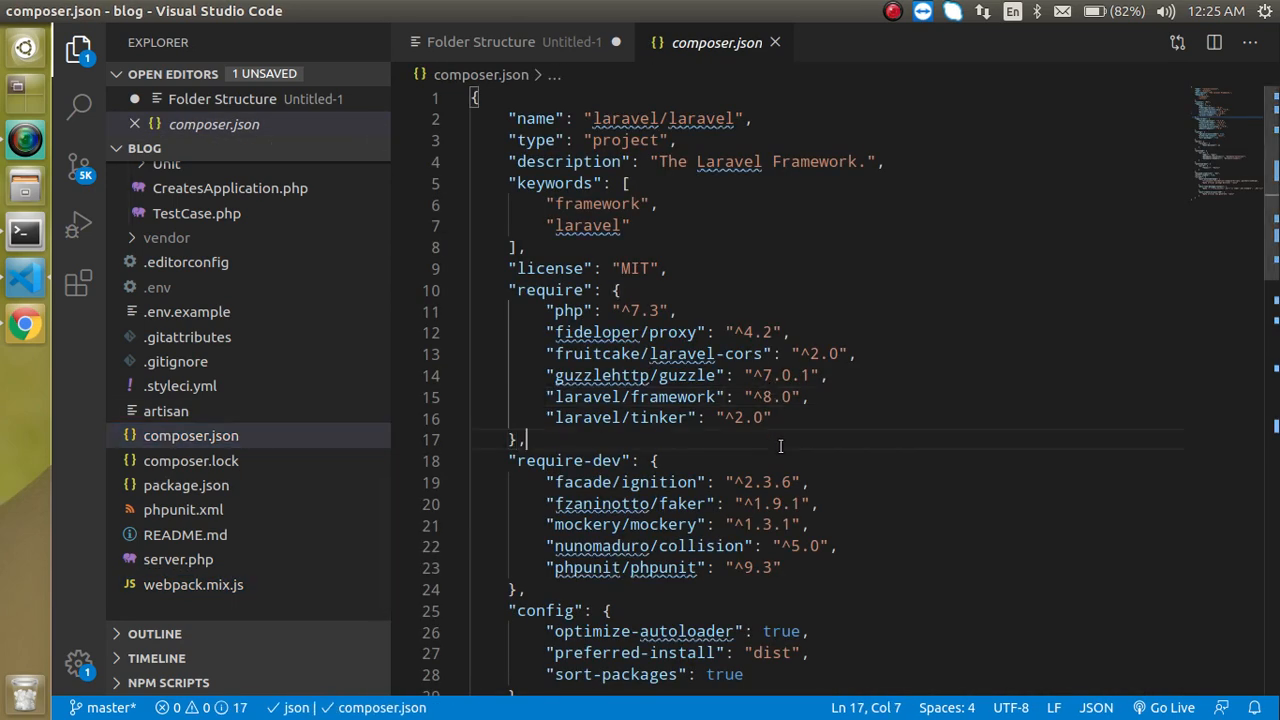